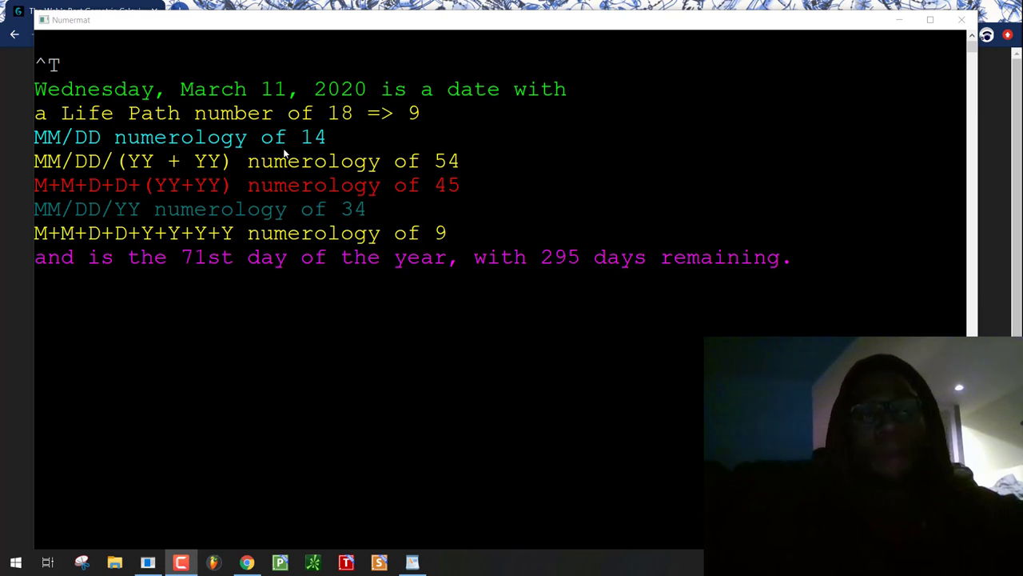
mouse_move(463, 131)
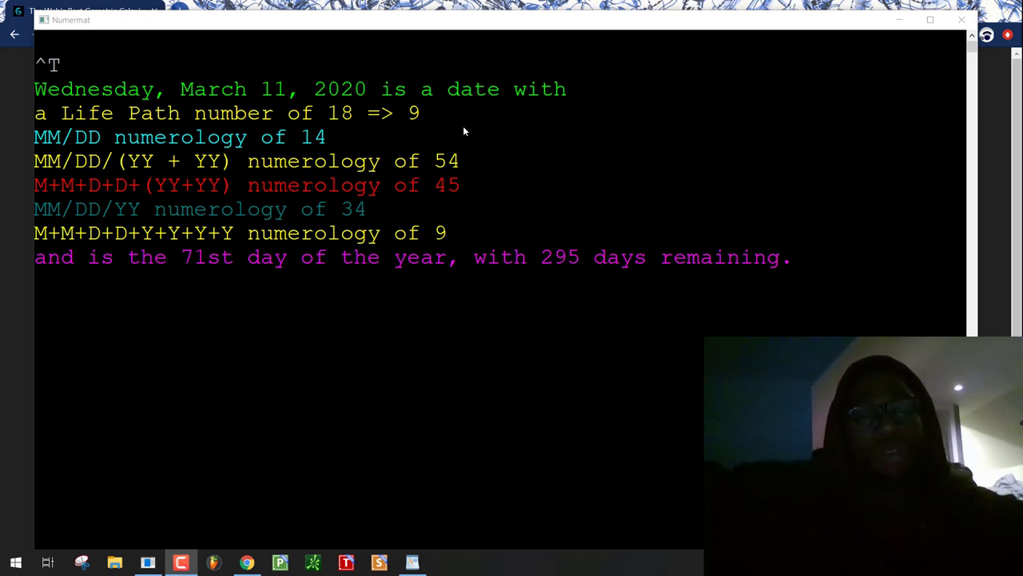
mouse_move(277, 252)
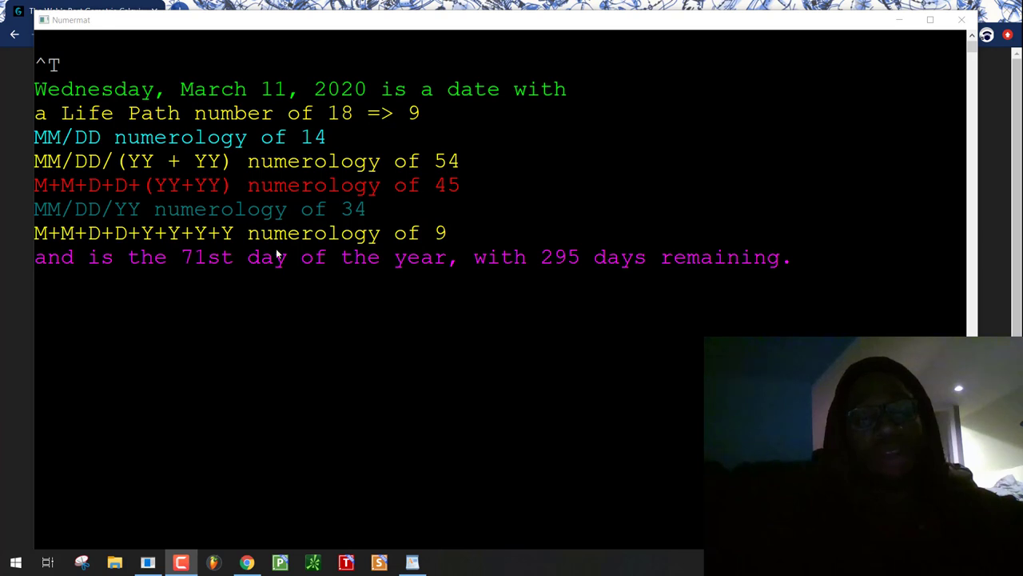
mouse_move(214, 298)
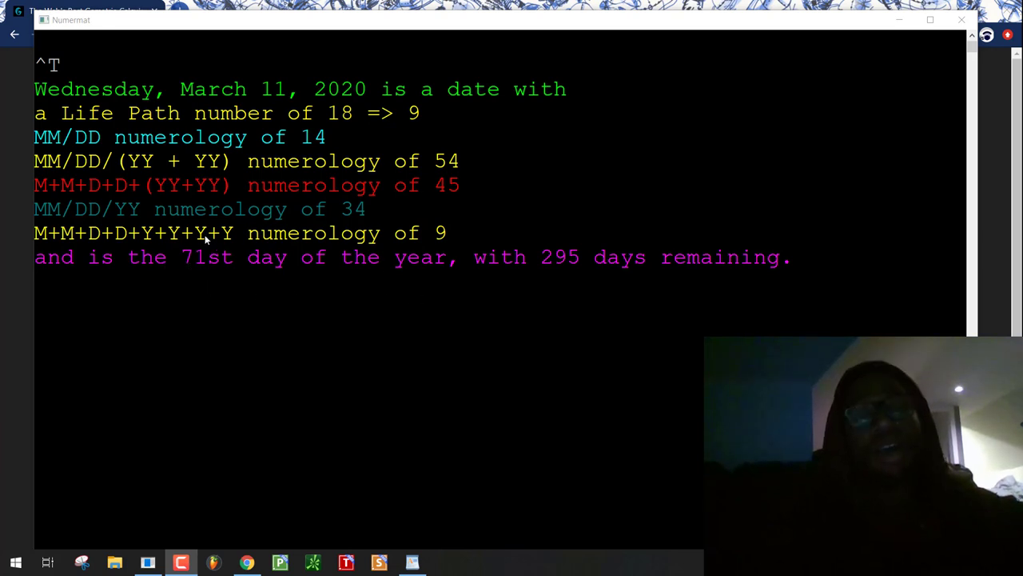
mouse_move(251, 291)
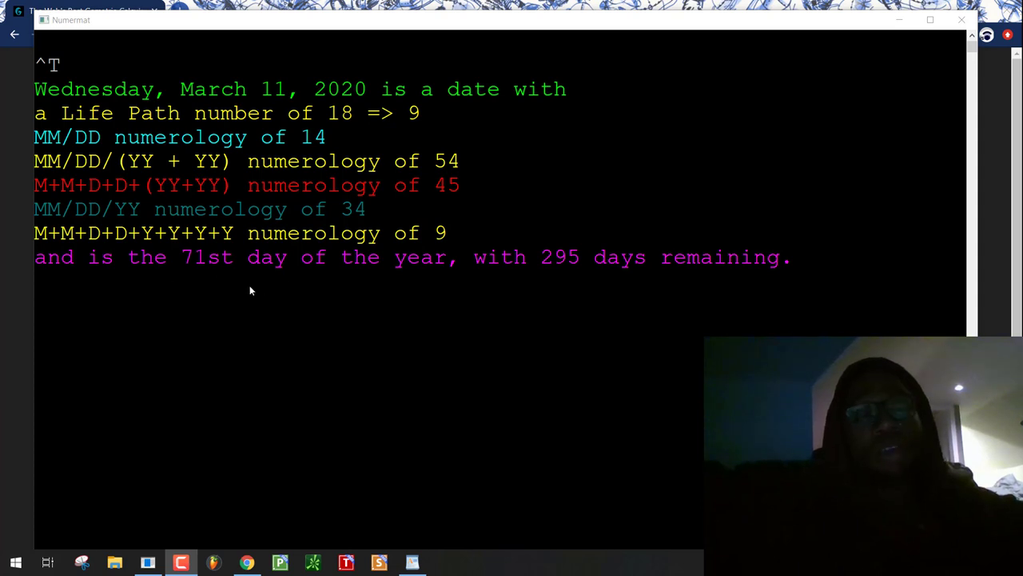
mouse_move(232, 265)
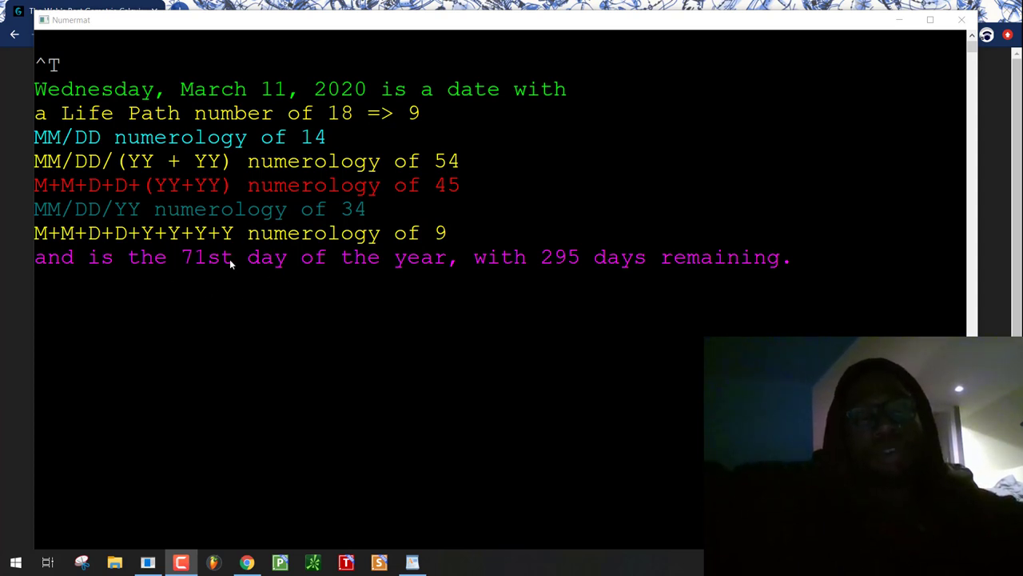
mouse_move(489, 189)
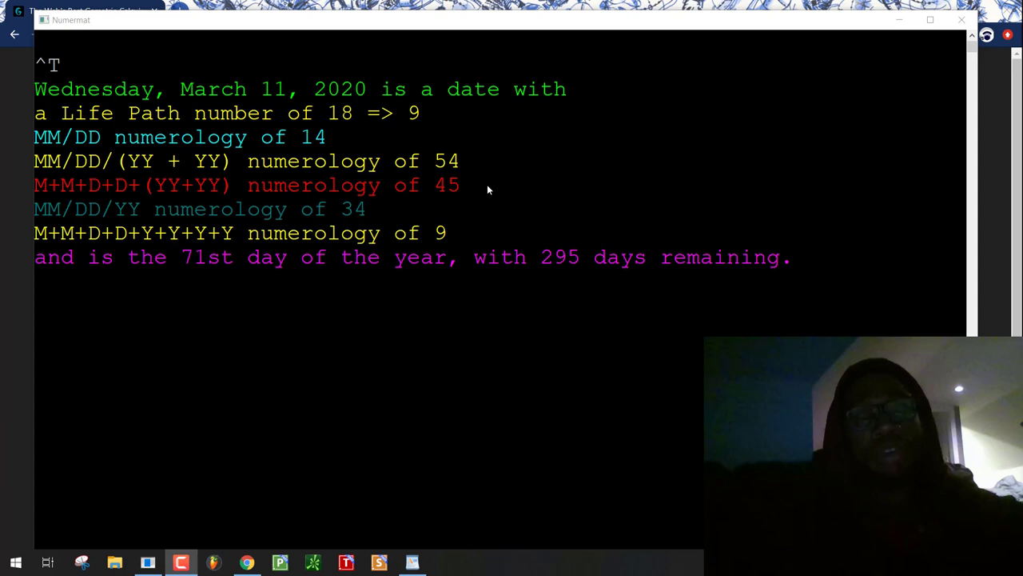
mouse_move(357, 209)
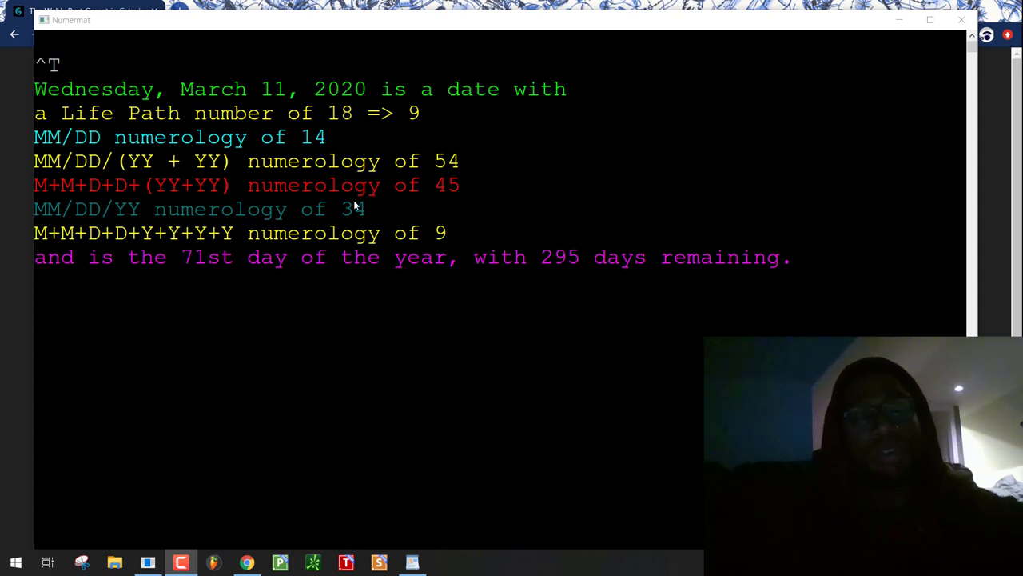
- Bring up the Gematrinator calculator page in the browser
click(246, 562)
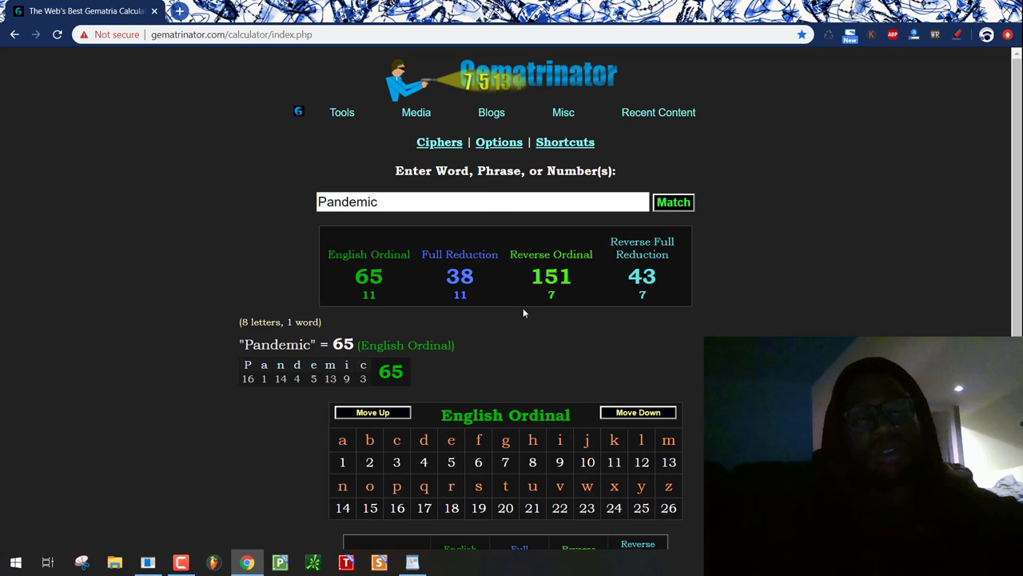
click(642, 248)
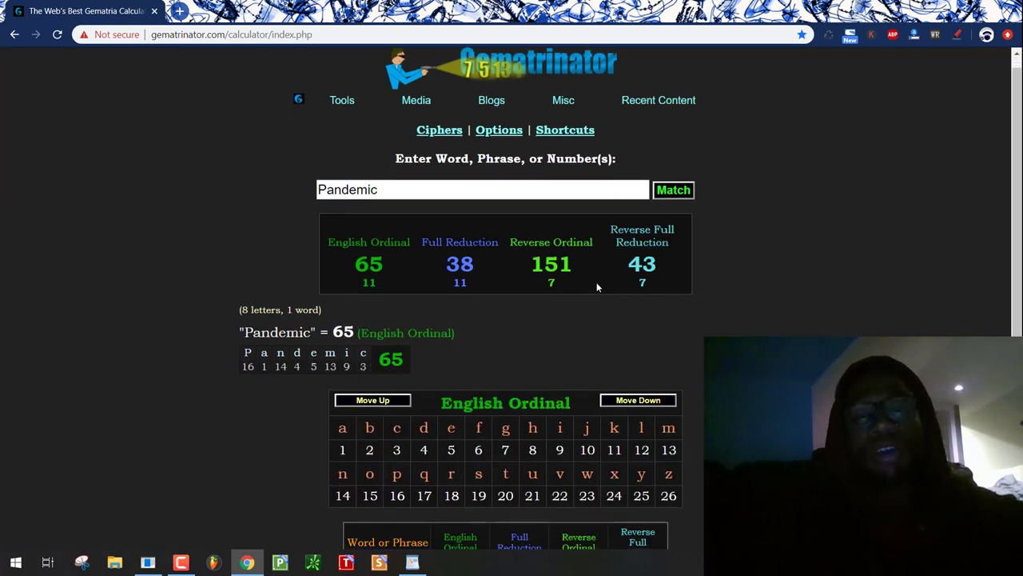
scroll(down, 3)
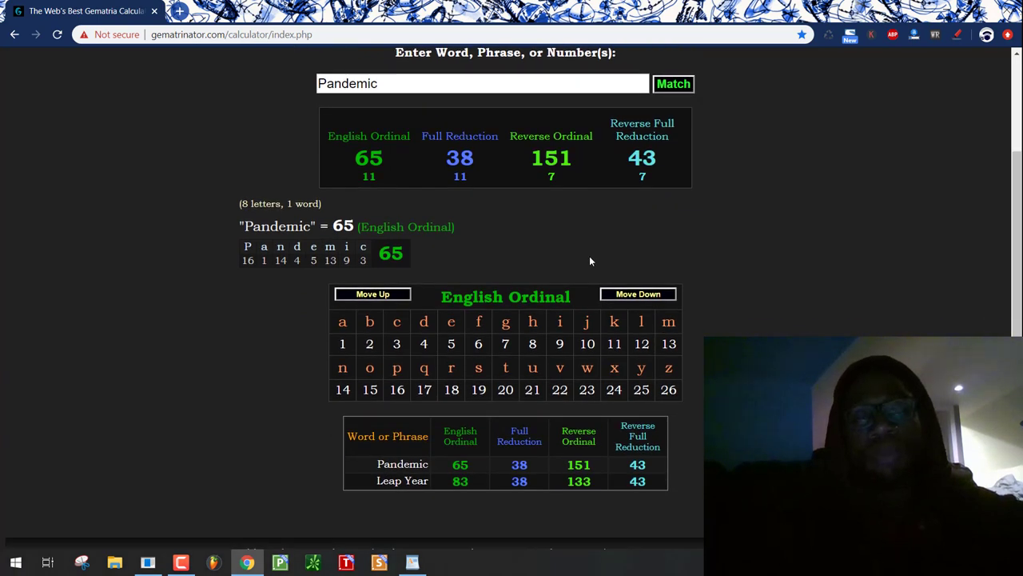
mouse_move(534, 216)
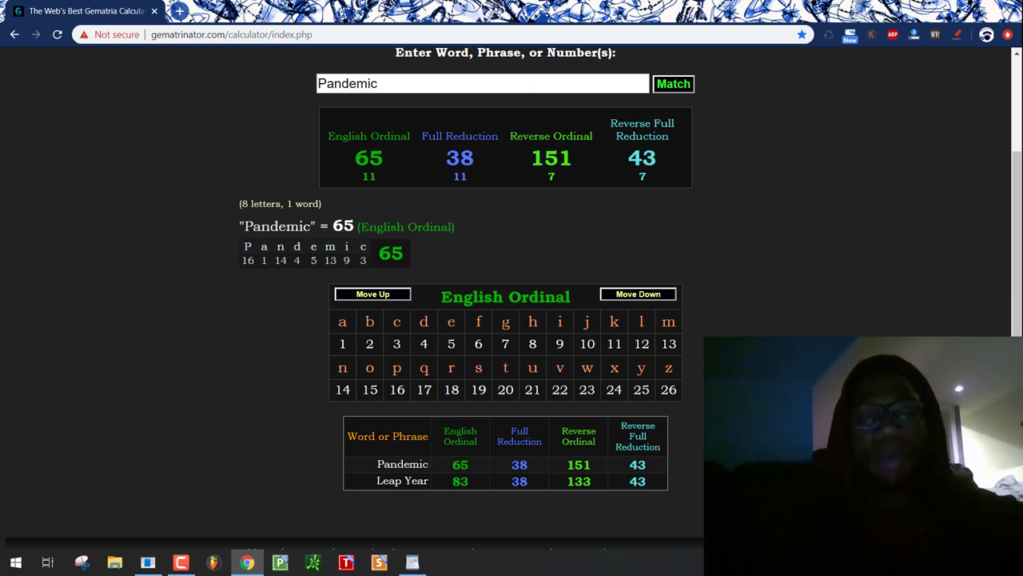
mouse_move(527, 509)
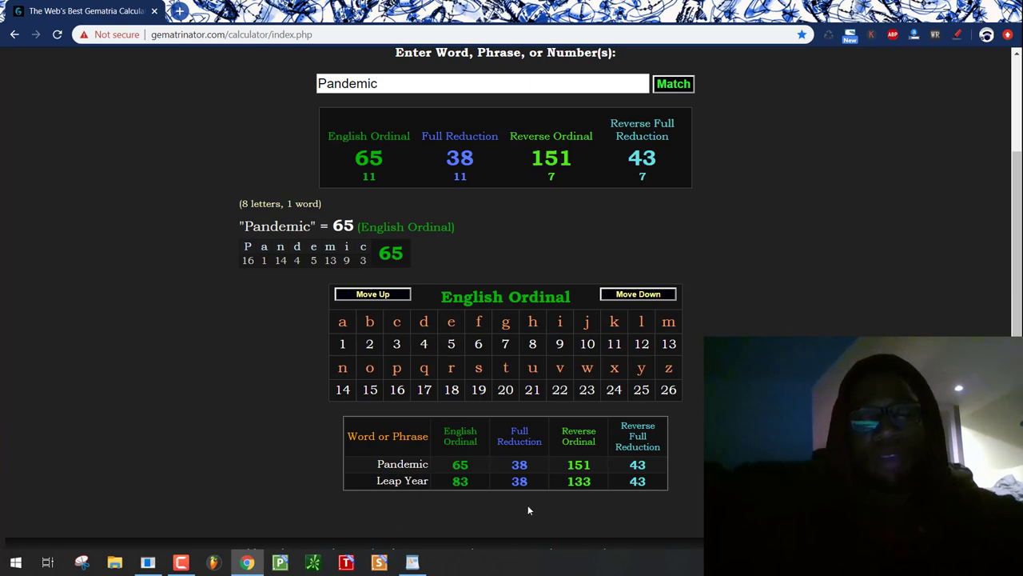
mouse_move(604, 545)
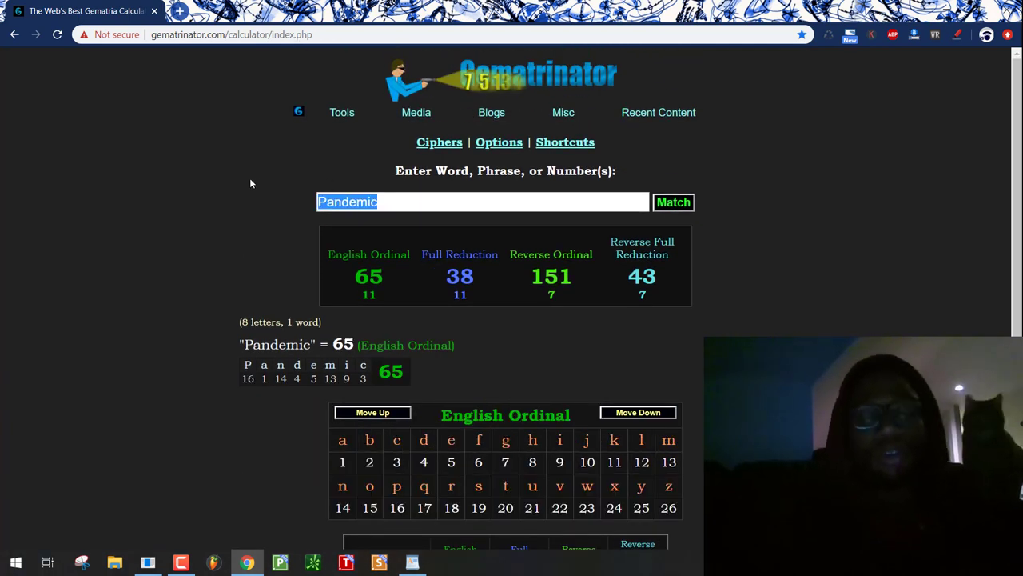
- Add Leap and Down to the table, view Down's Full Reduction, and clear the box
text(Leap)
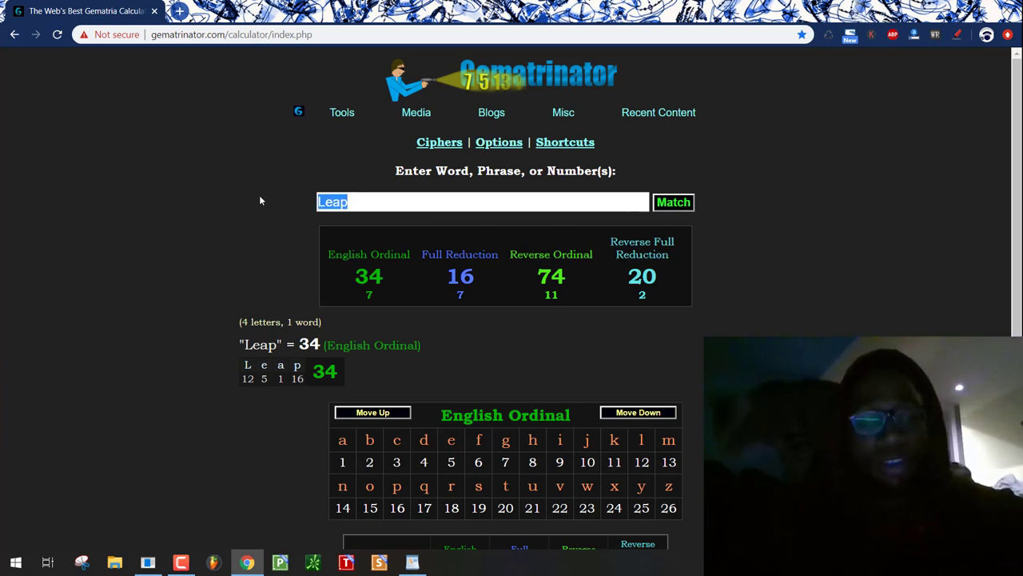
text(Down)
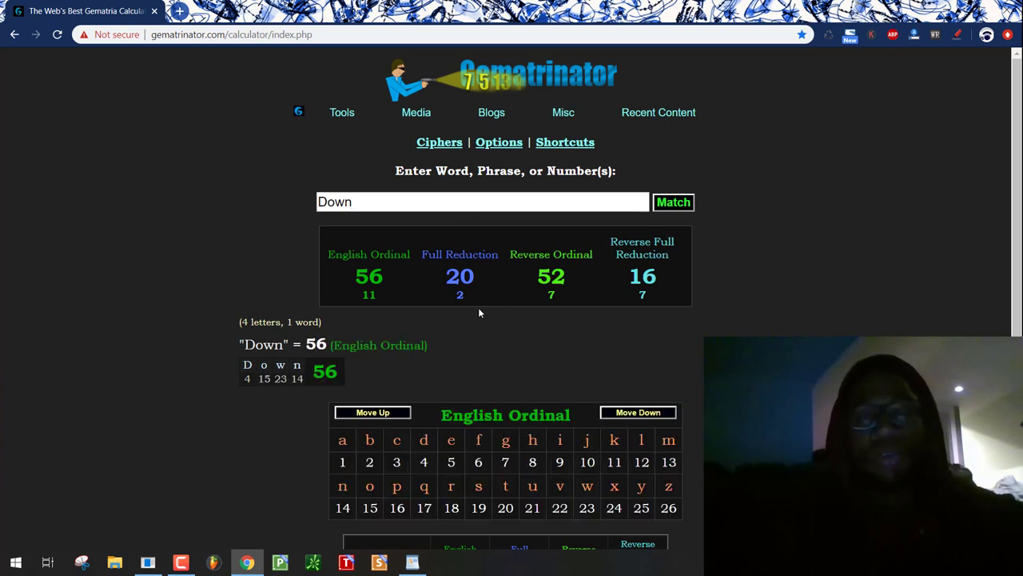
click(459, 255)
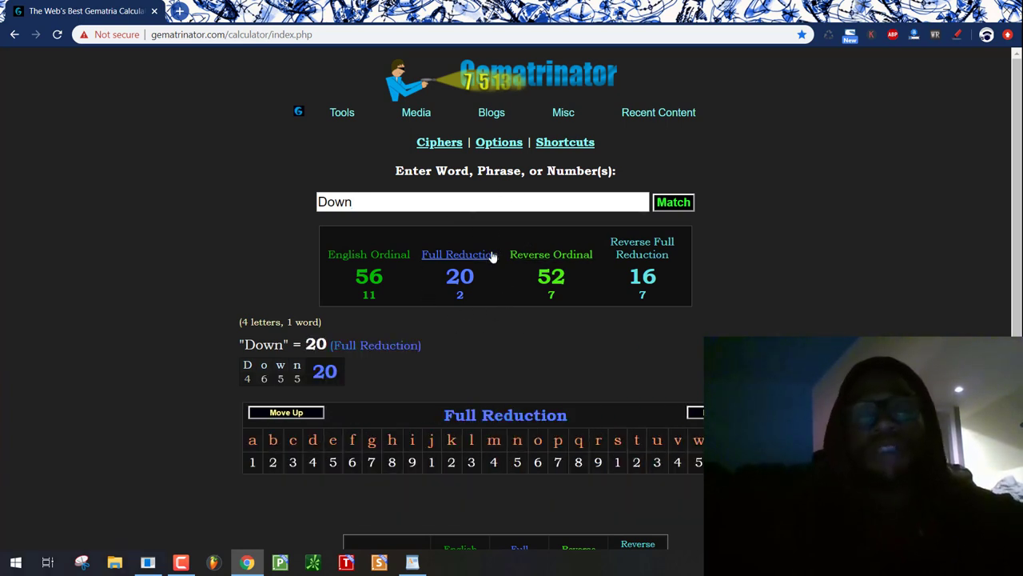
click(368, 254)
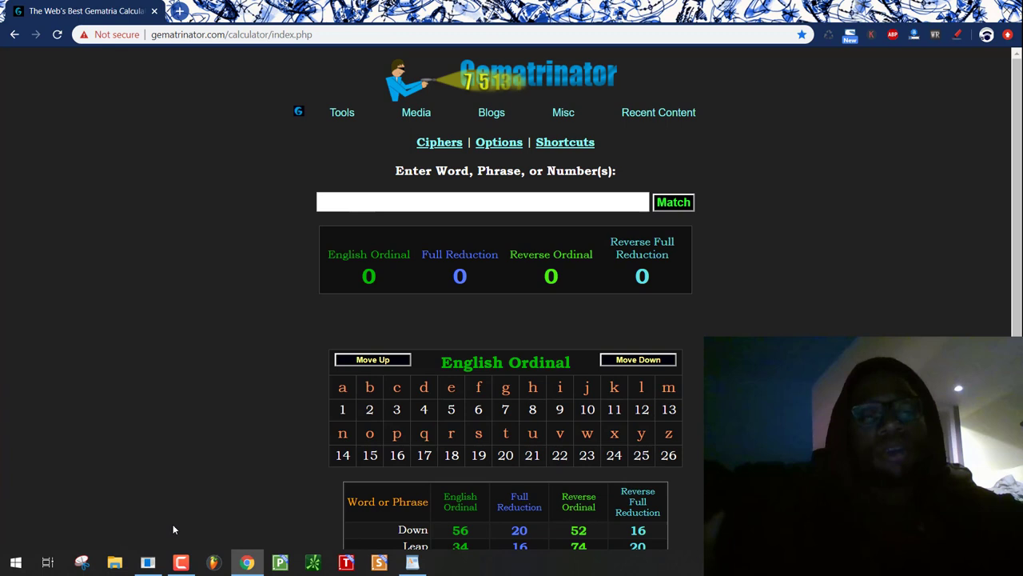
click(147, 562)
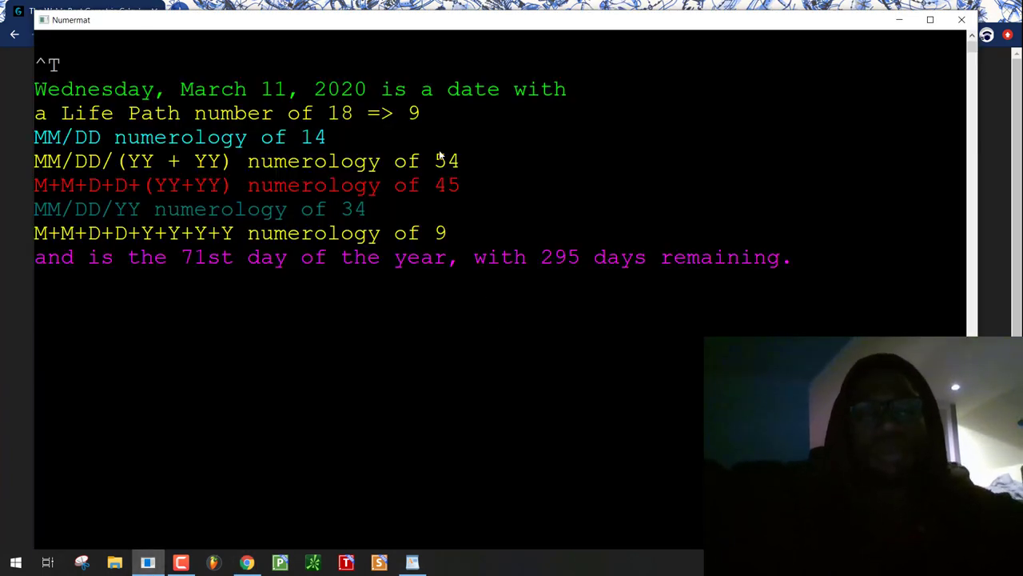
mouse_move(203, 264)
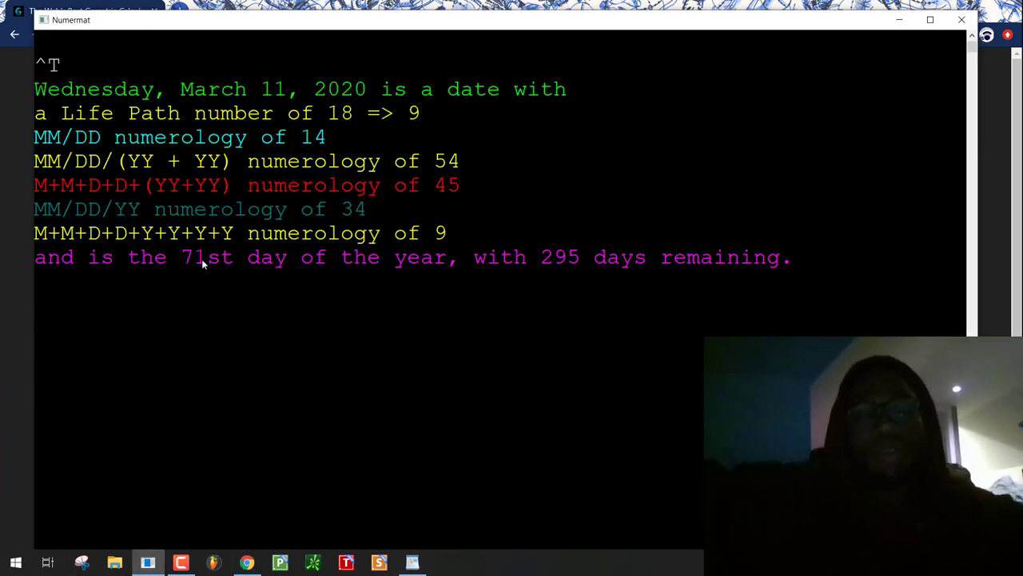
mouse_move(38, 197)
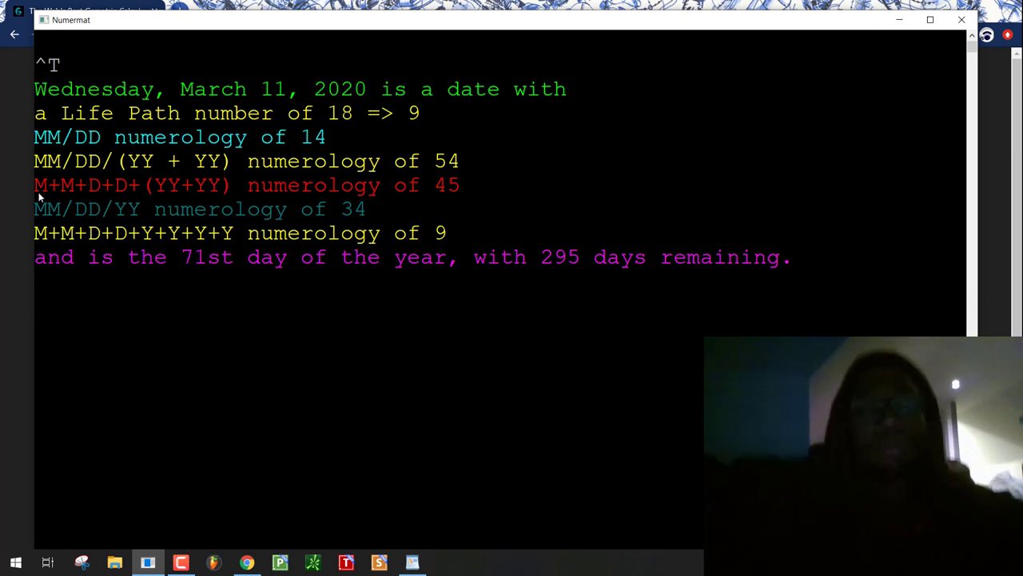
click(246, 561)
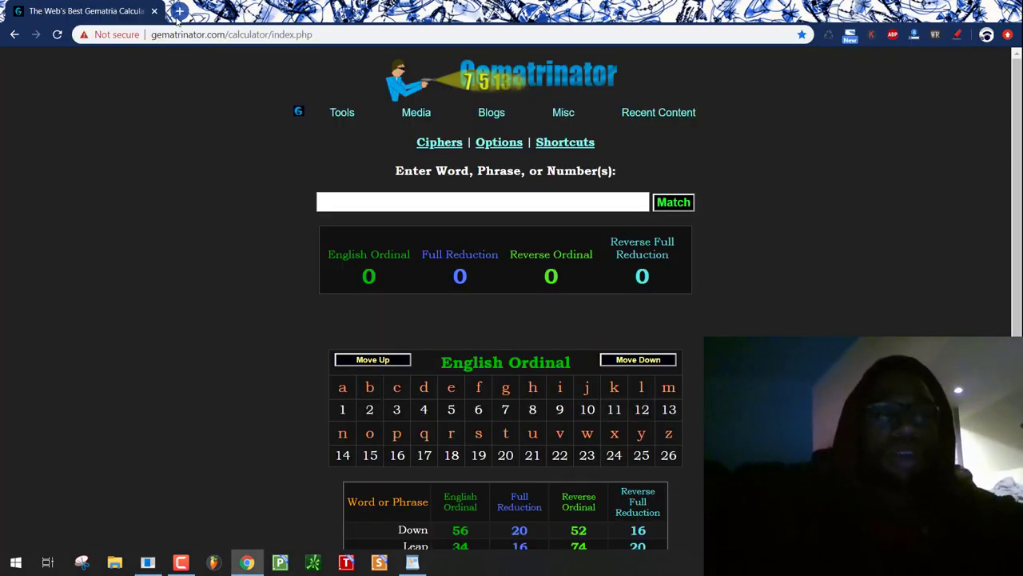
- Open cnn.com in a new tab and open the 'Trump updates nation on coronavirus' story
click(181, 10)
text(cnn.com)
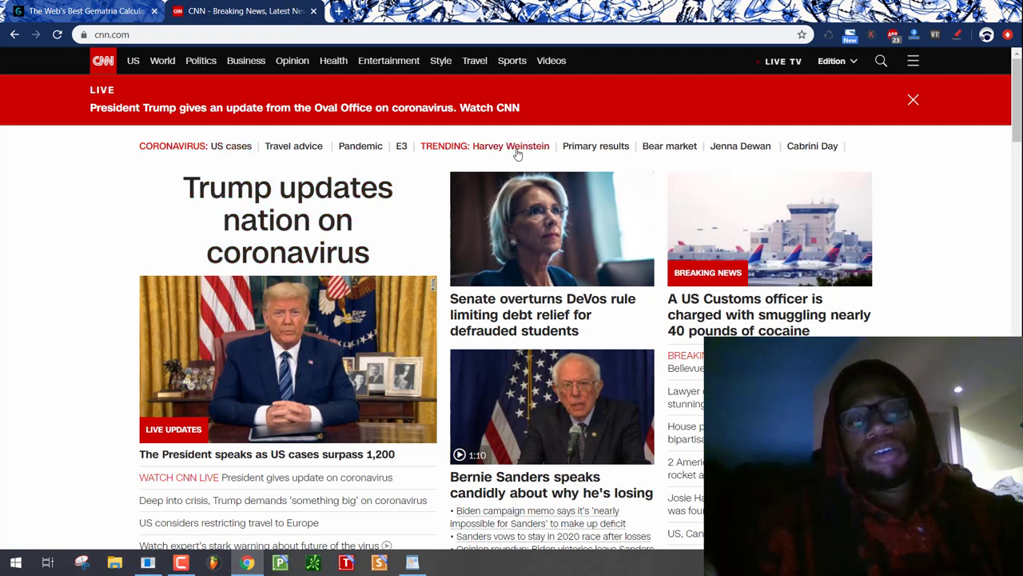
click(913, 99)
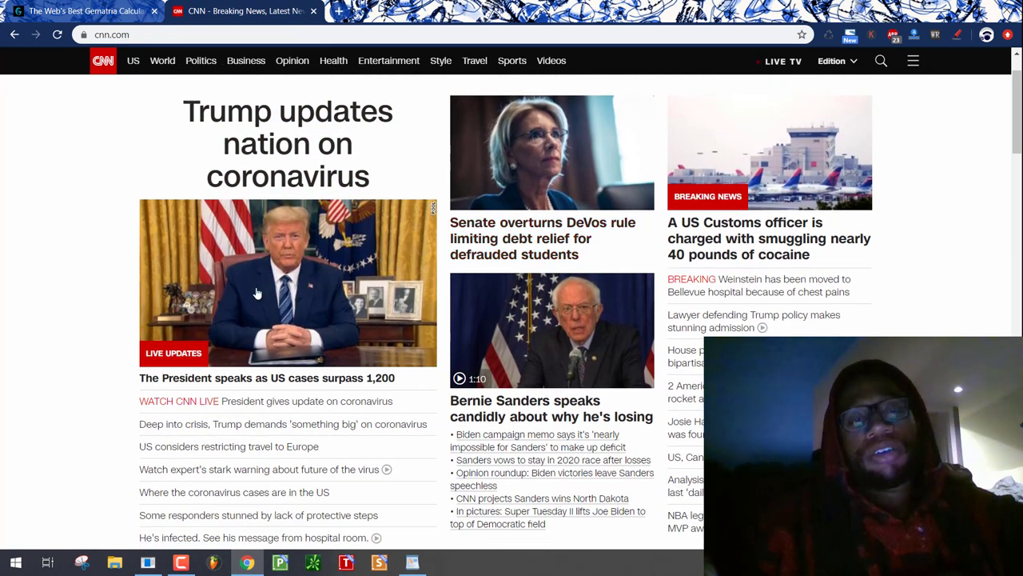
scroll(down, 3)
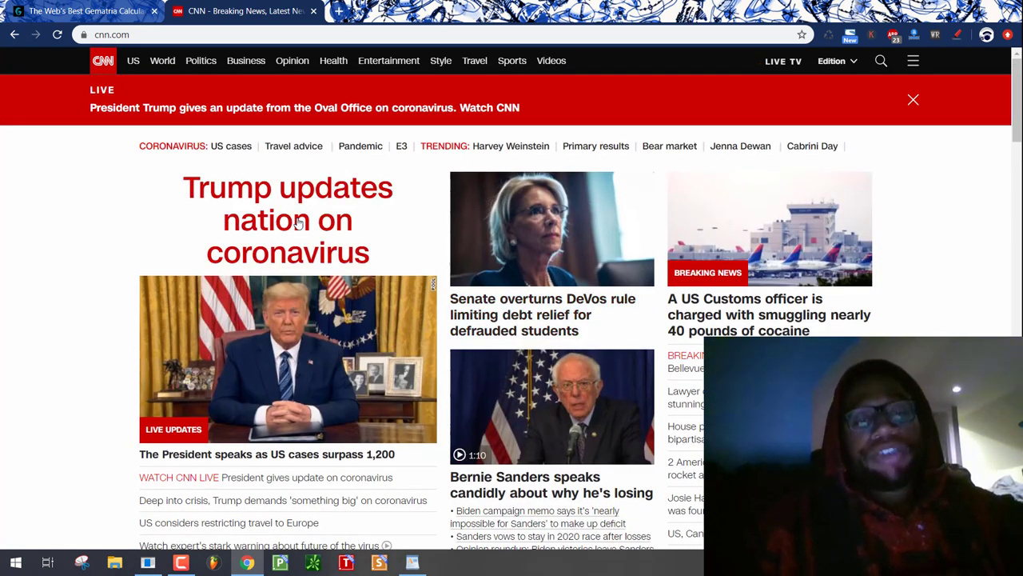
mouse_move(283, 232)
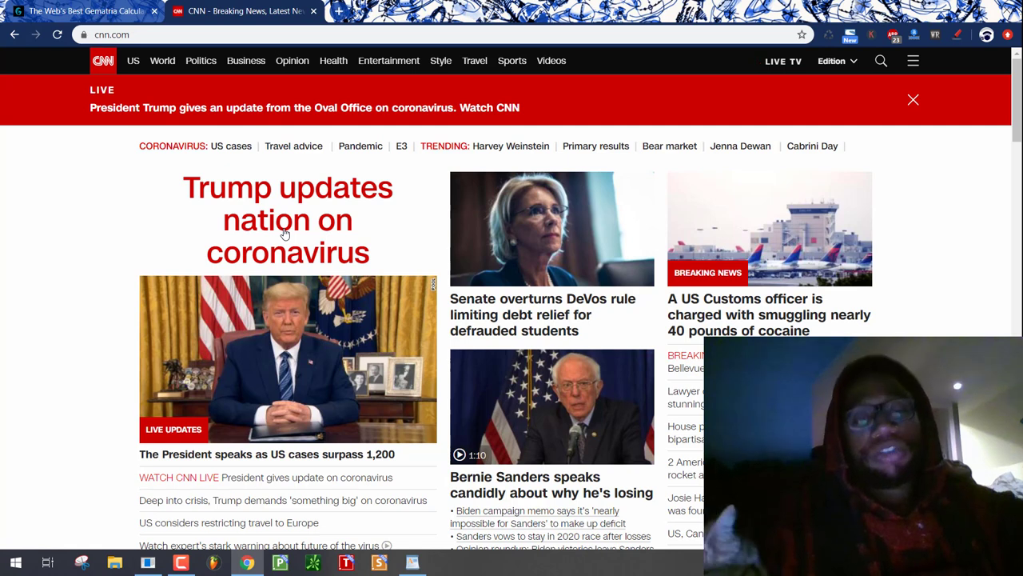
click(285, 232)
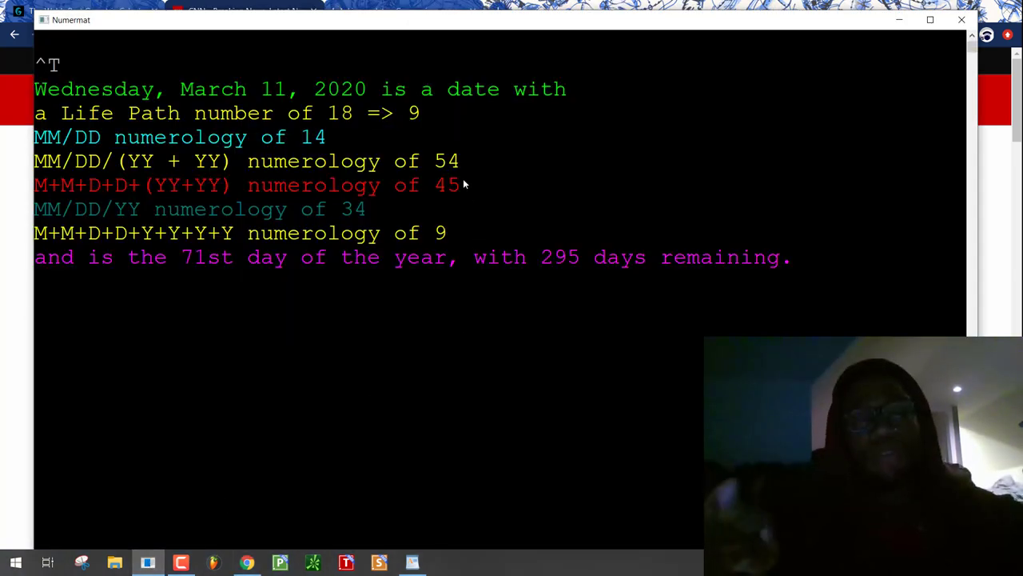
- Highlight the numerology value 45 in Numermat and switch to CNN's live coronavirus updates
double_click(447, 184)
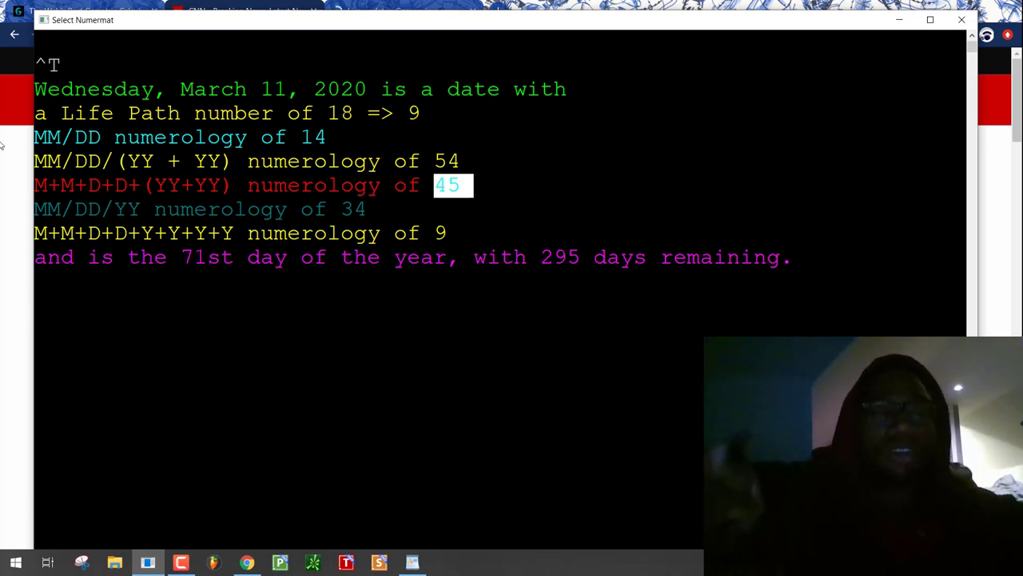
click(399, 14)
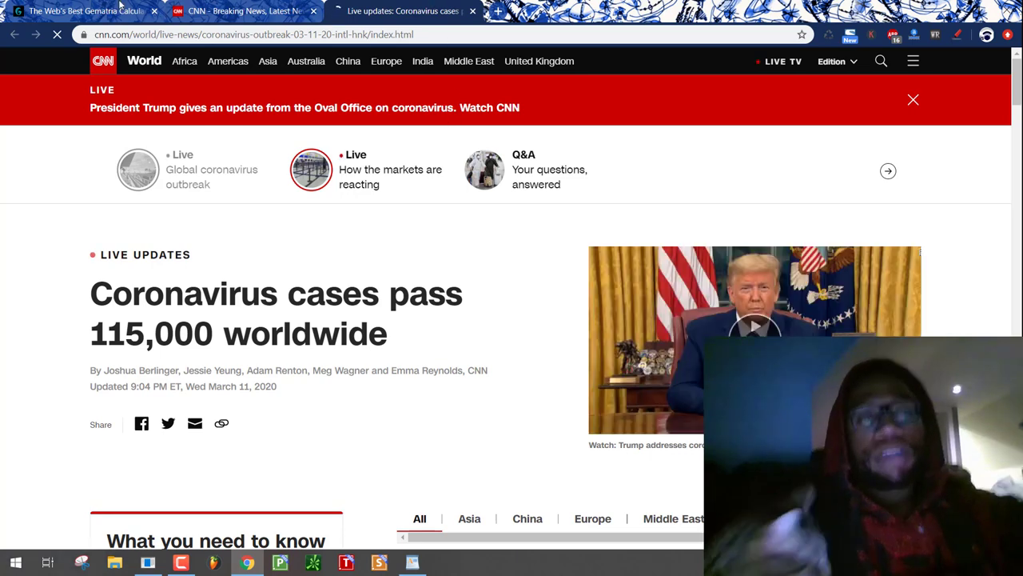
- Enter 'Masonic' in Gematrinator, scoring 74 English Ordinal and 115 Reverse Ordinal
click(80, 11)
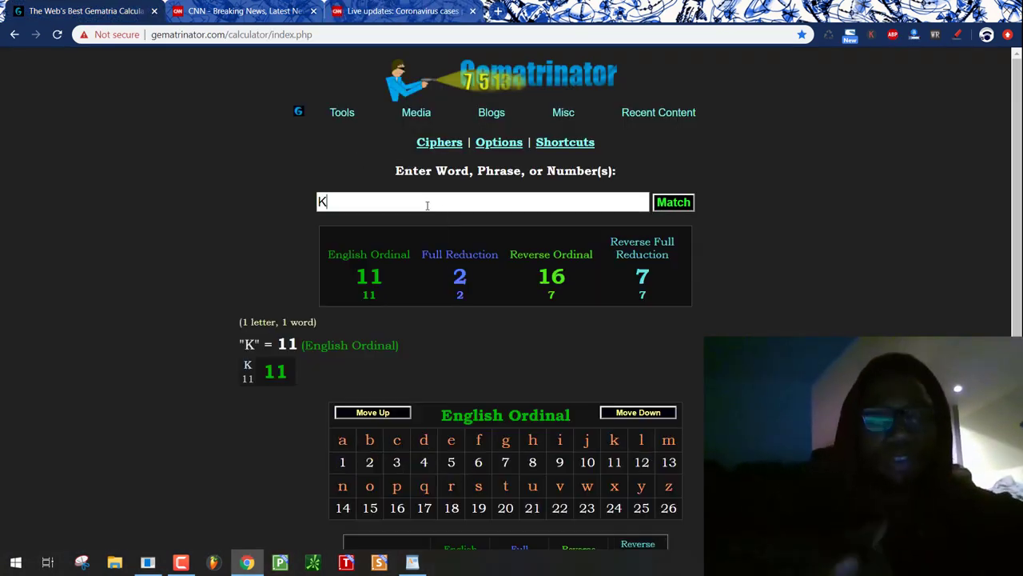
text(illing)
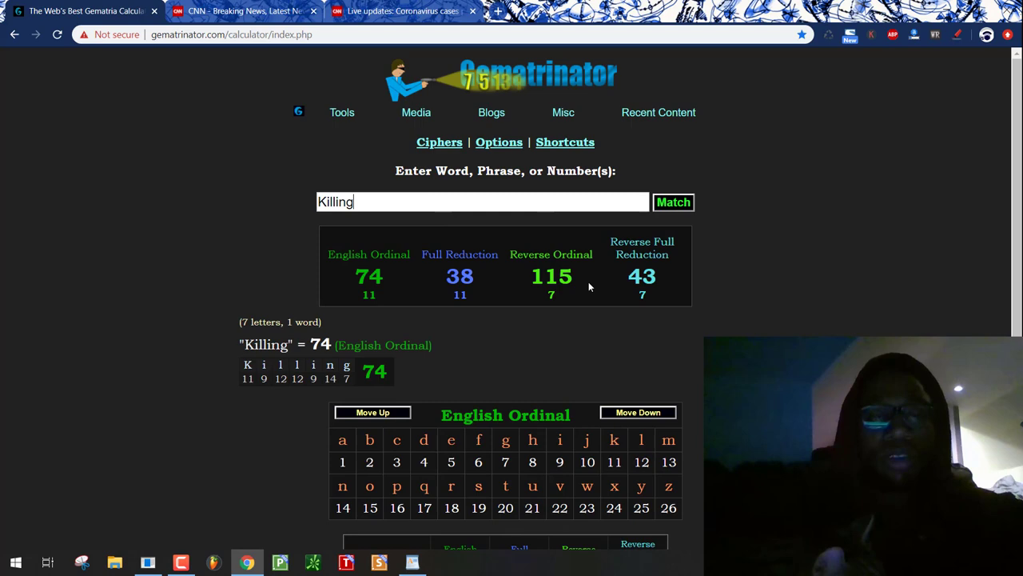
text(Masonic)
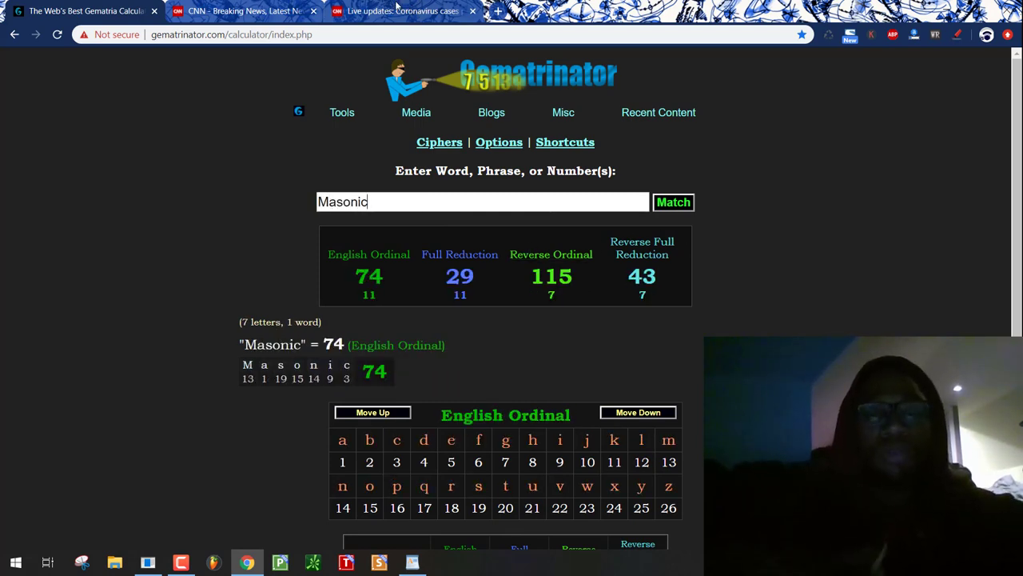
click(396, 11)
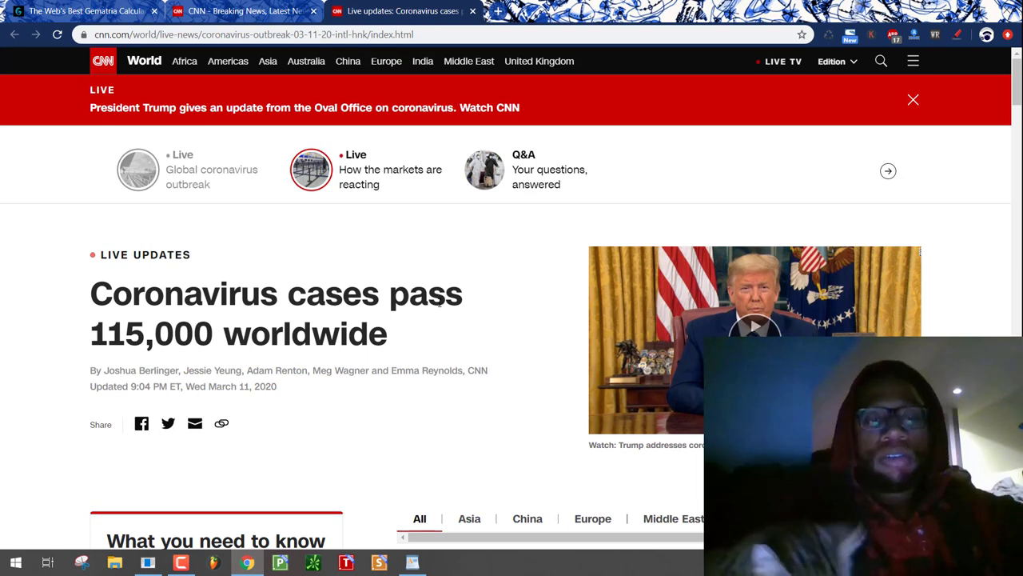
click(913, 99)
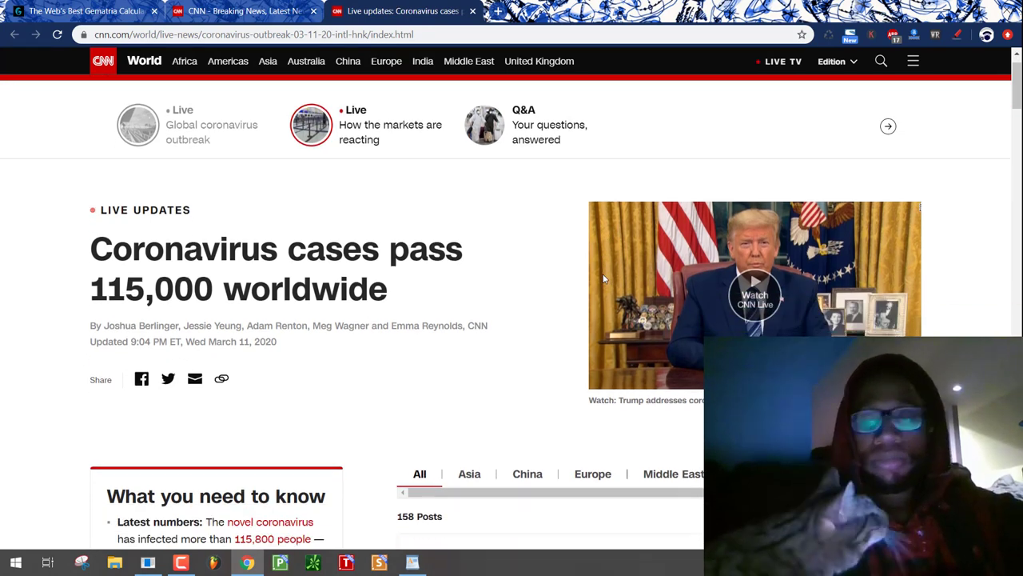
scroll(down, 3)
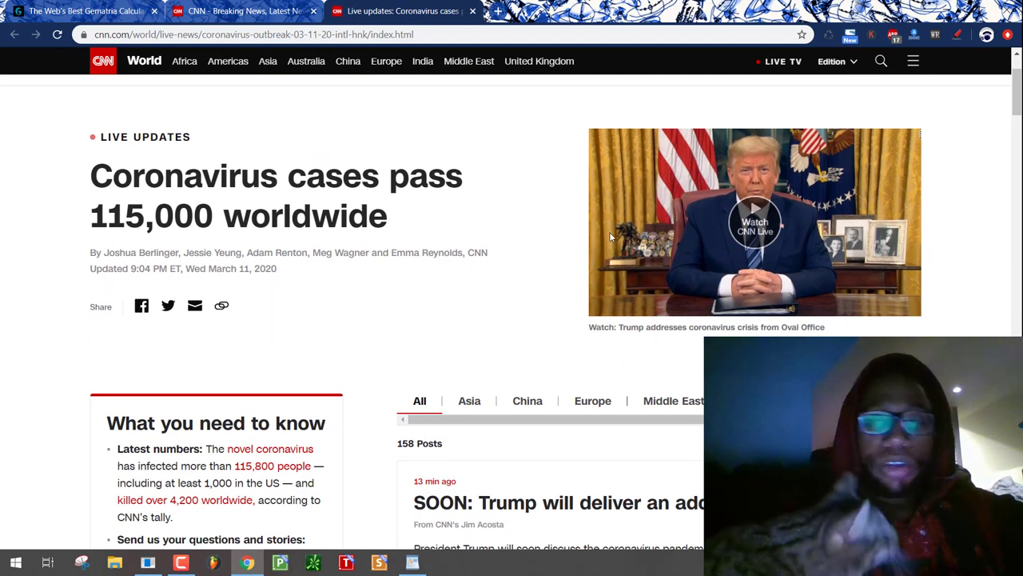
click(754, 230)
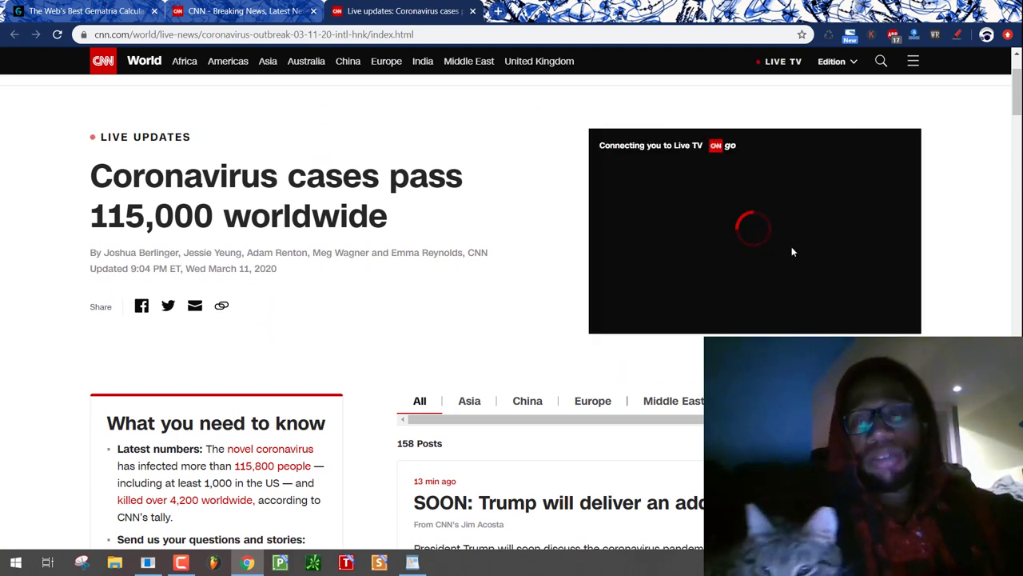
scroll(down, 3)
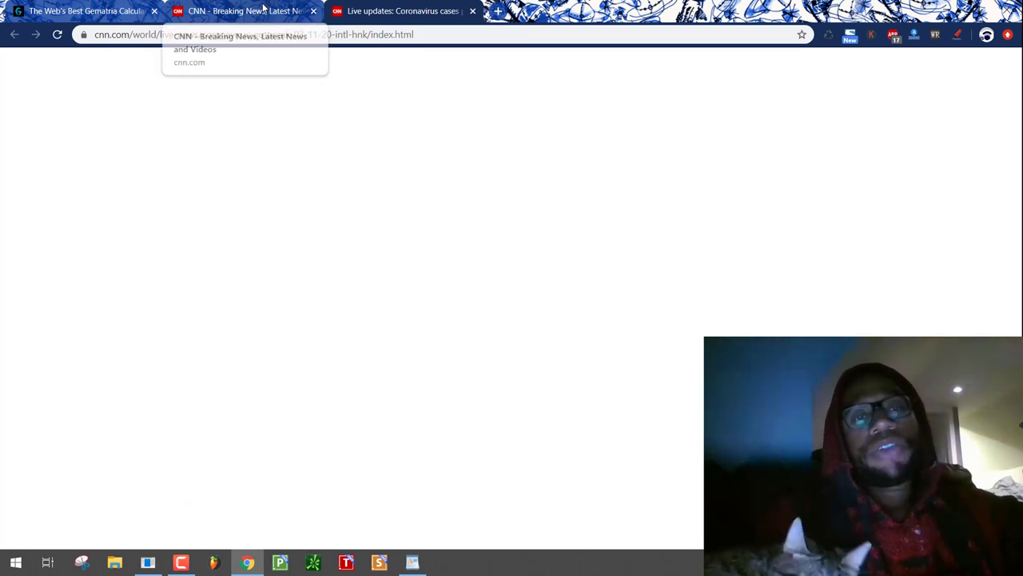
click(240, 44)
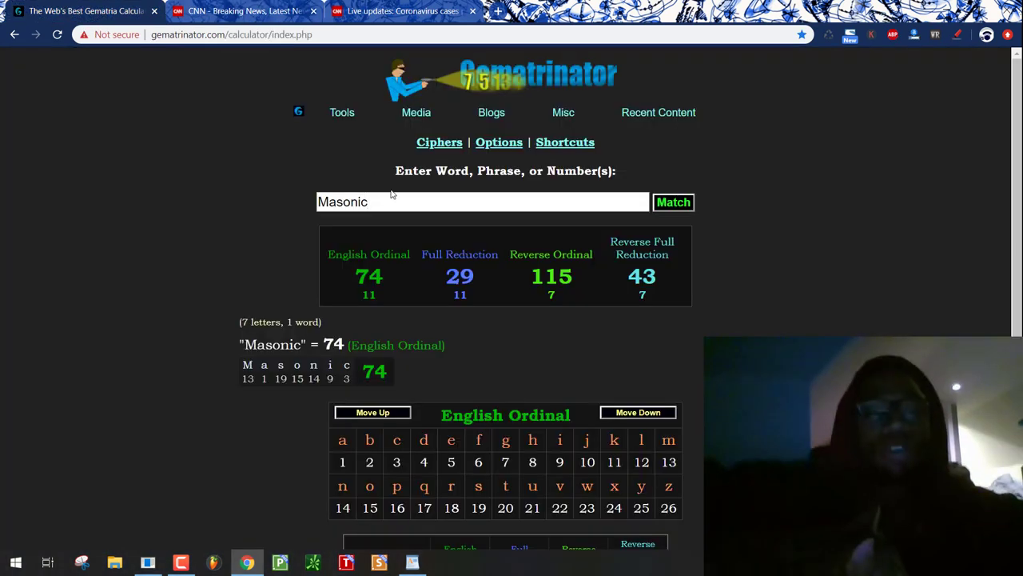
- Enter Dishonest, Green Sr, Mainstream, Bulls and Politics into the calculator
text(Dishonest)
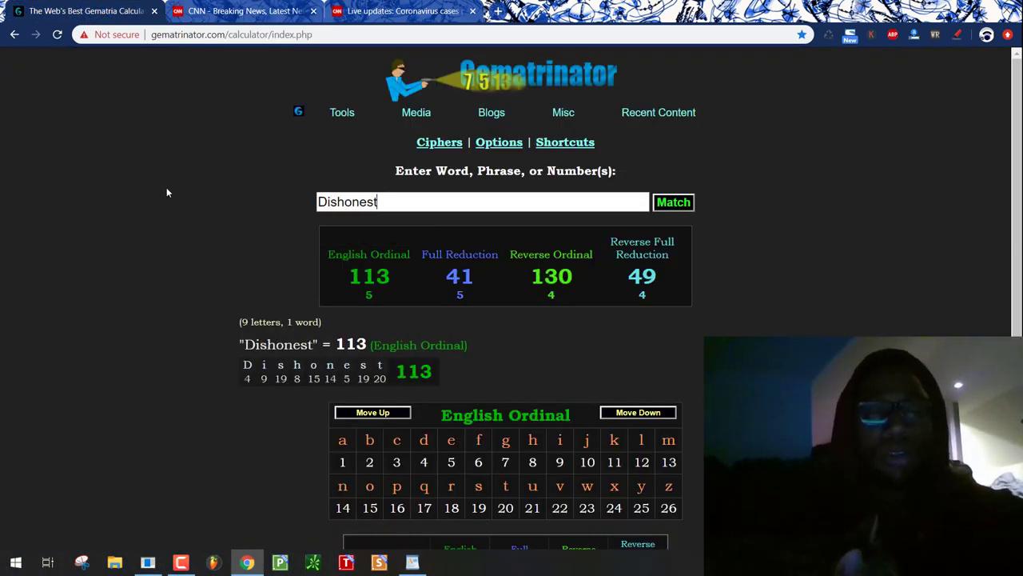
text(Green Sr)
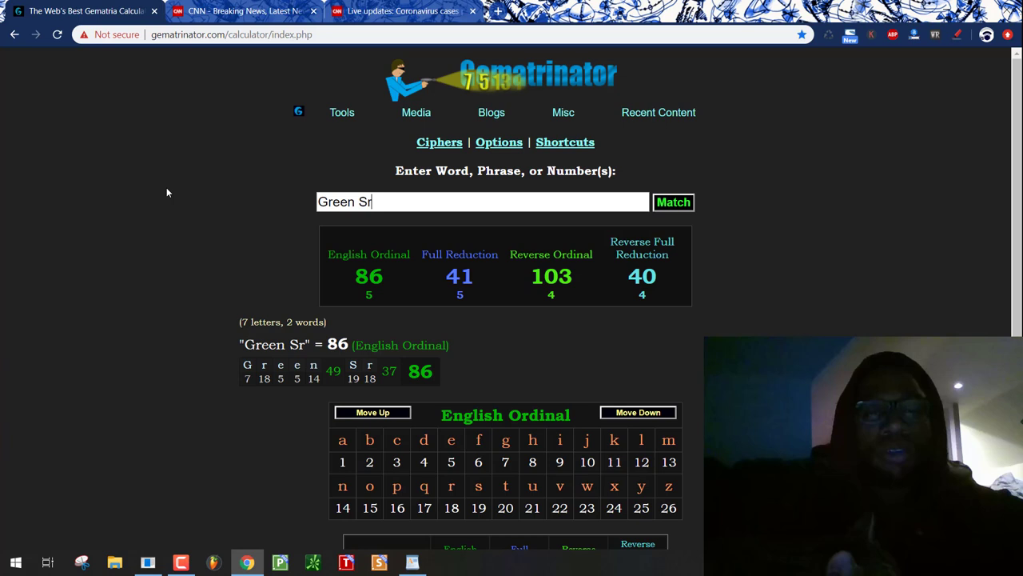
text(MAinstream)
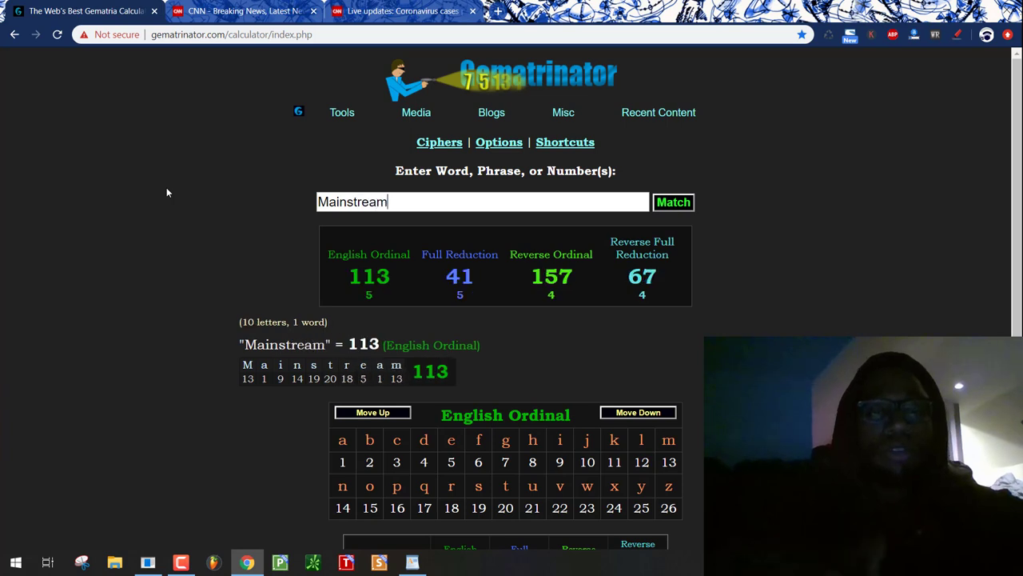
text(Bulls)
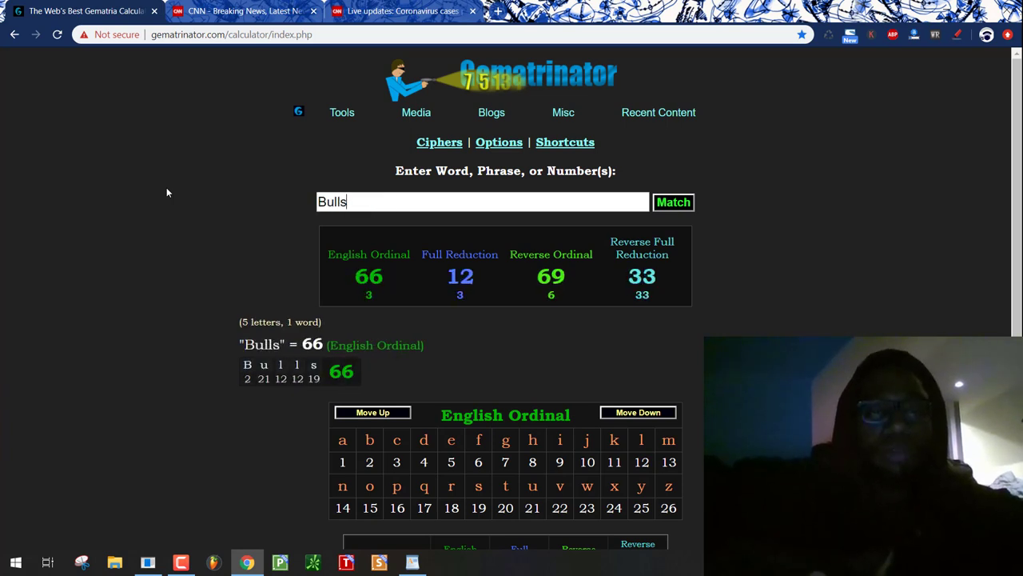
text(P)
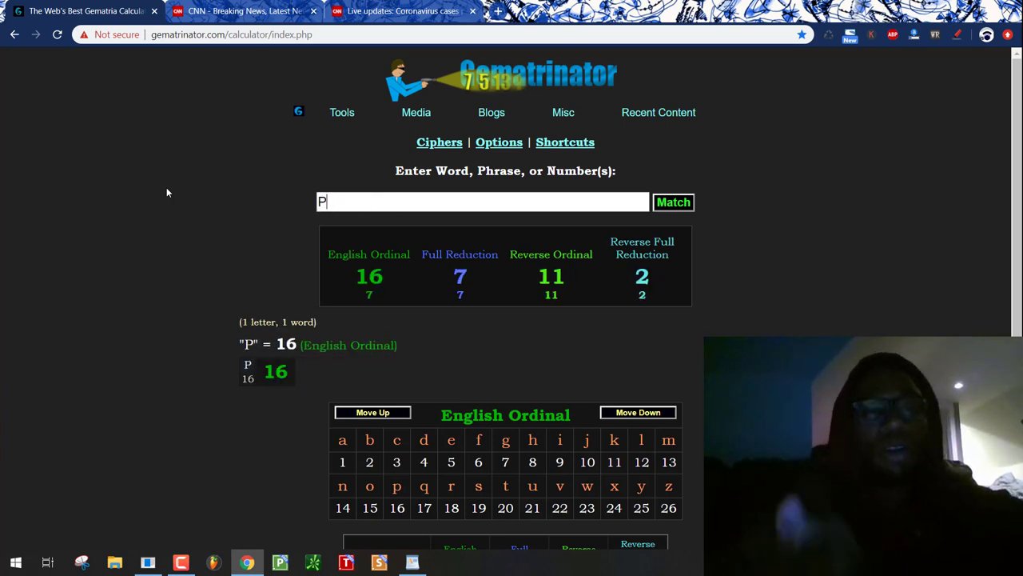
text(olitics)
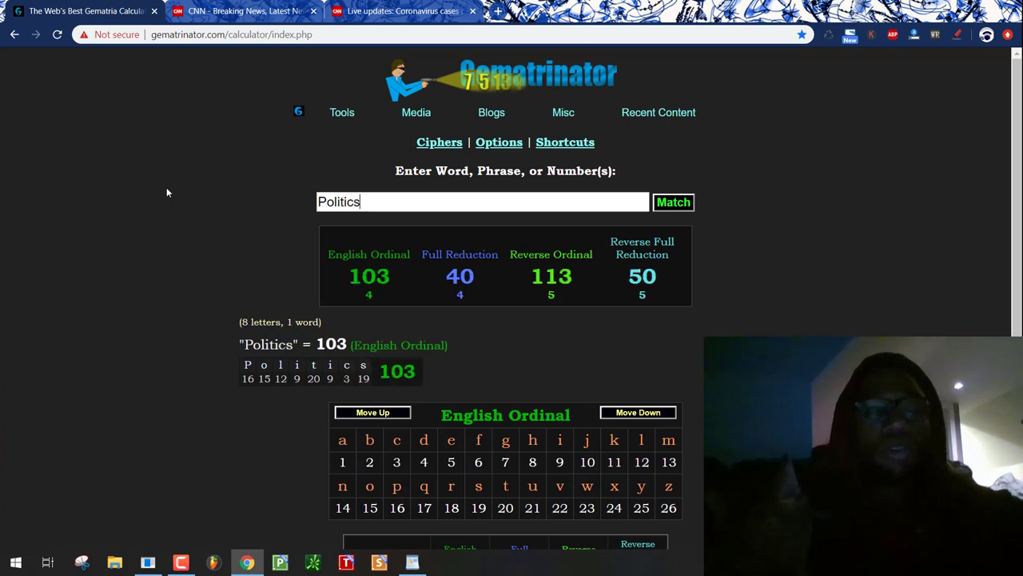
- Replace Politics with Perjury, then Perverted, which totals 113 English Ordinal
double_click(338, 201)
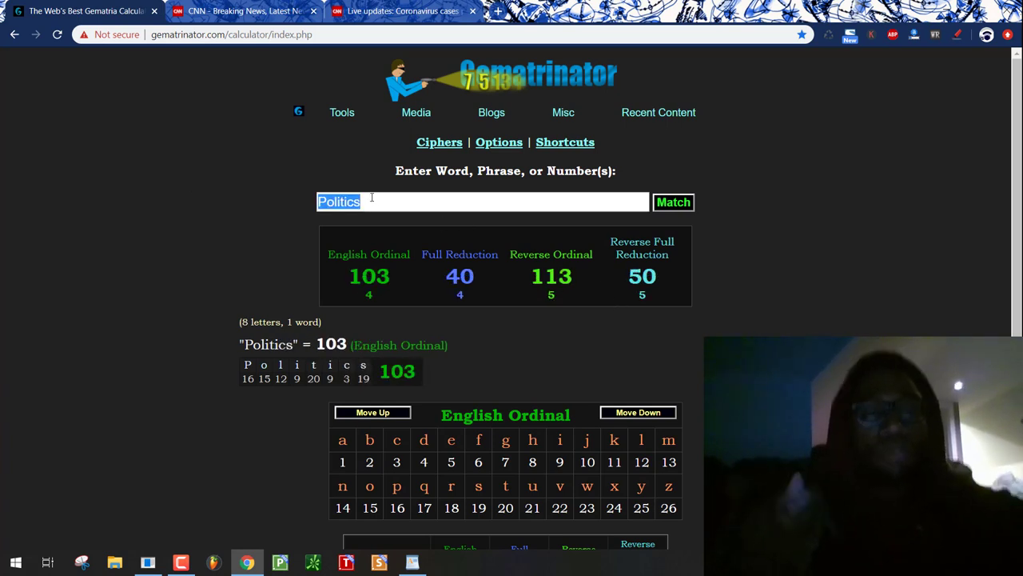
text(J)
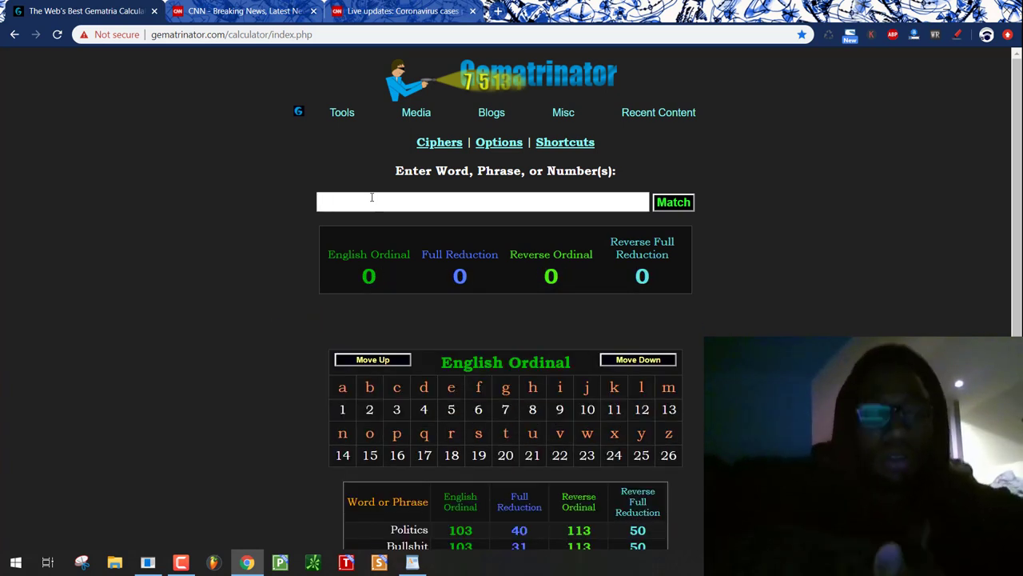
text(Perjury)
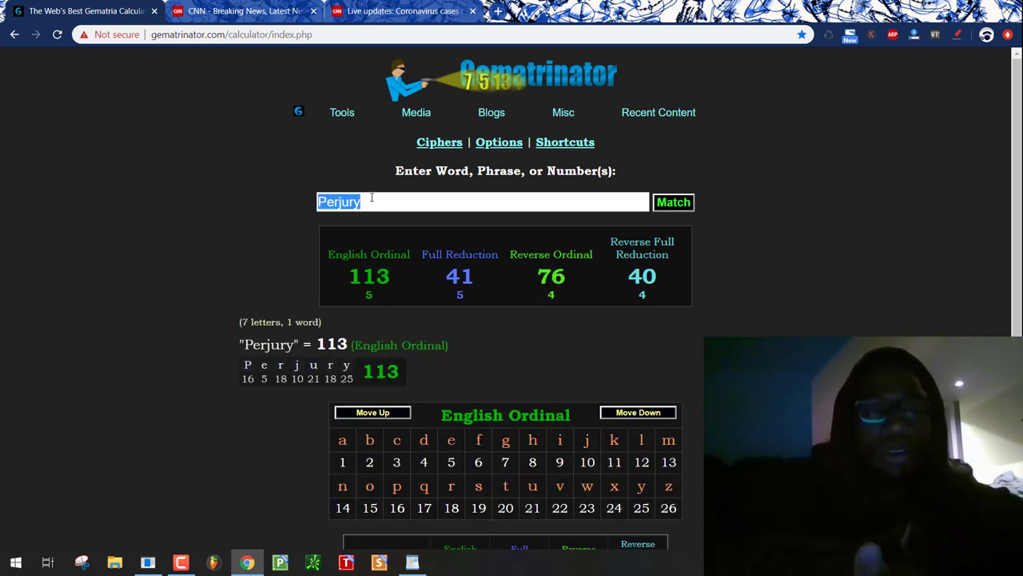
text(Perverted)
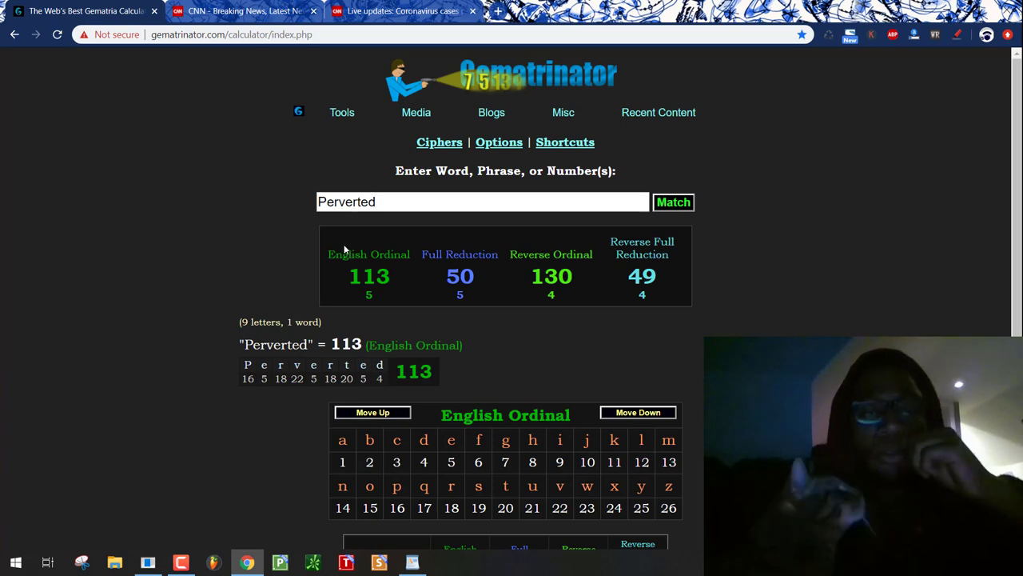
mouse_move(359, 288)
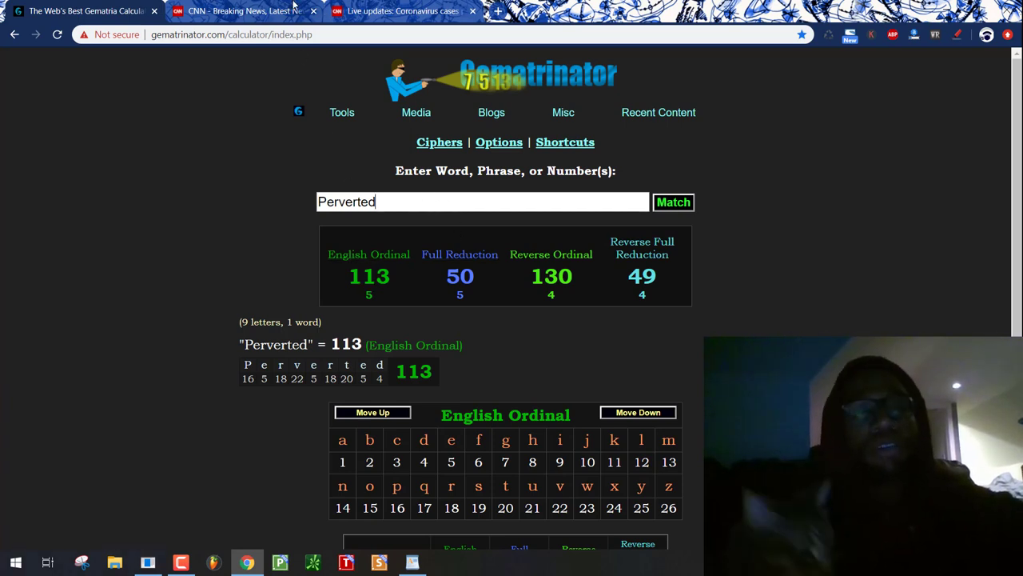
- Glance at the CNN tab, then enter 'Scottish', also totalling 113 English Ordinal
click(240, 11)
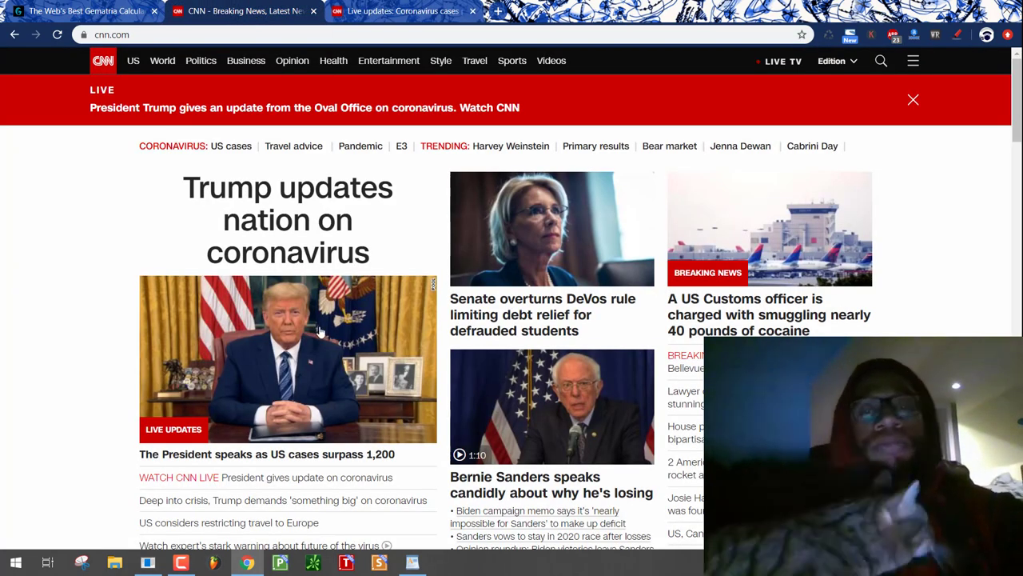
click(913, 100)
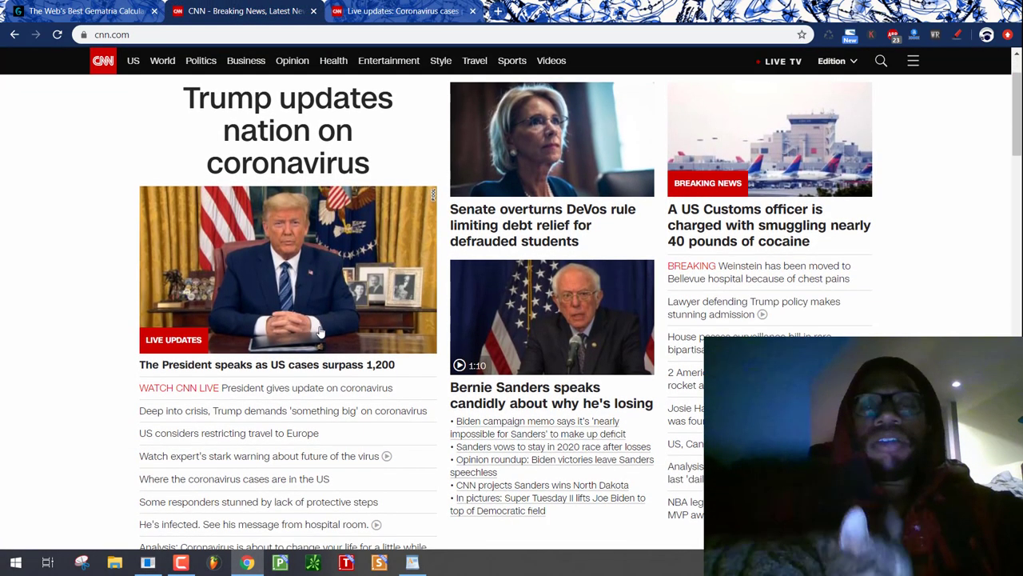
click(88, 15)
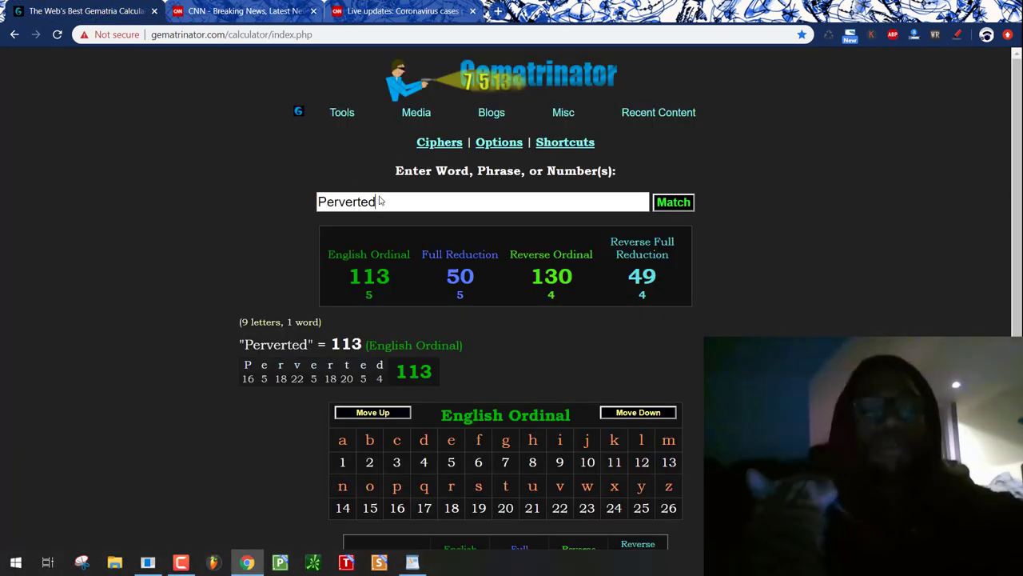
text(S)
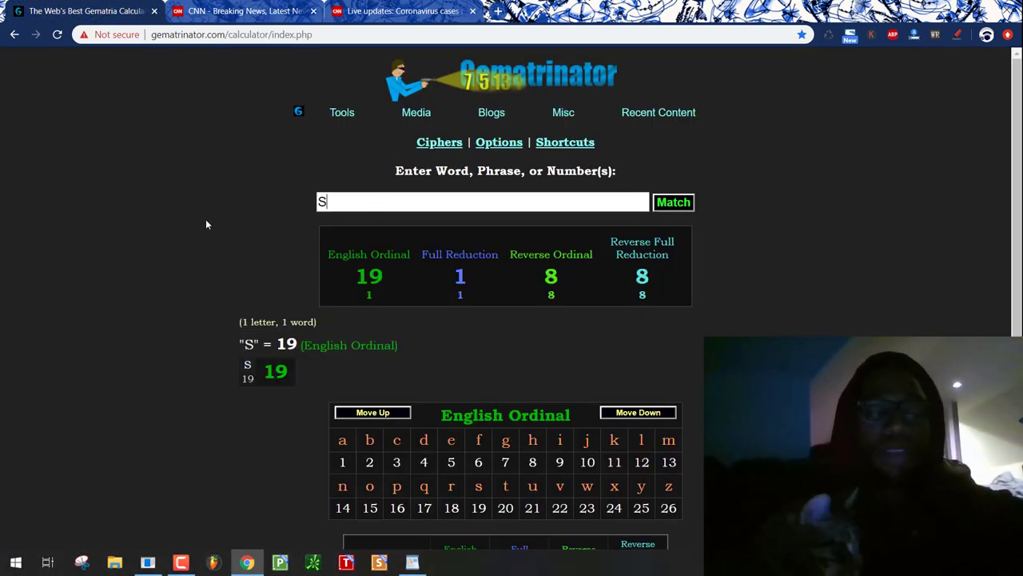
text(cotti)
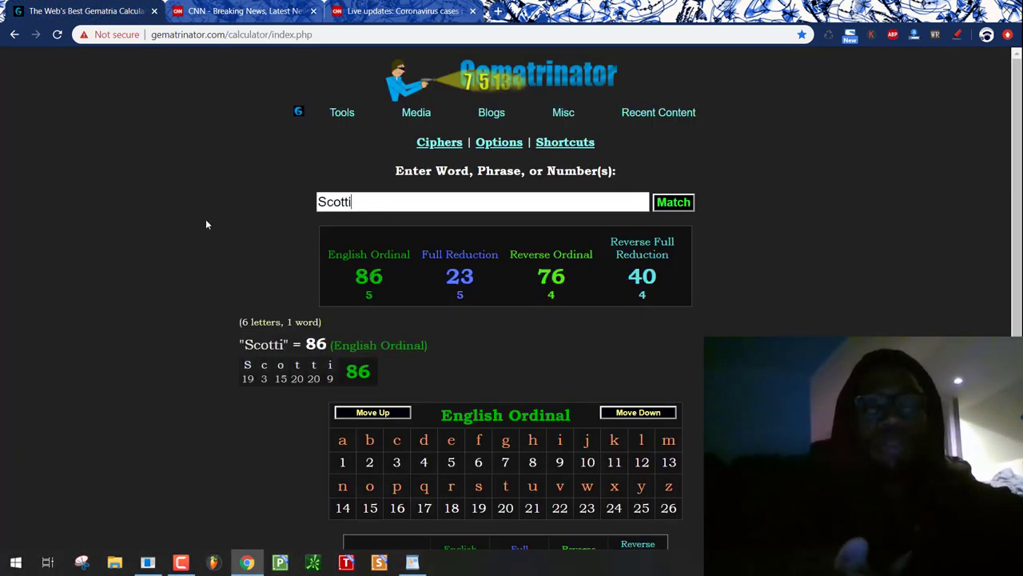
text(sh)
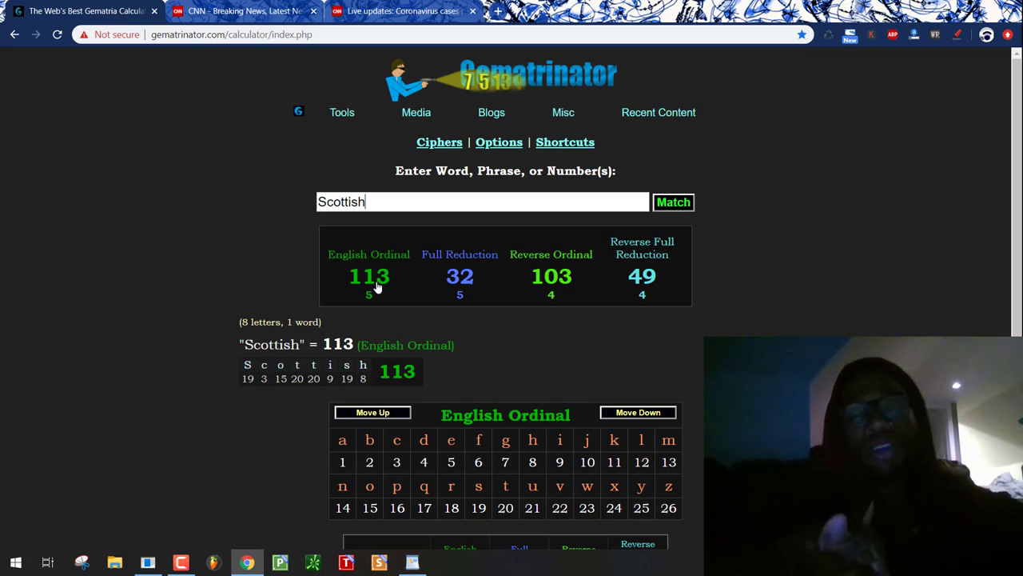
- Scroll the CNN homepage down to the Coronavirus section with the March Madness fans headline
click(240, 12)
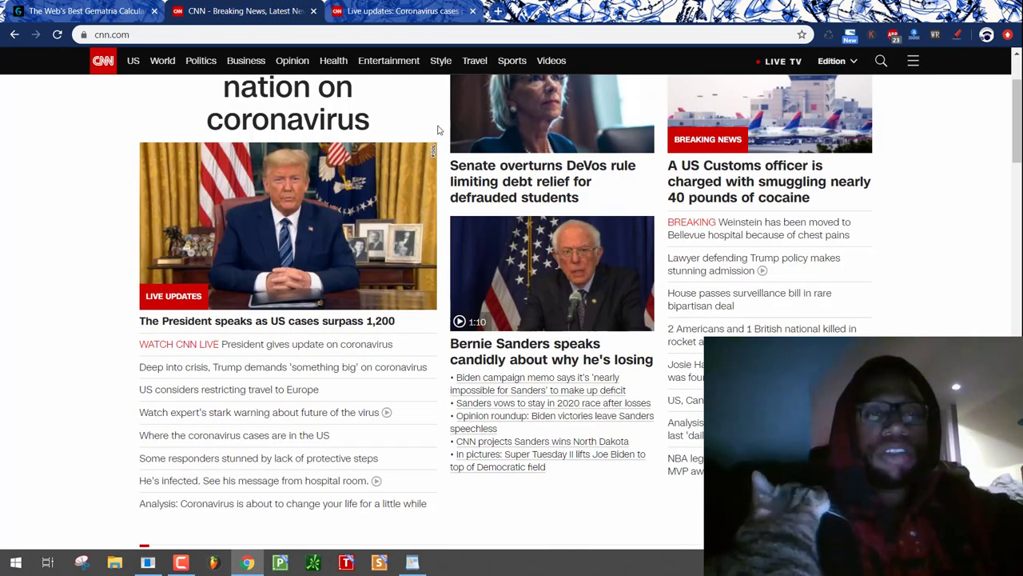
mouse_move(589, 206)
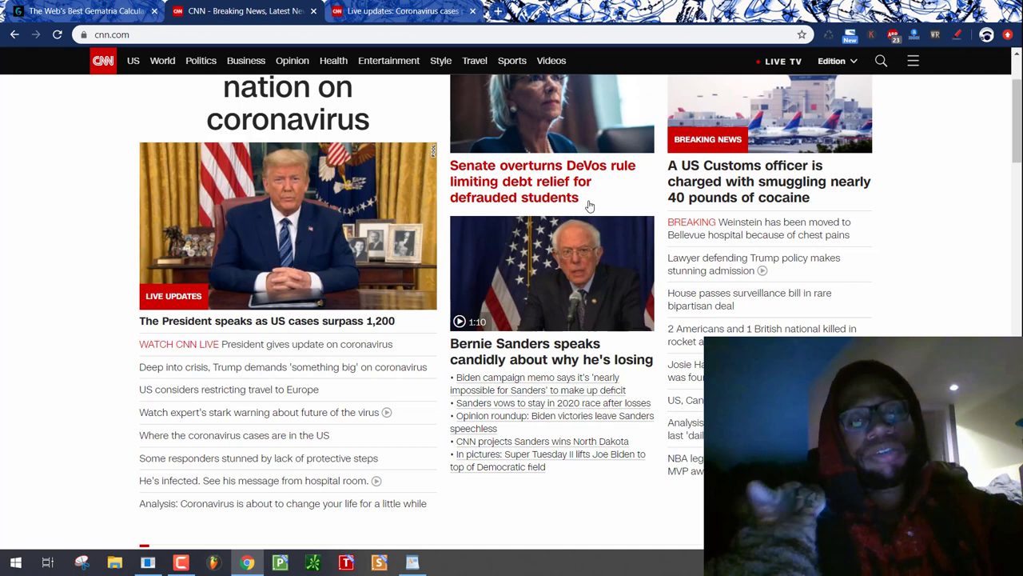
scroll(down, 3)
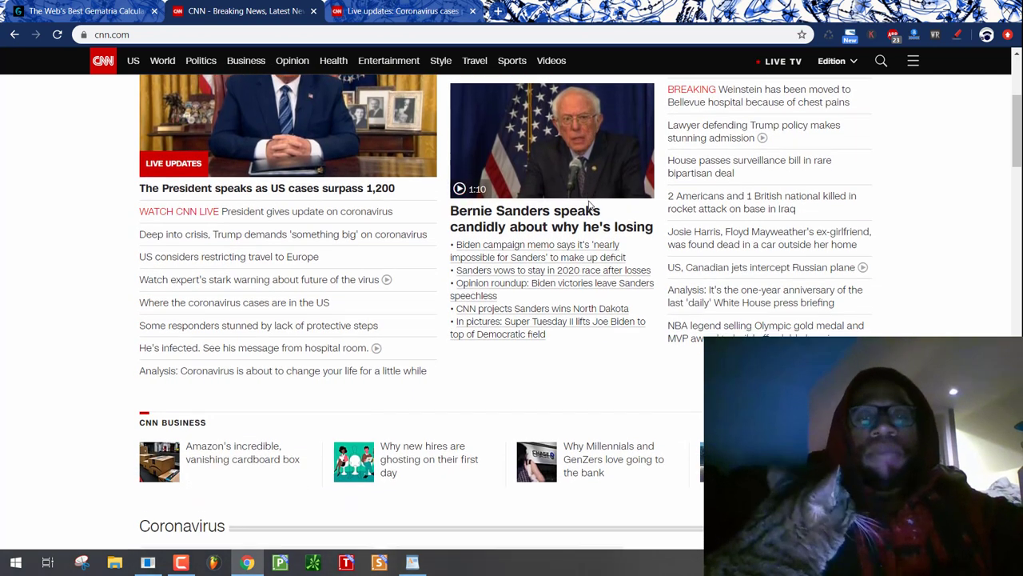
scroll(down, 3)
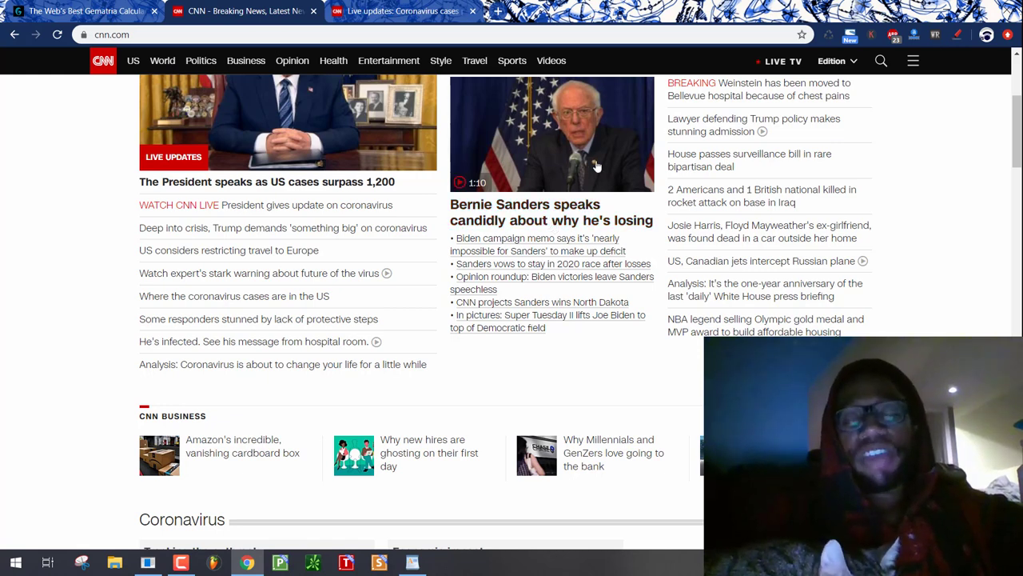
mouse_move(586, 151)
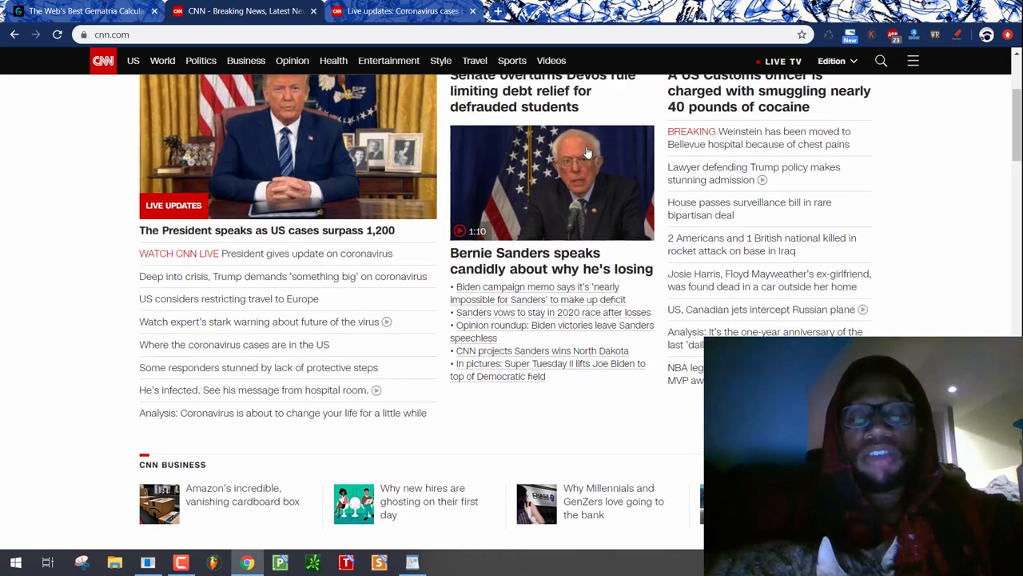
mouse_move(569, 204)
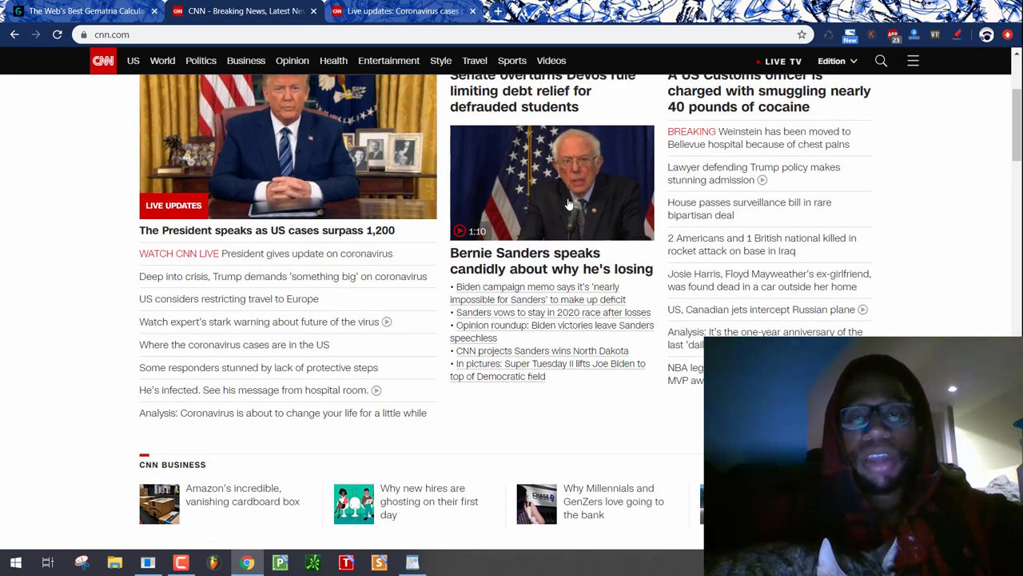
mouse_move(581, 192)
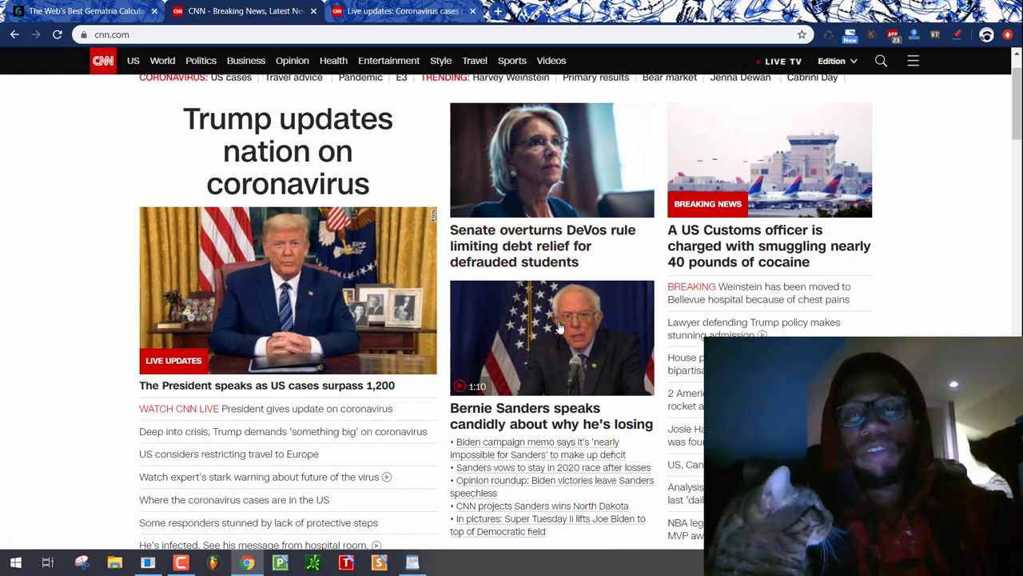
scroll(down, 3)
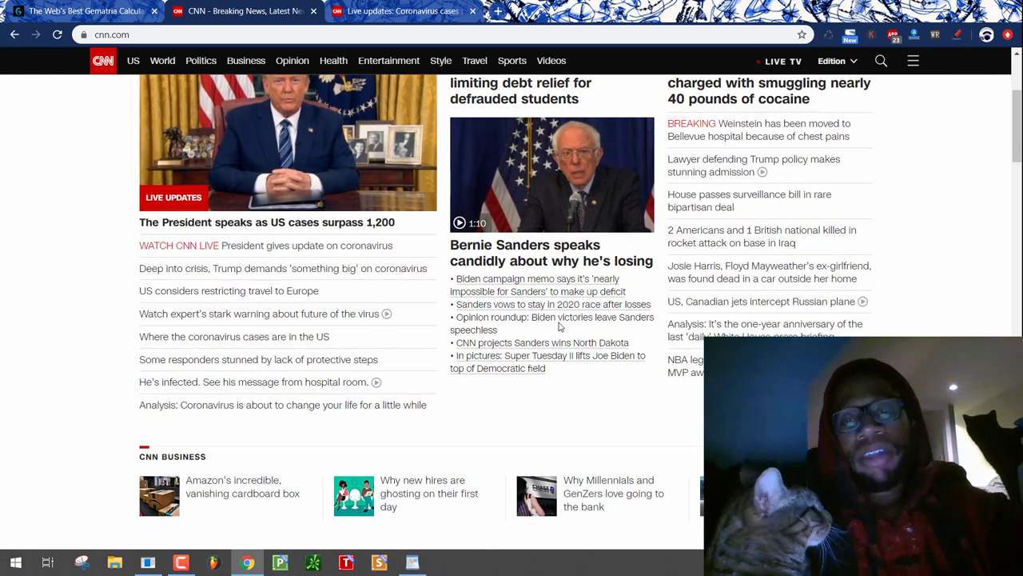
scroll(down, 3)
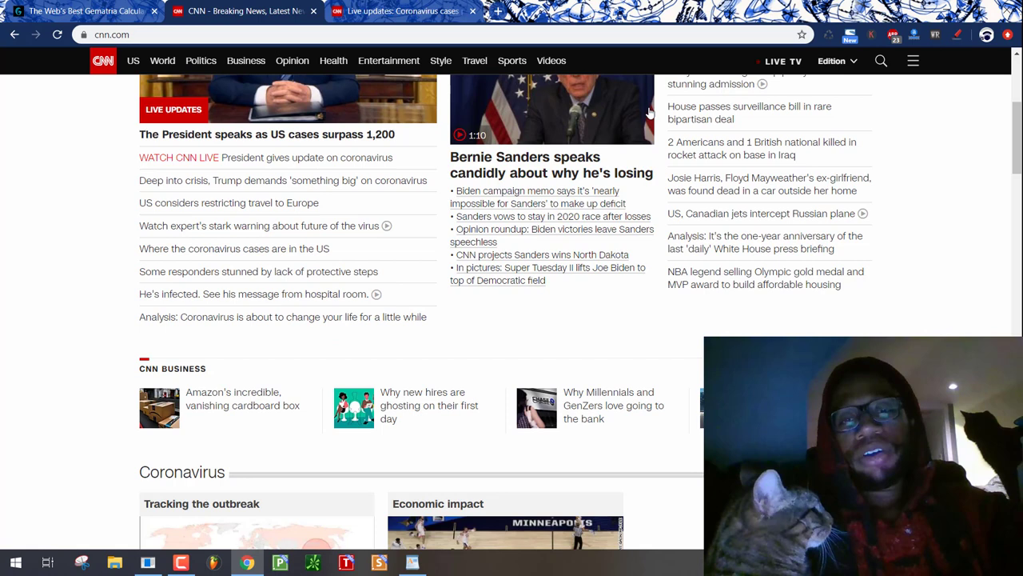
scroll(down, 3)
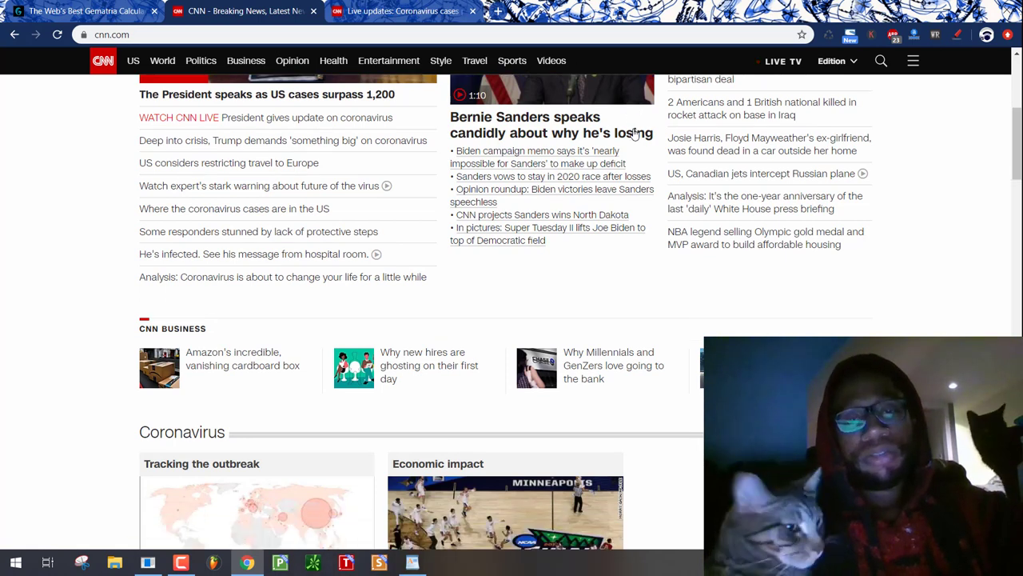
scroll(down, 3)
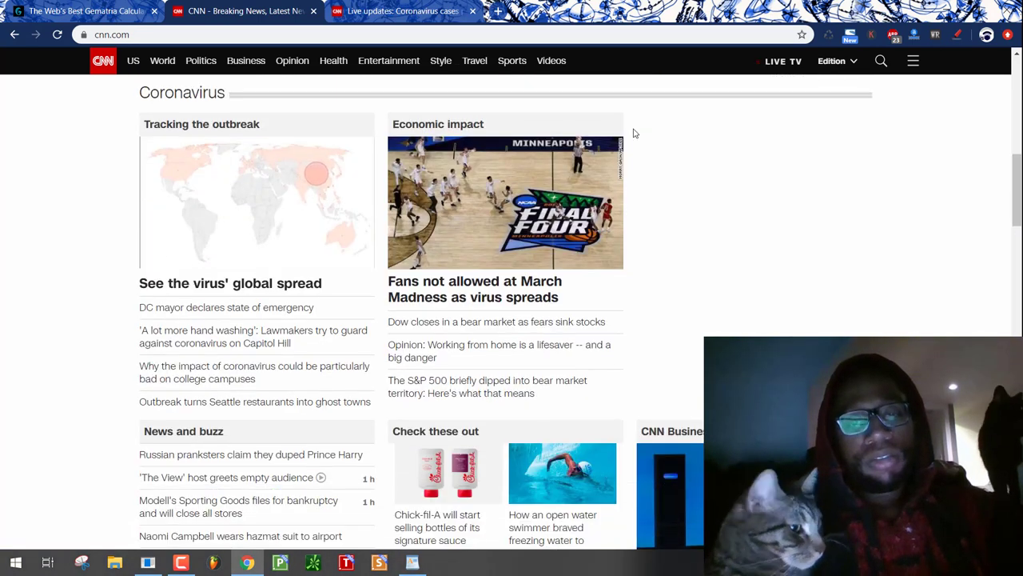
scroll(down, 3)
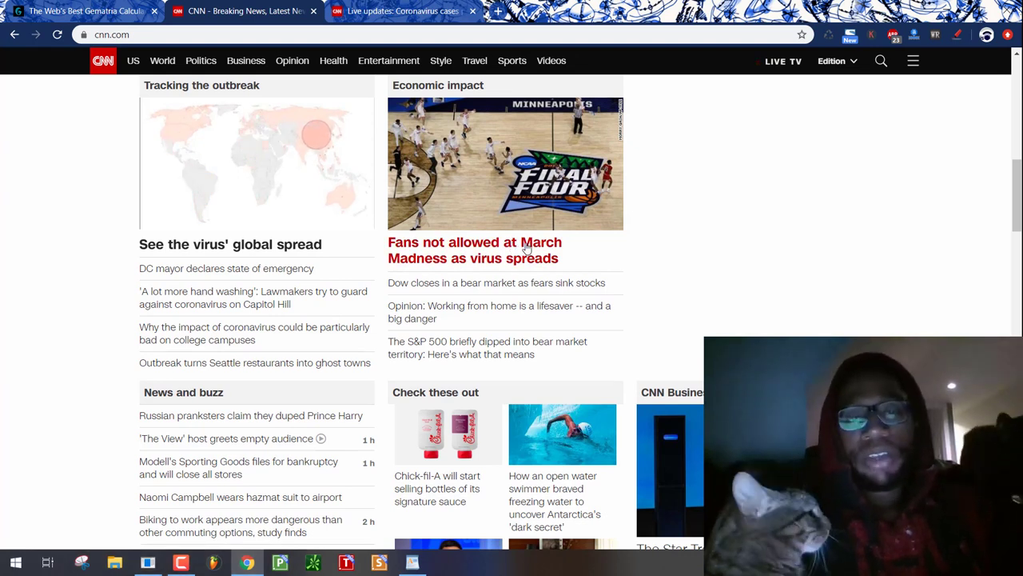
scroll(down, 3)
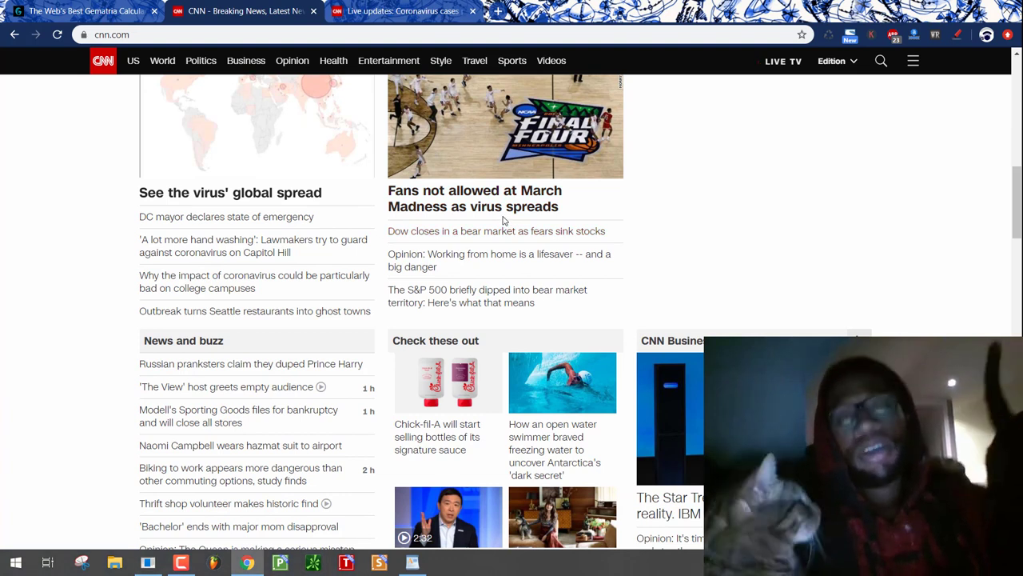
- Open the 'Fans not allowed at March Madness' article and scroll through it
click(474, 198)
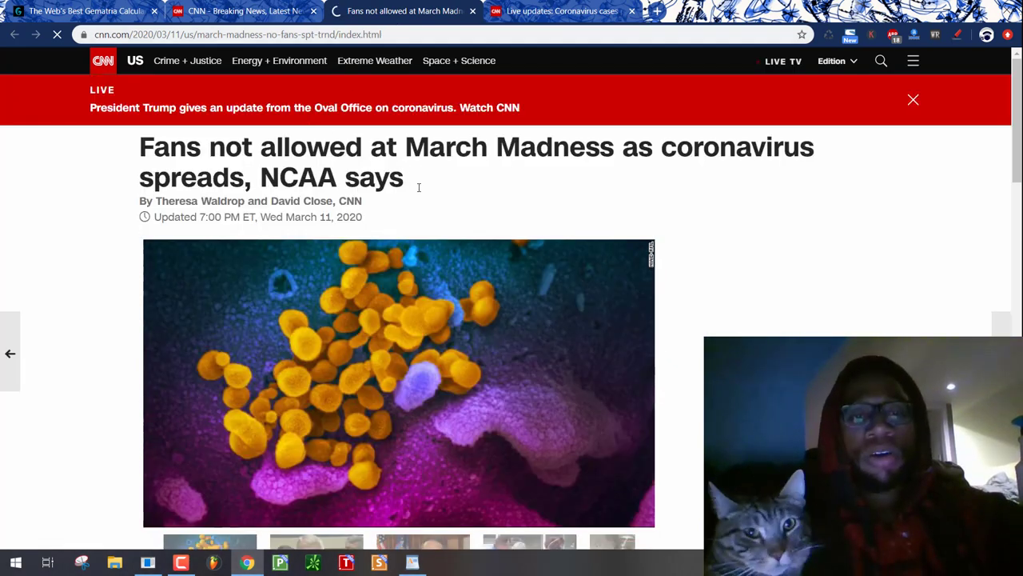
click(913, 99)
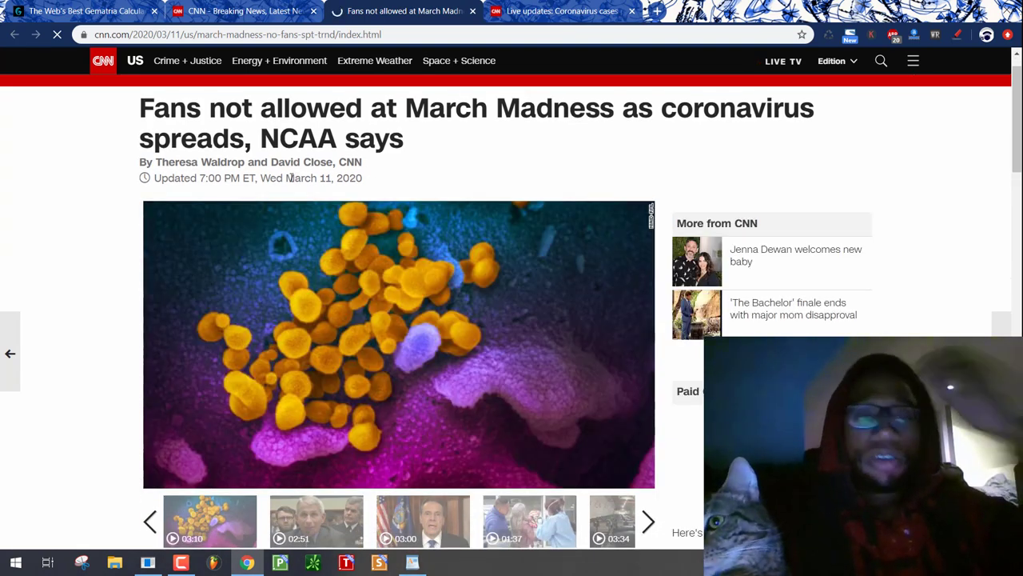
click(399, 343)
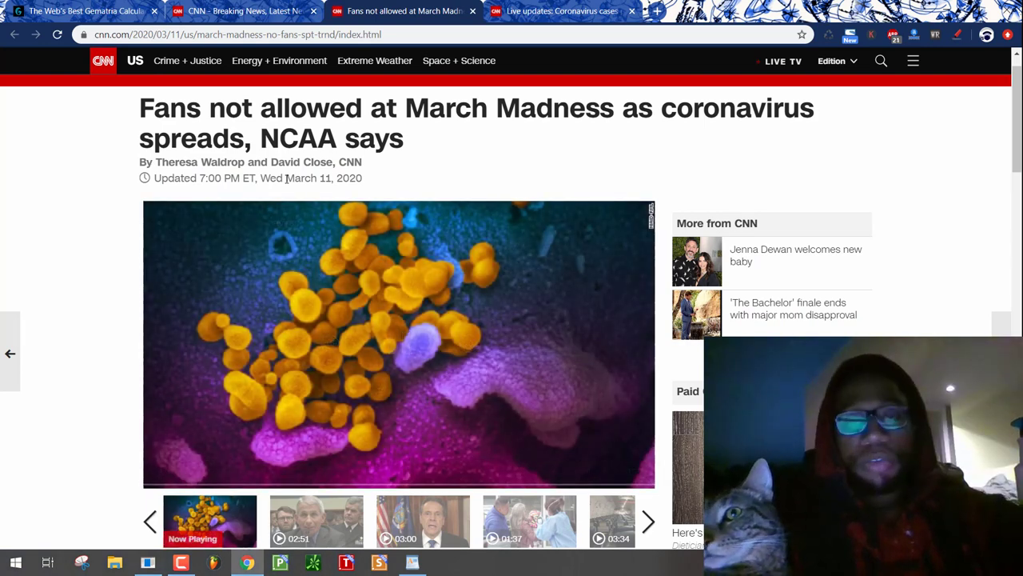
scroll(down, 3)
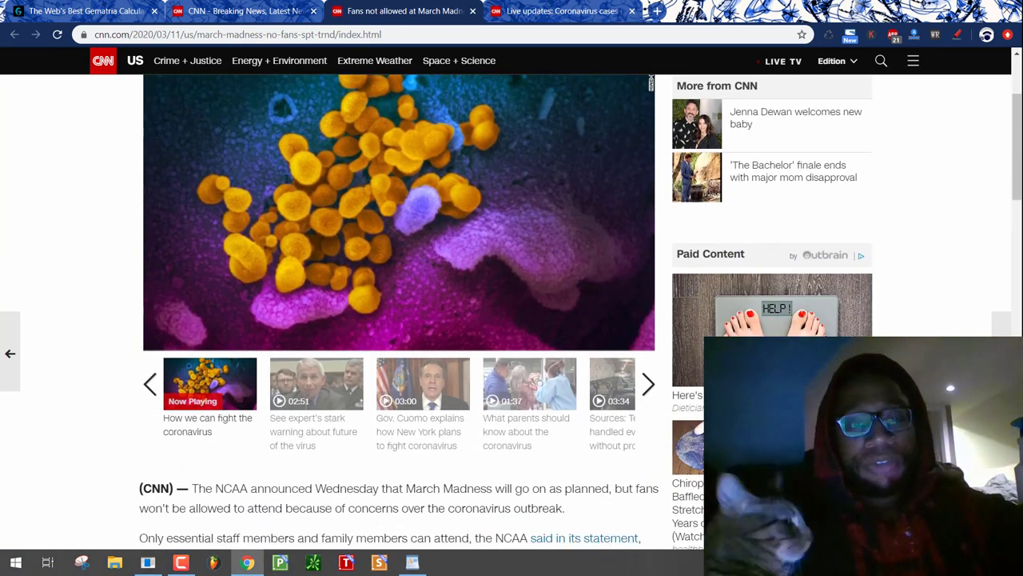
scroll(down, 3)
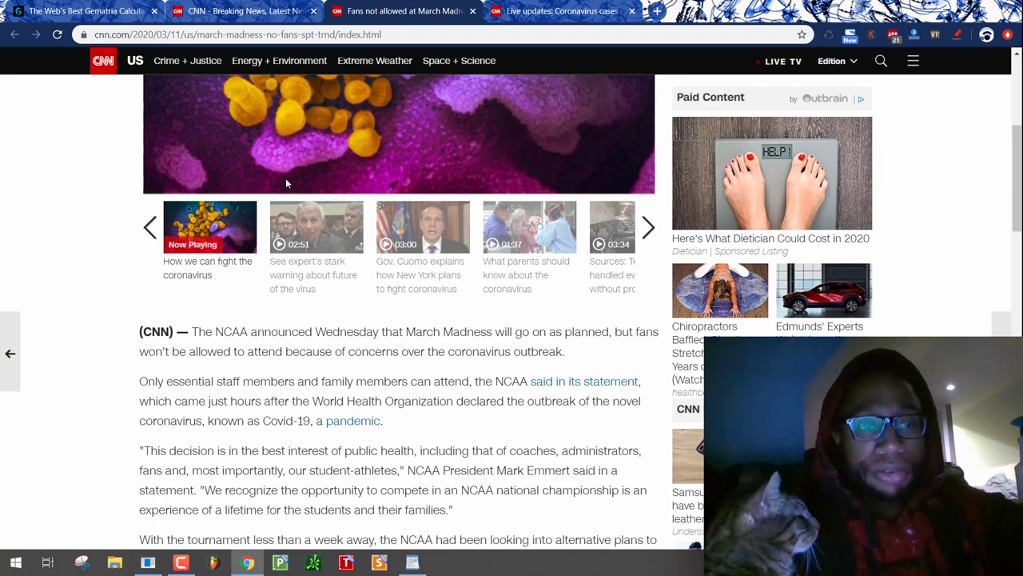
scroll(down, 3)
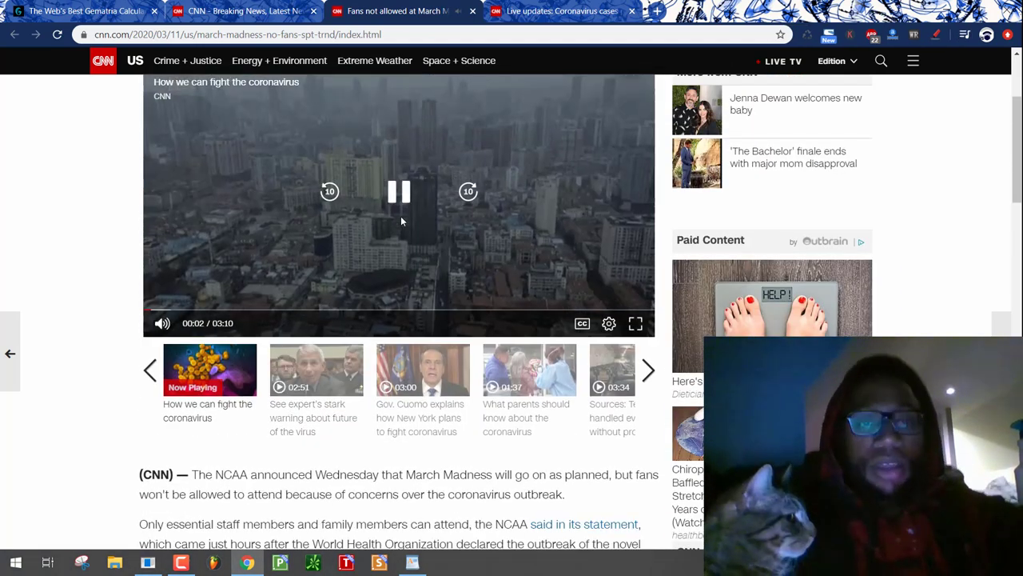
- Pause the article's coronavirus video at 0:04 and scroll further down
click(399, 192)
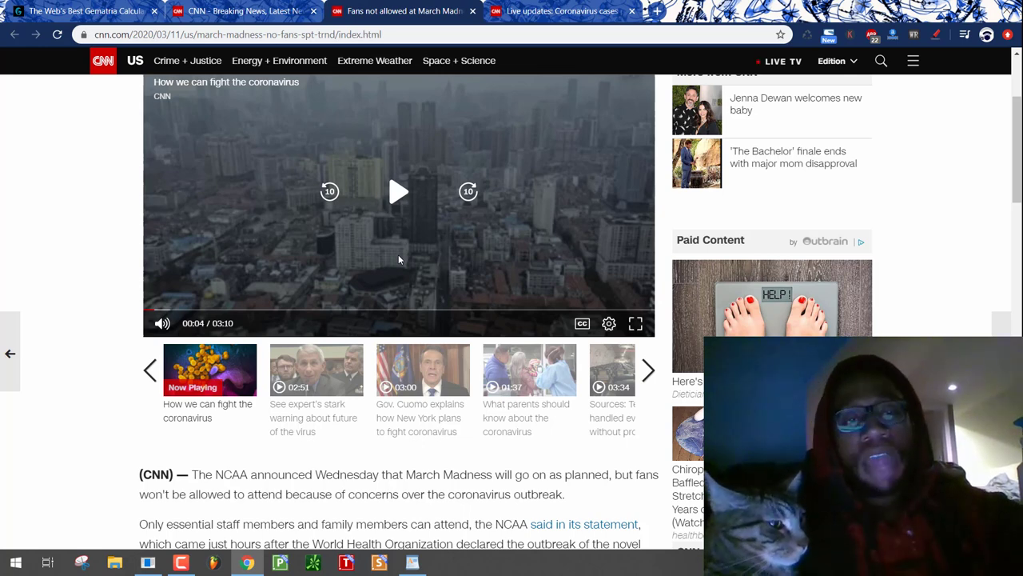
scroll(down, 3)
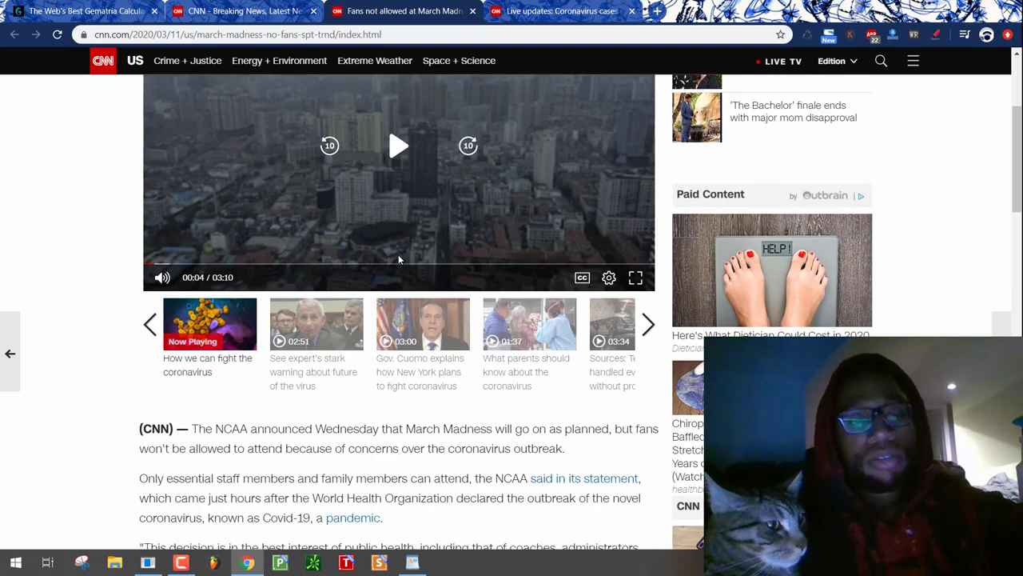
scroll(down, 3)
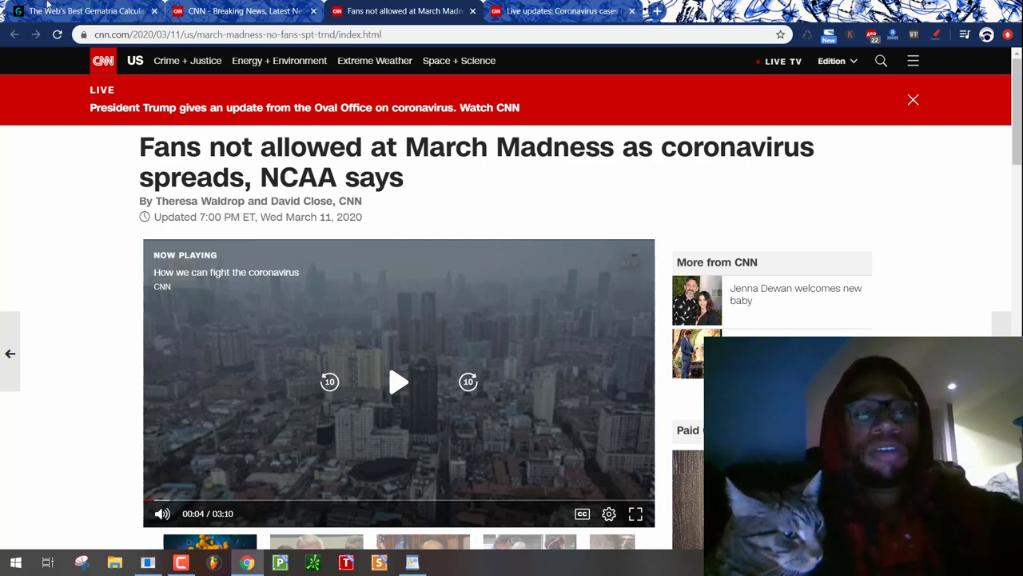
- Enter 'Basketball' with Single Reduction enabled, giving 85, 22, 31, 185 and 68
click(80, 12)
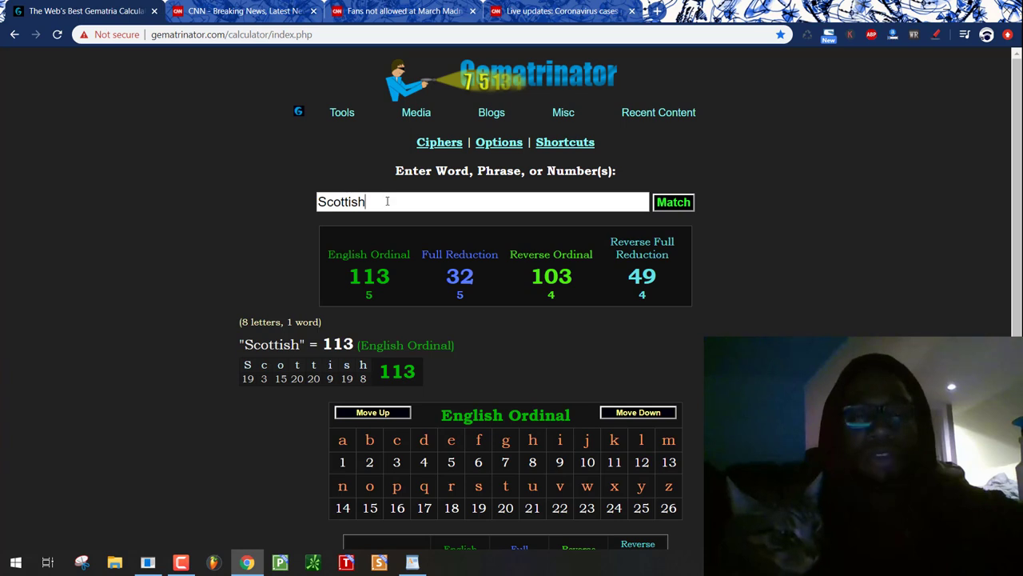
text(Basketball)
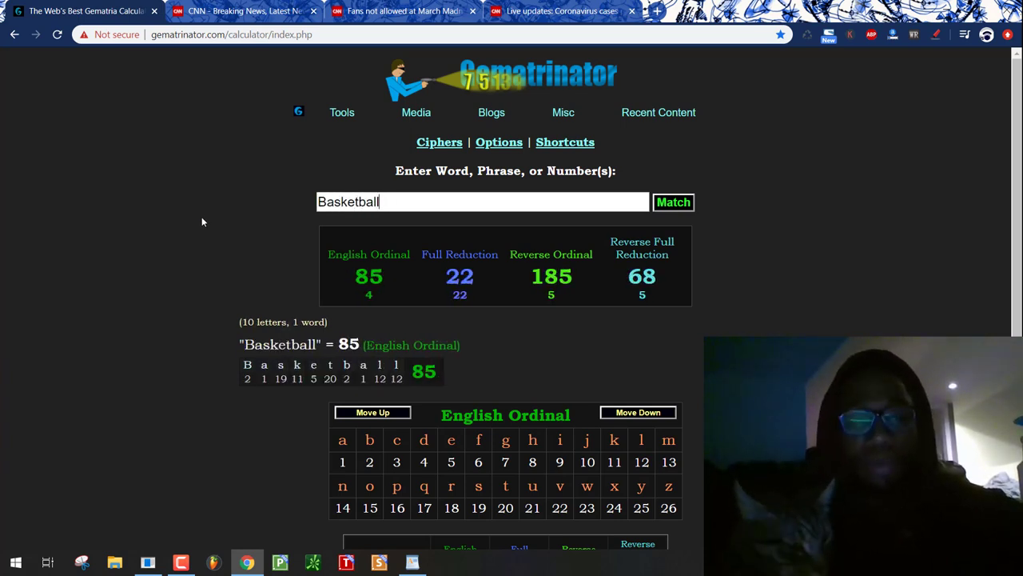
click(492, 112)
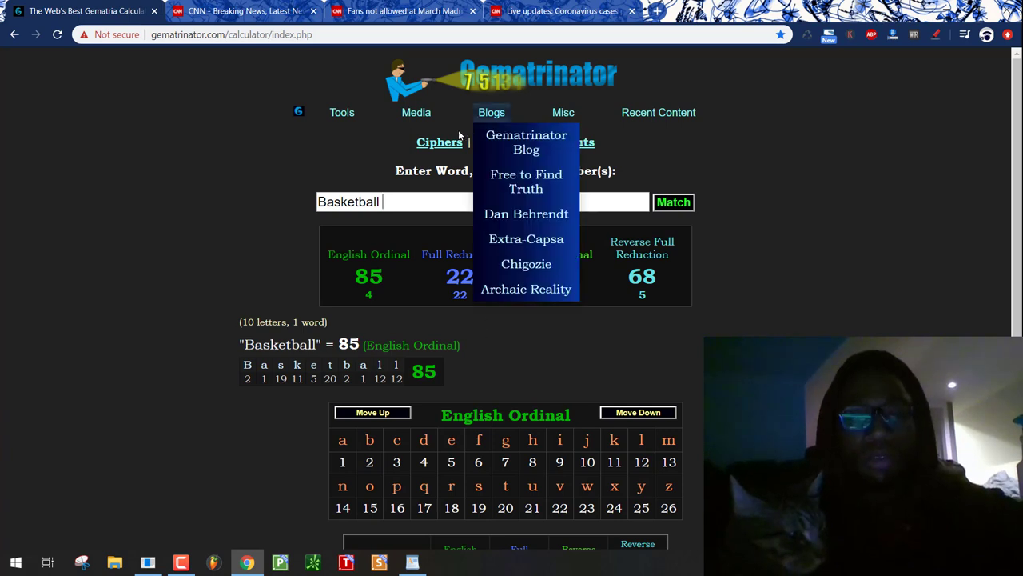
click(439, 142)
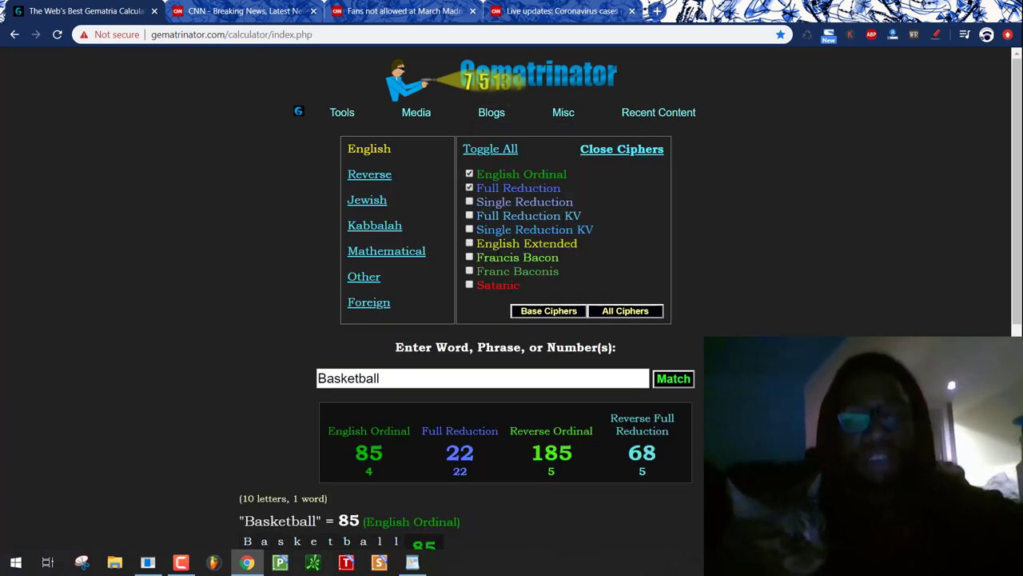
click(469, 201)
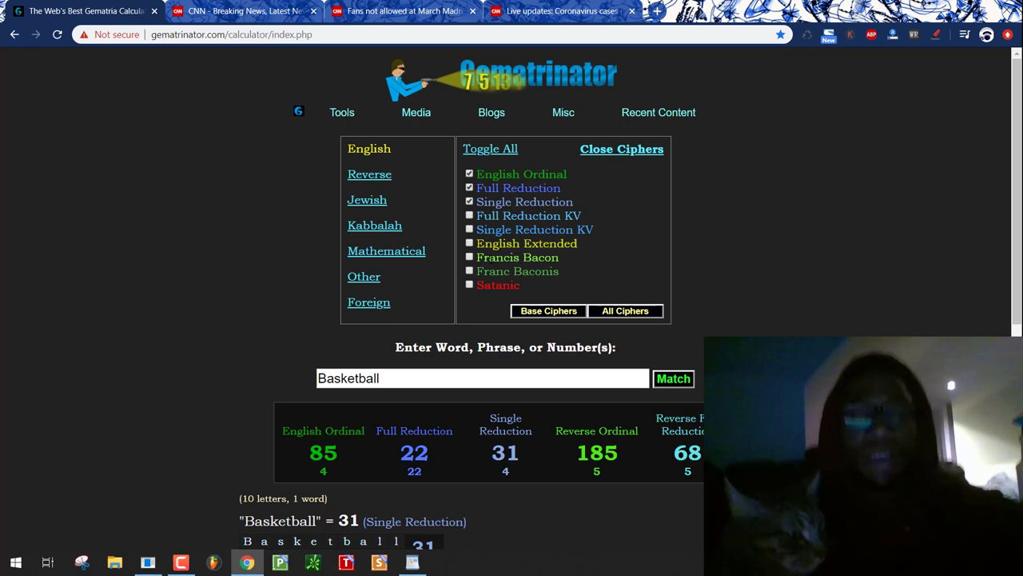
scroll(down, 3)
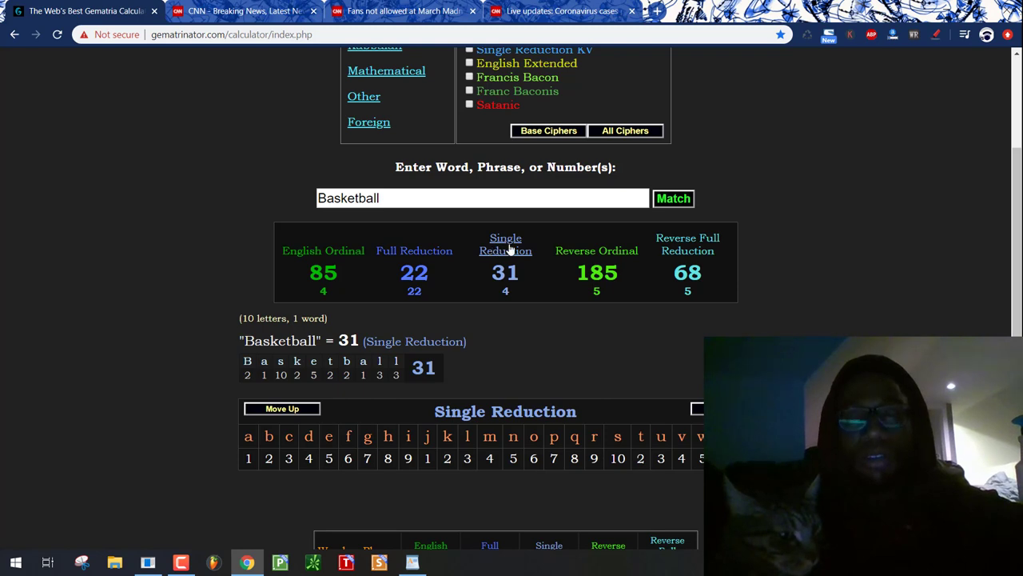
scroll(down, 3)
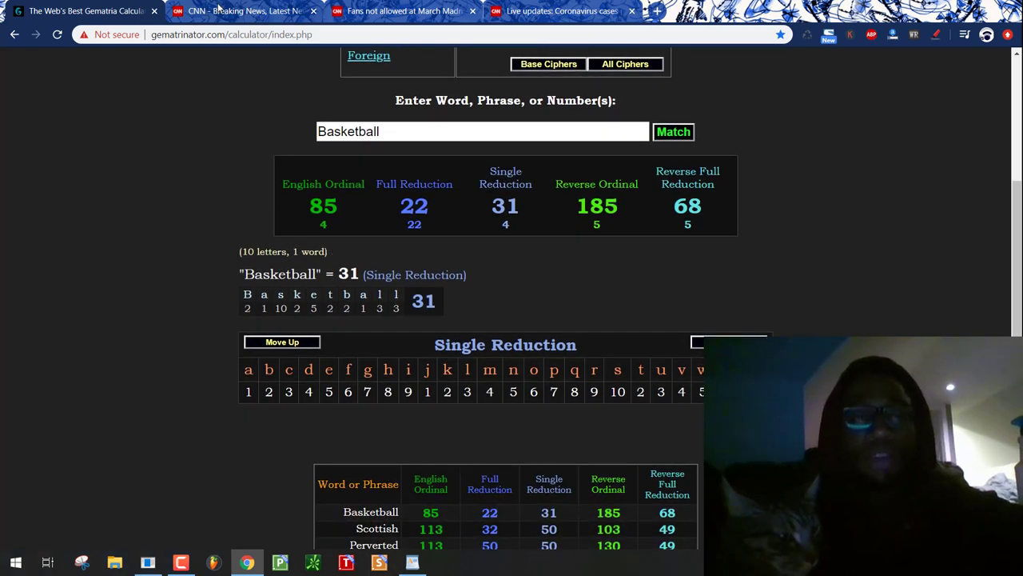
- Return to the CNN homepage and scroll down through its stories
click(232, 11)
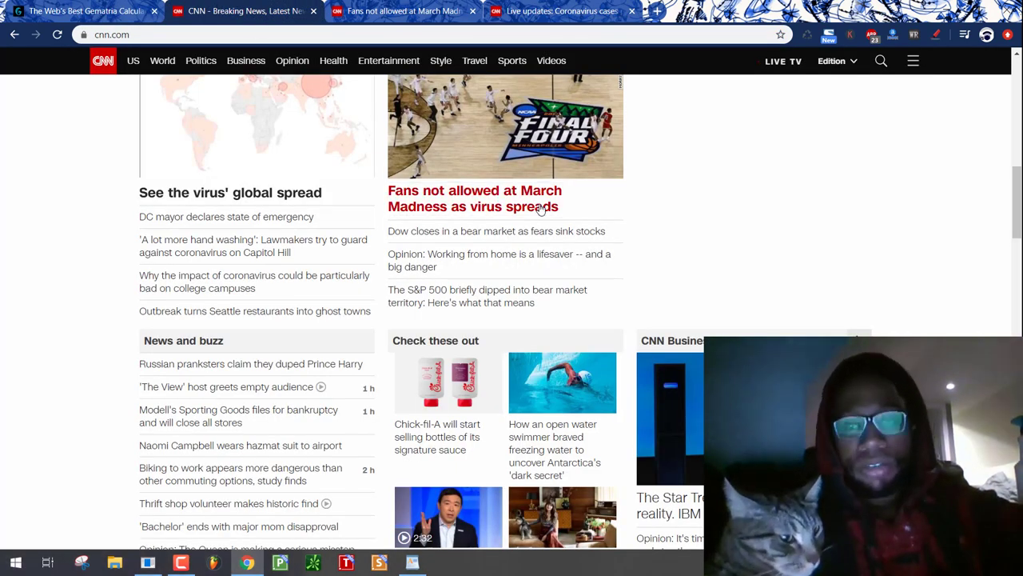
scroll(down, 3)
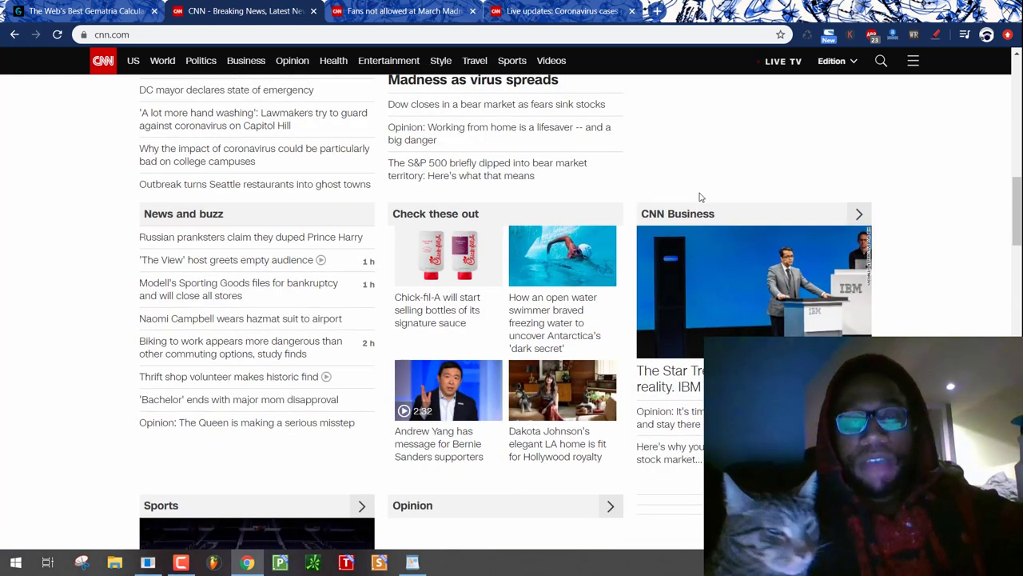
scroll(down, 3)
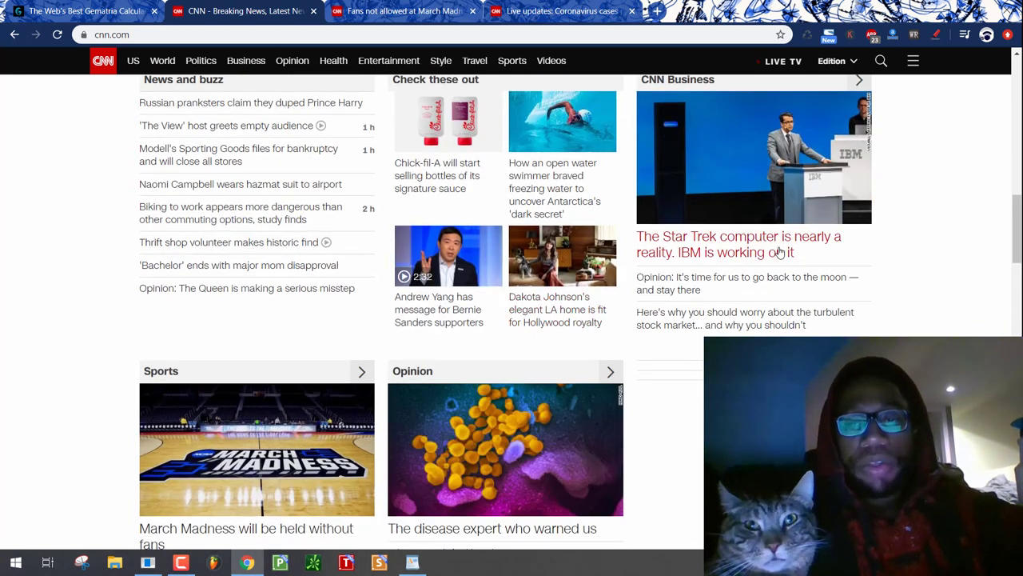
scroll(down, 3)
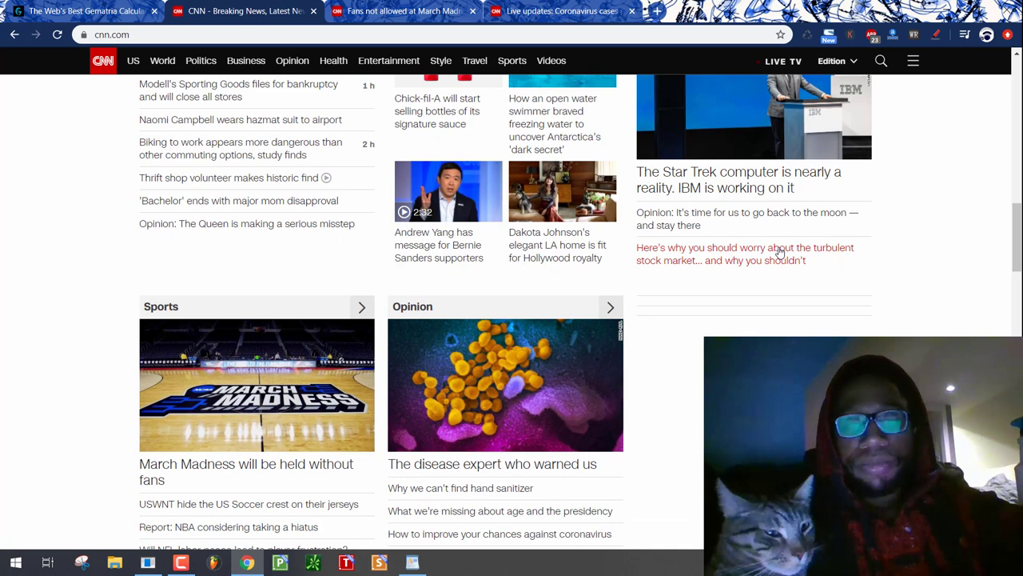
scroll(down, 3)
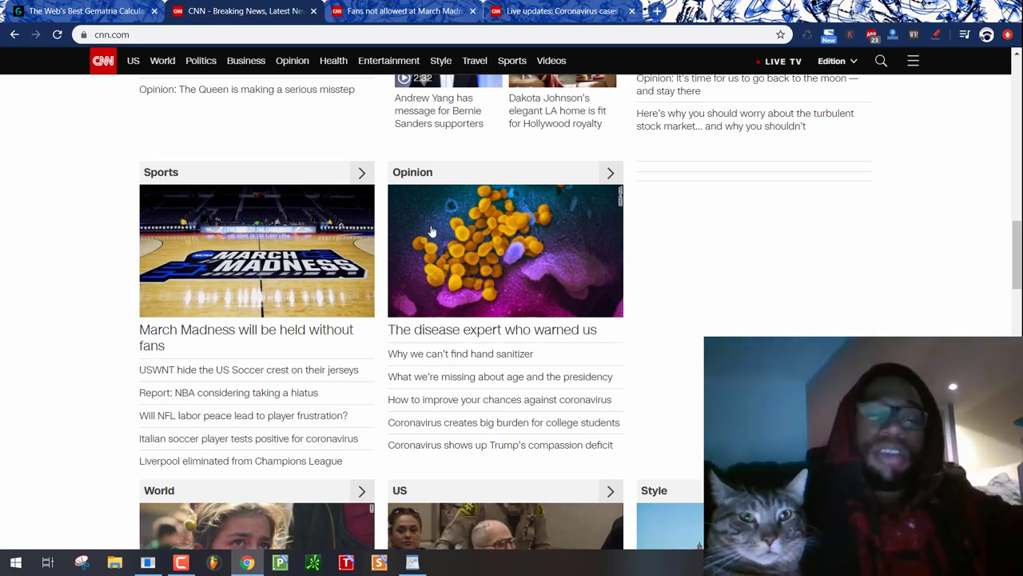
scroll(down, 3)
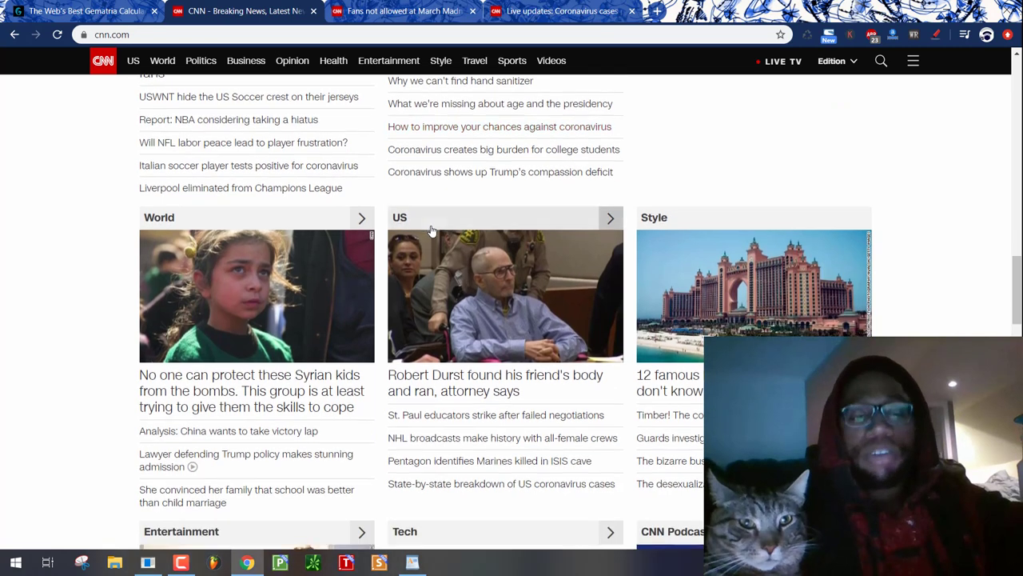
scroll(down, 3)
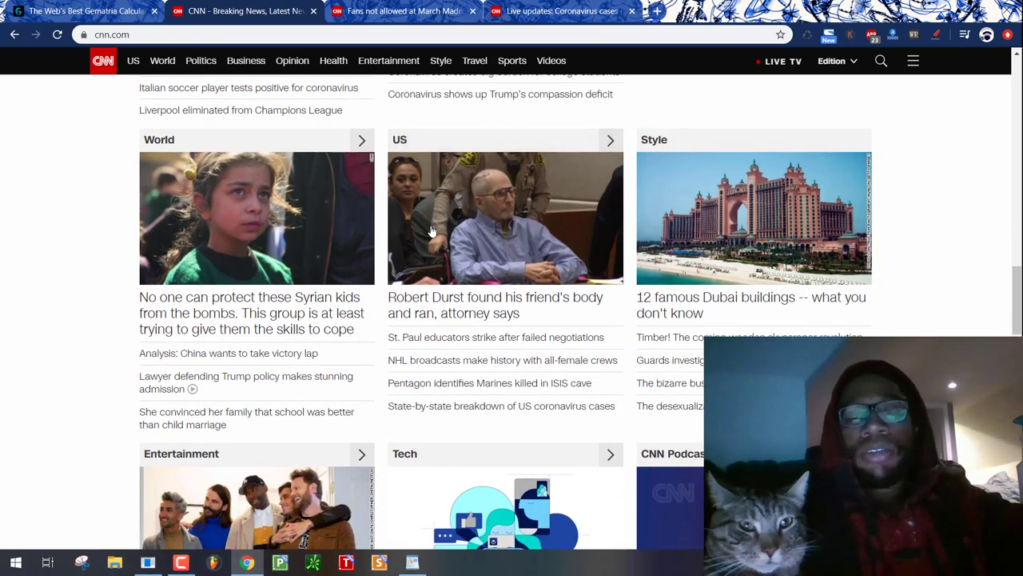
scroll(down, 3)
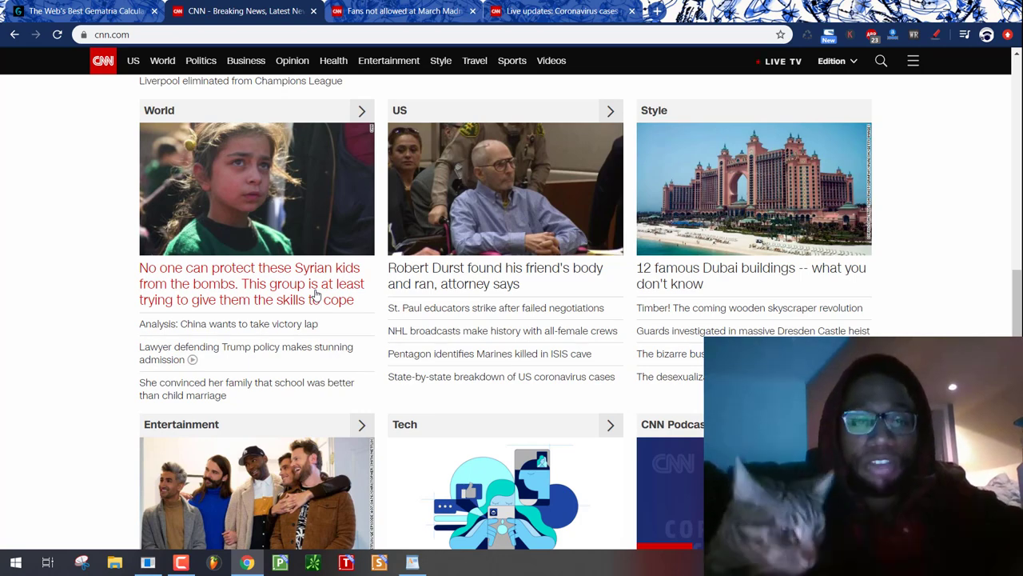
- Open '5 takeaways from Super Tuesday II' in its own tab and start a blank tab
scroll(down, 3)
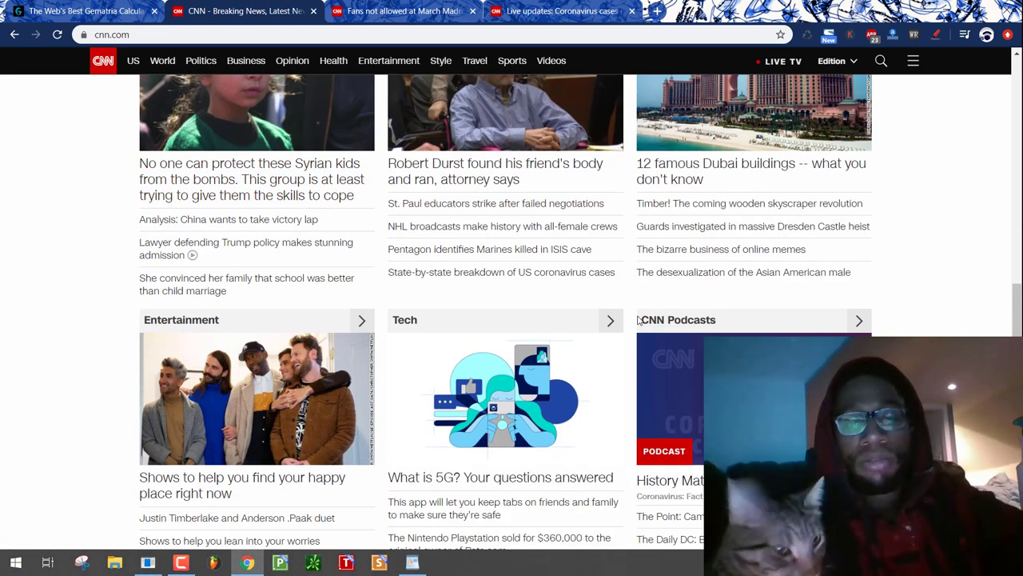
scroll(down, 3)
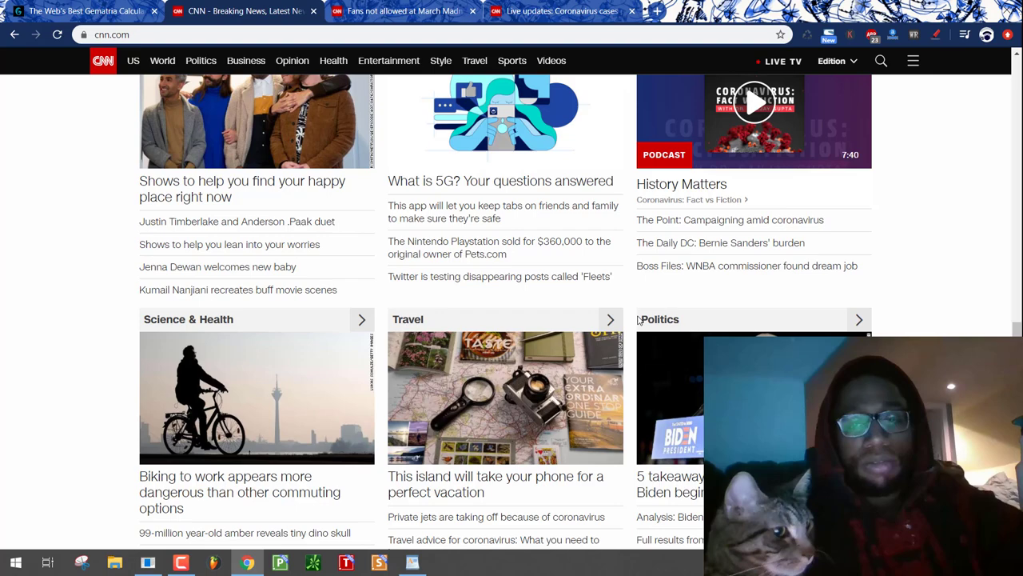
scroll(down, 3)
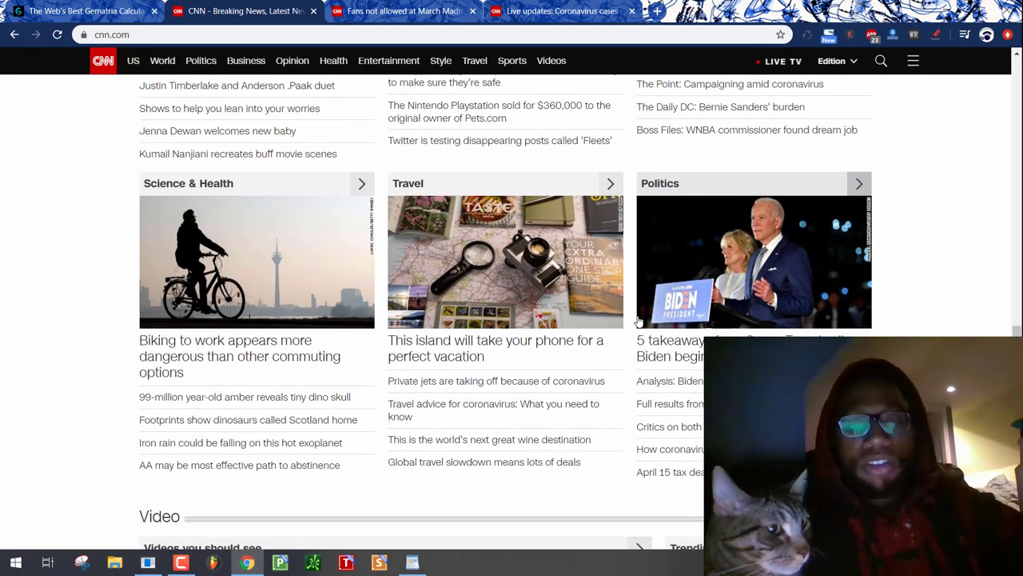
scroll(down, 3)
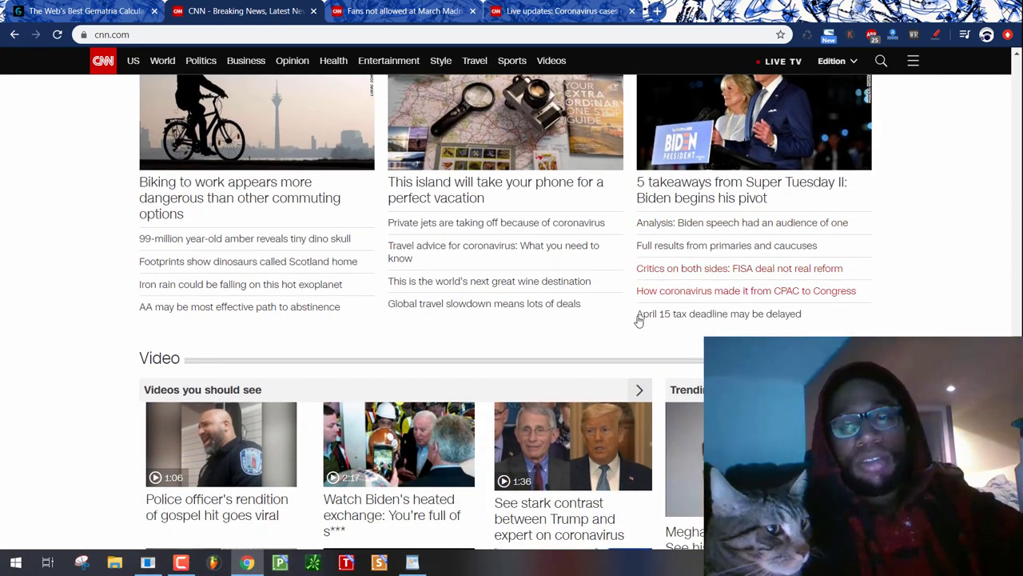
scroll(down, 3)
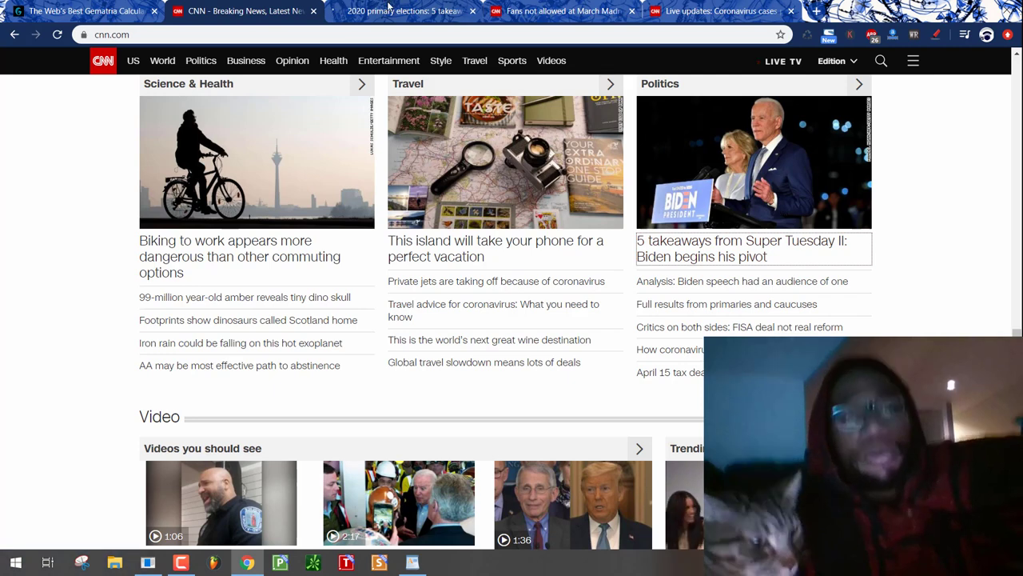
click(752, 247)
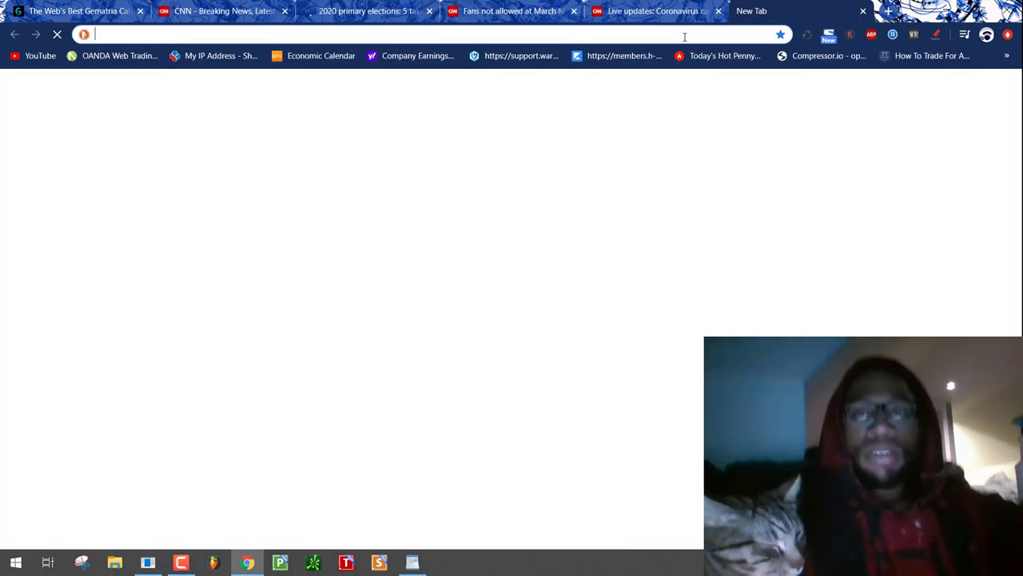
- Search 'spy' and view Yahoo Finance's SPY chart showing the 2020 drop, then return to CNN
text(spy y)
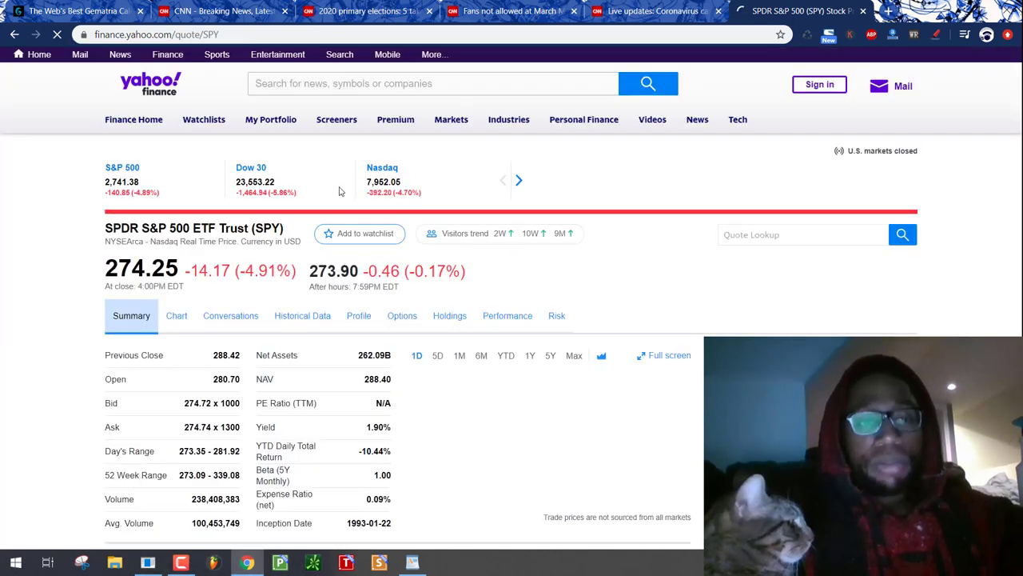
scroll(down, 3)
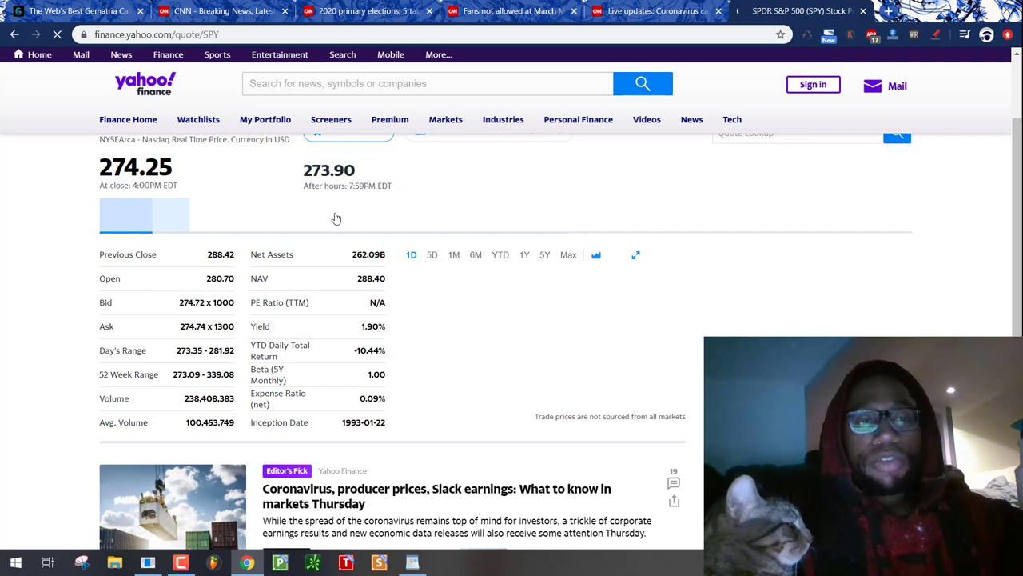
click(170, 316)
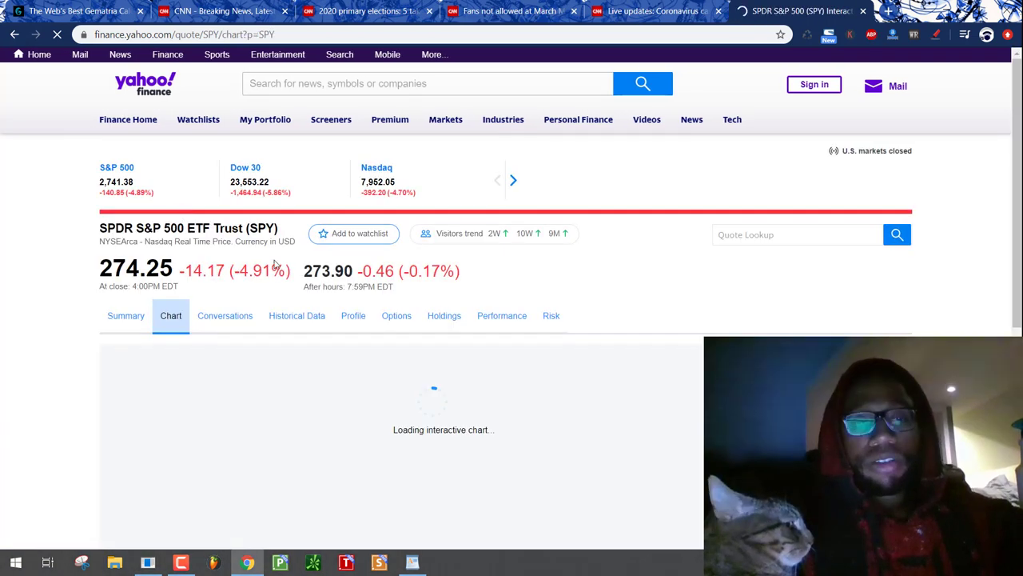
scroll(down, 3)
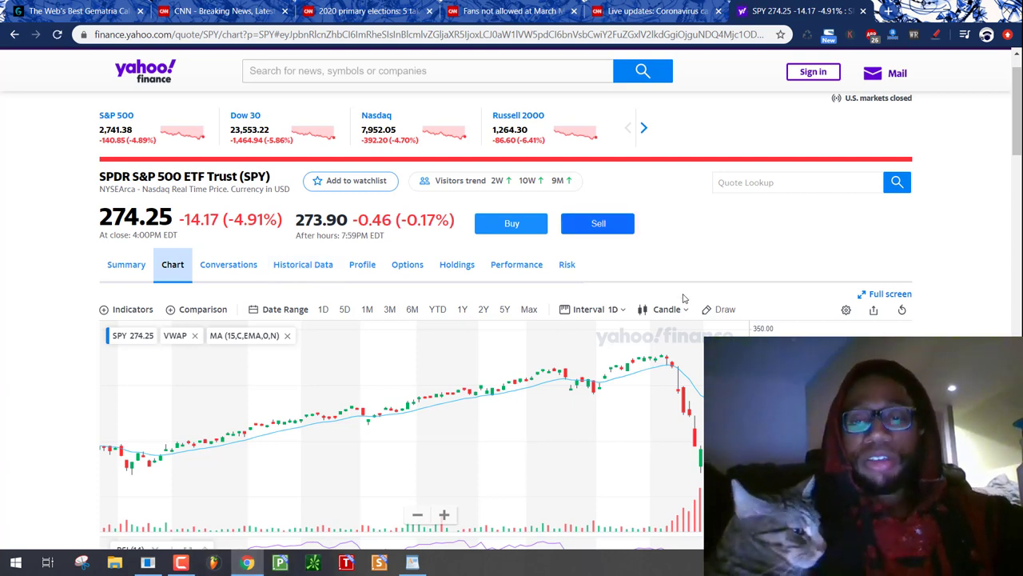
scroll(down, 3)
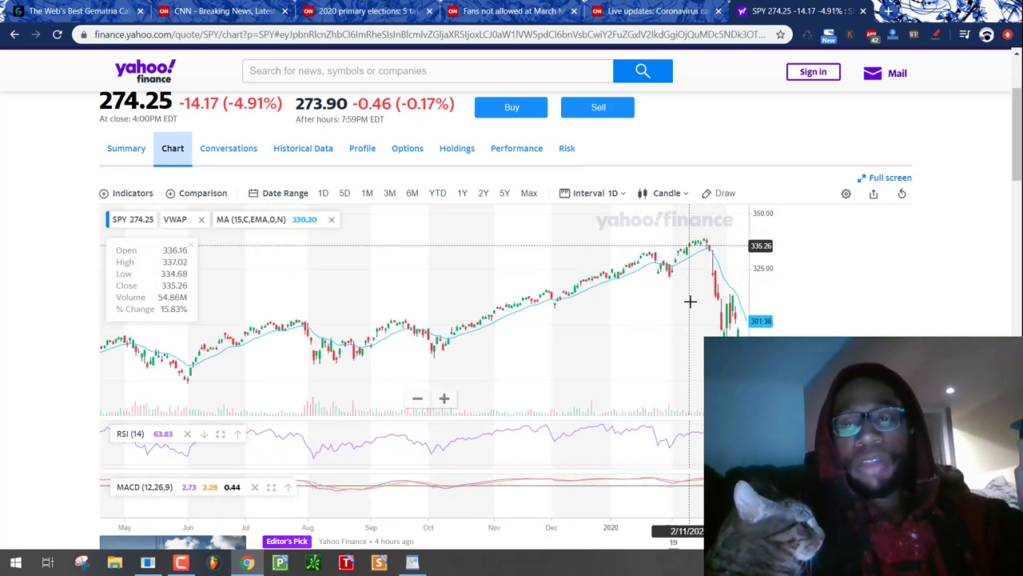
scroll(down, 3)
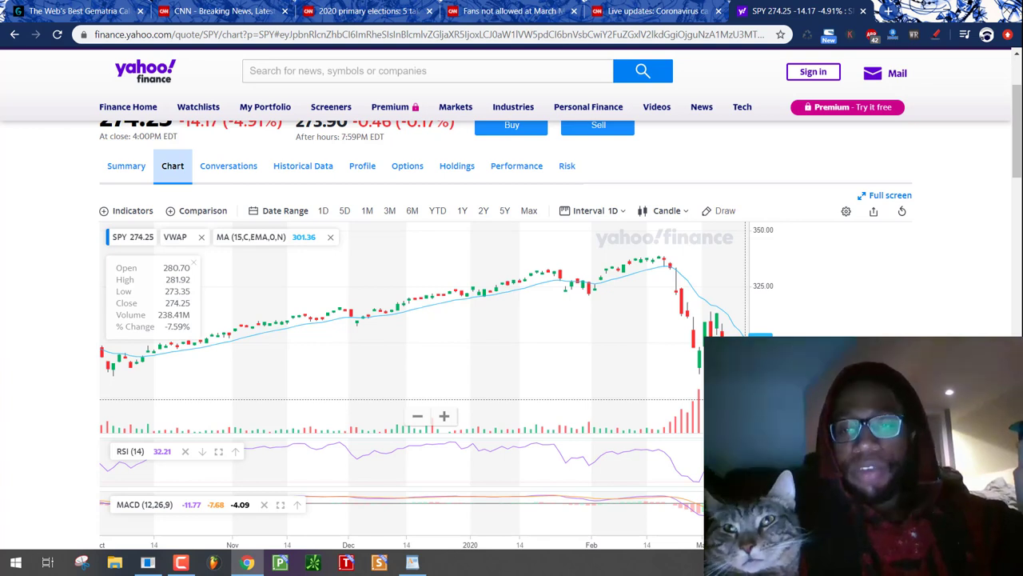
mouse_move(890, 236)
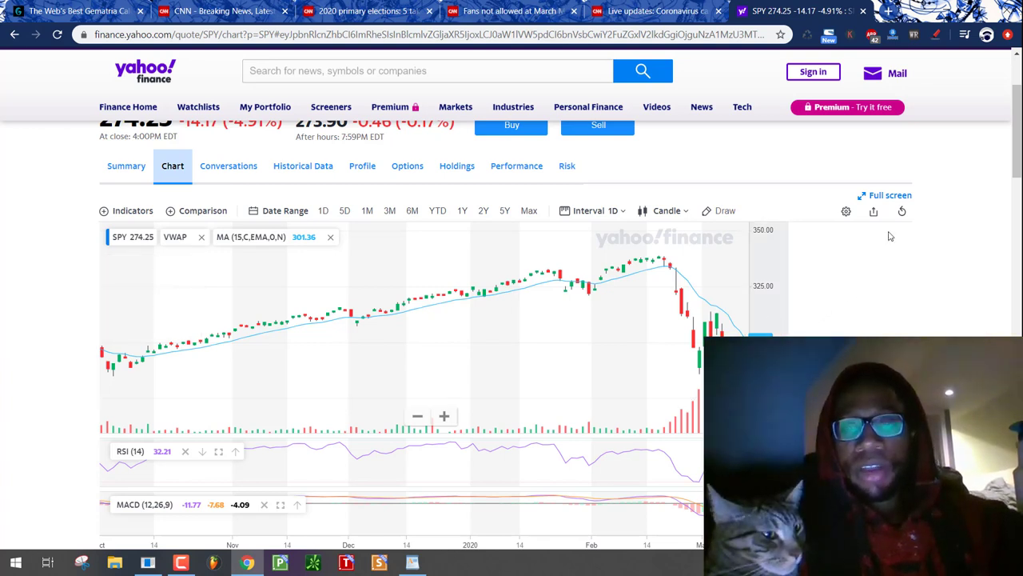
mouse_move(773, 315)
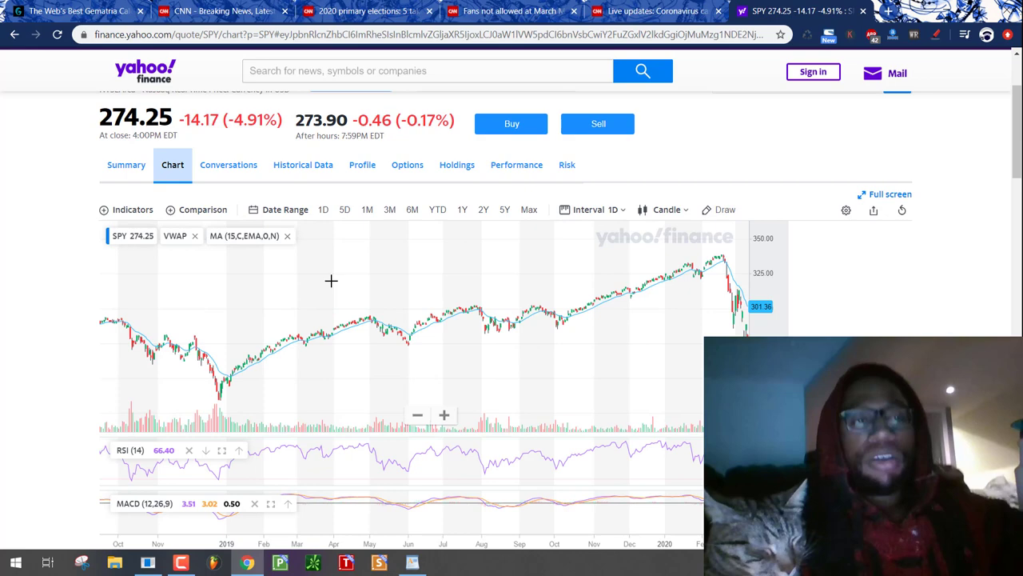
click(224, 14)
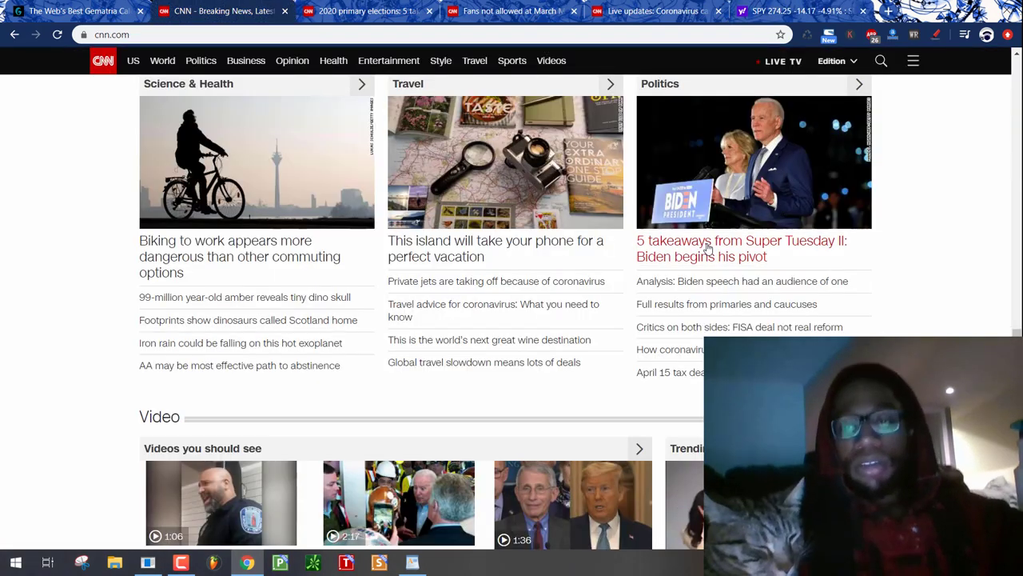
- Scroll through the CNN homepage to the bottom and back toward the top
scroll(down, 3)
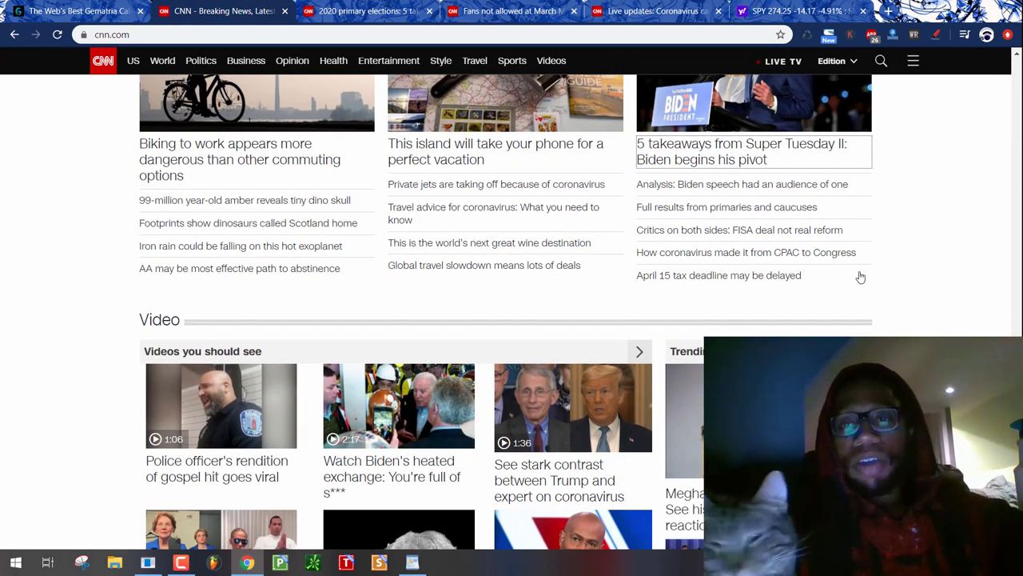
scroll(down, 3)
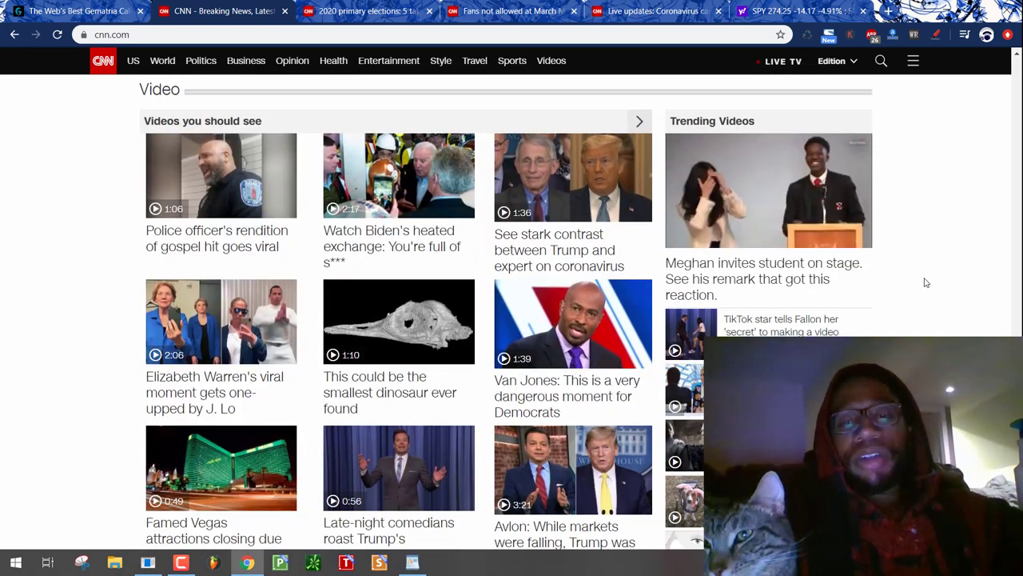
scroll(down, 3)
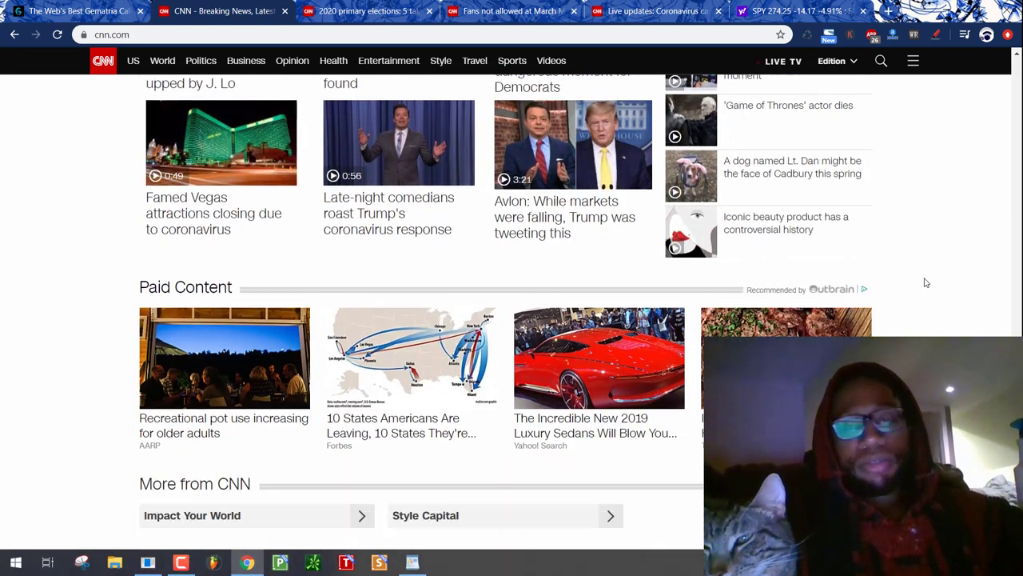
scroll(down, 3)
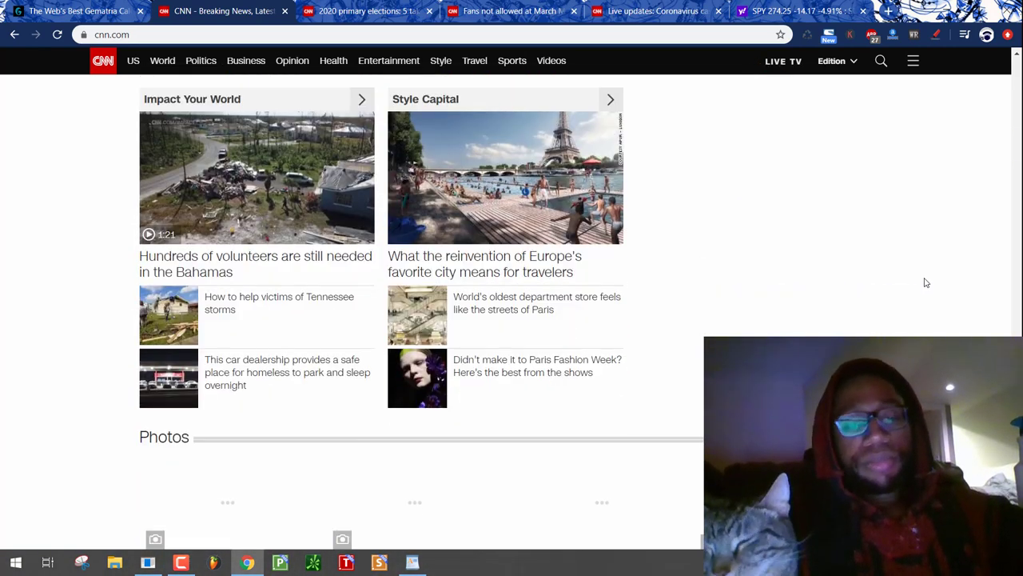
scroll(down, 3)
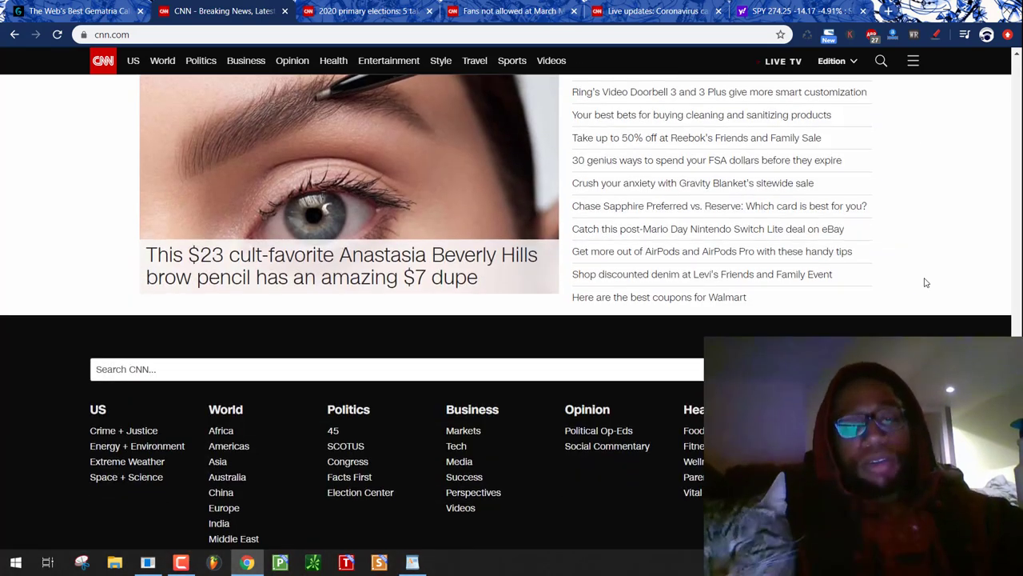
scroll(down, 3)
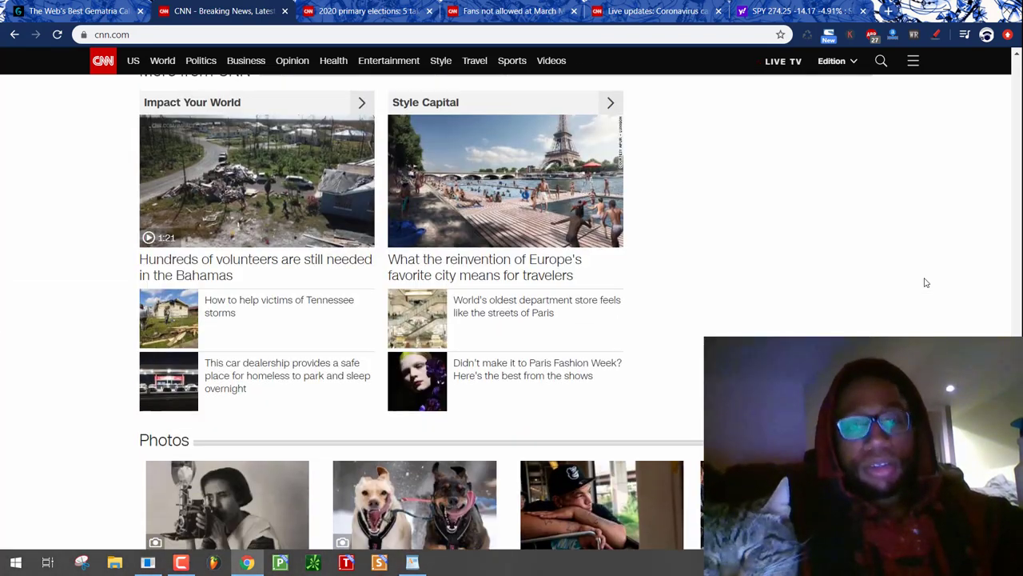
scroll(down, 3)
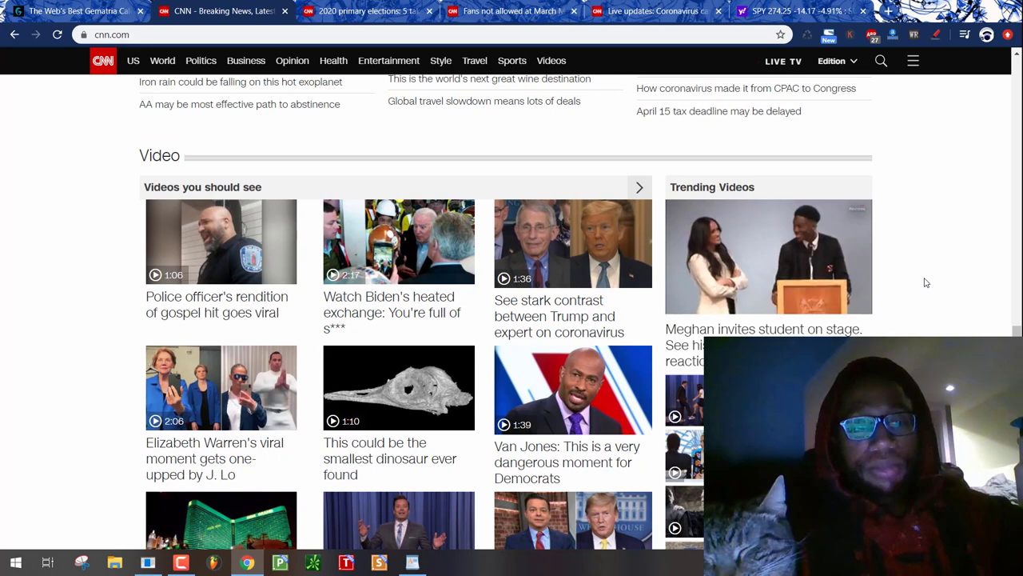
scroll(up, 3)
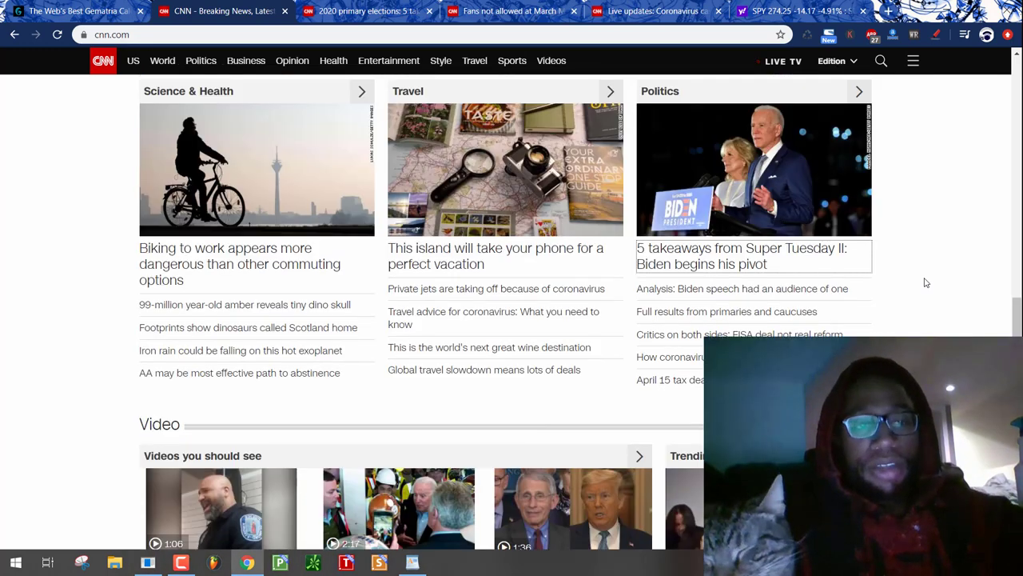
scroll(up, 3)
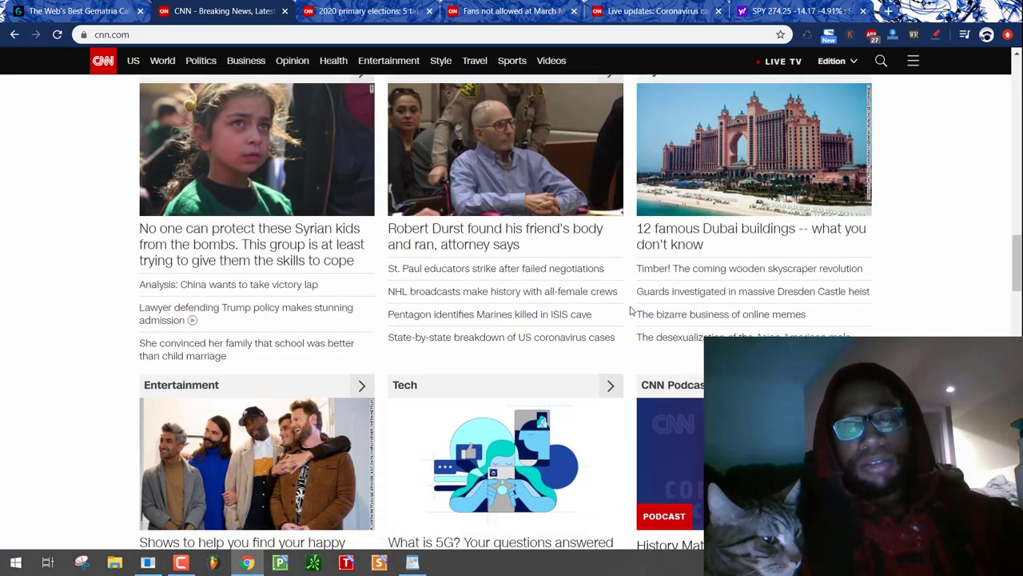
scroll(down, 3)
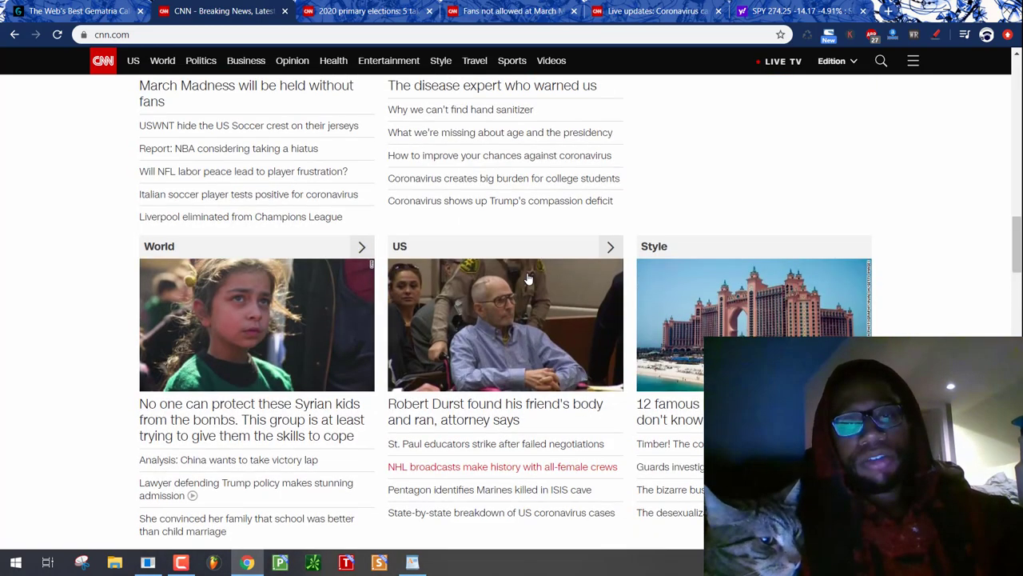
scroll(down, 3)
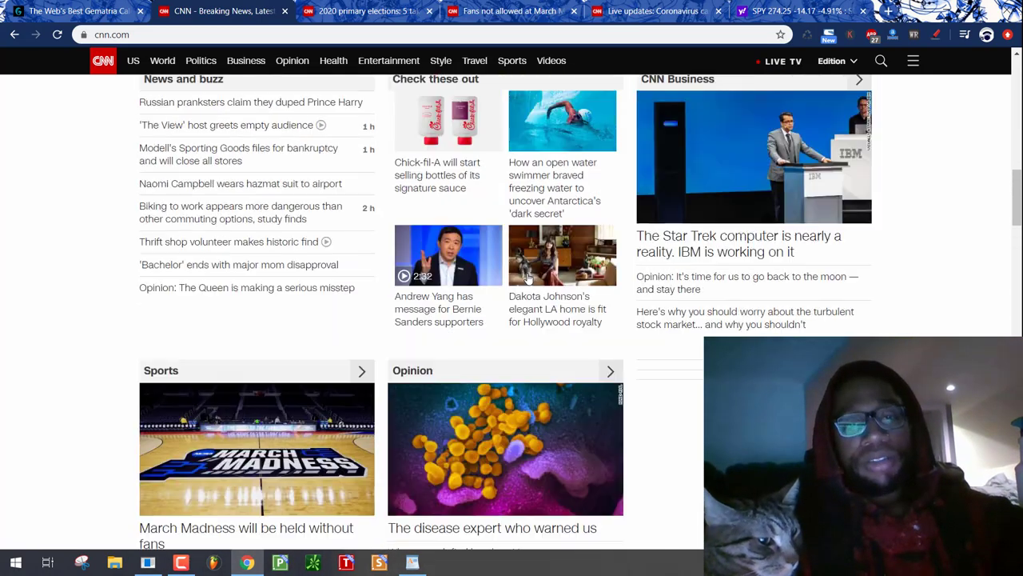
scroll(up, 3)
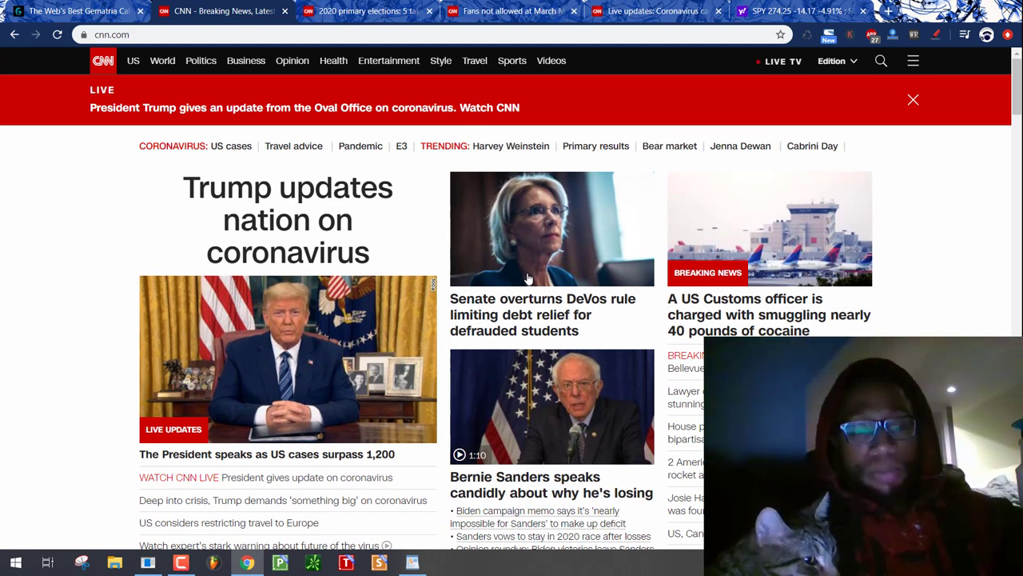
scroll(down, 3)
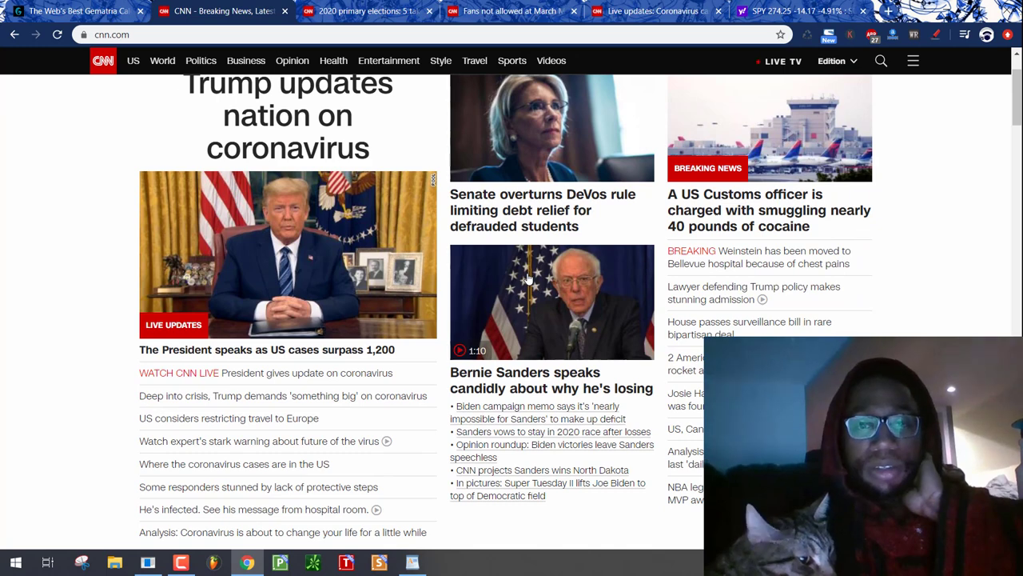
scroll(down, 3)
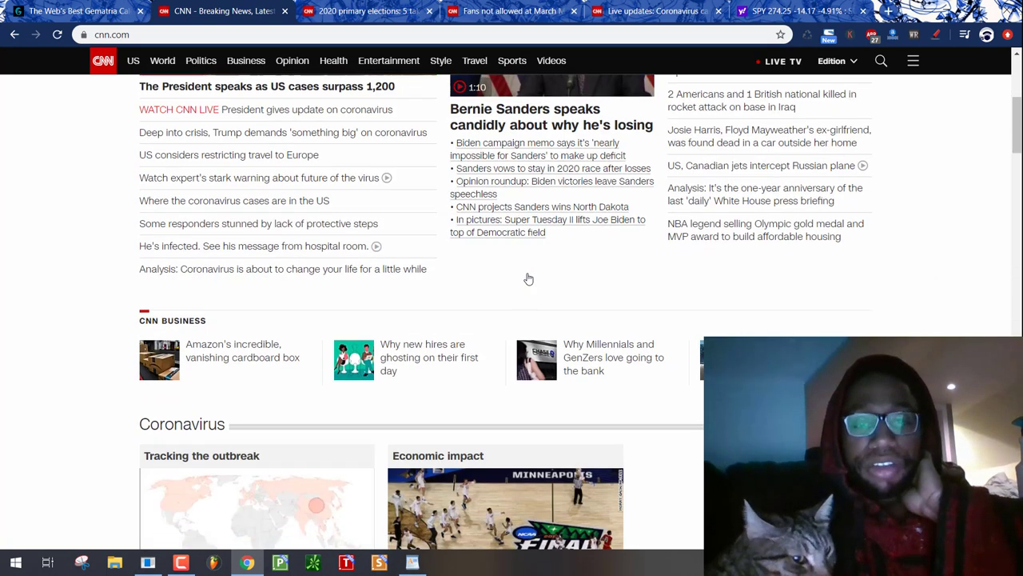
scroll(down, 3)
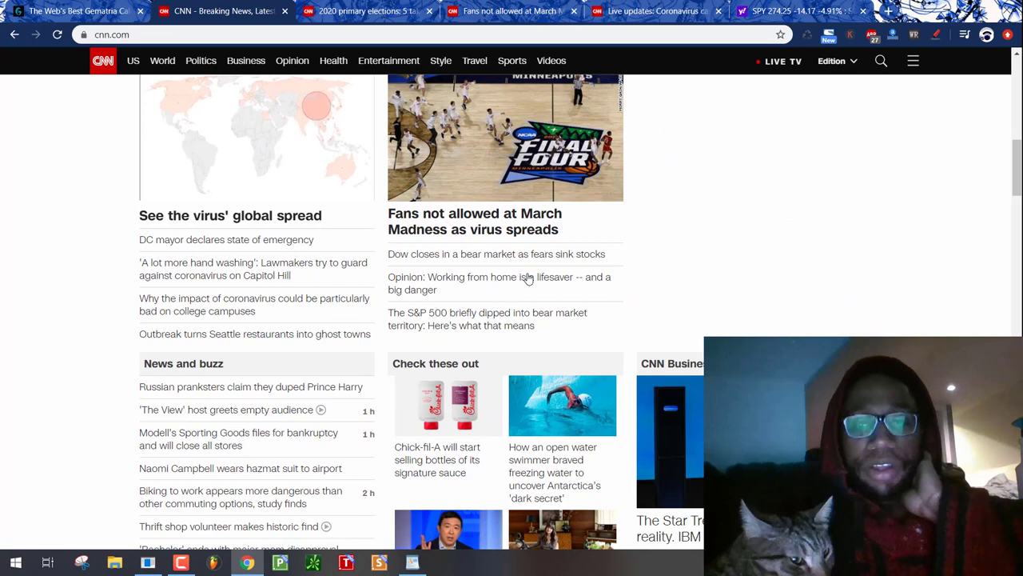
scroll(down, 3)
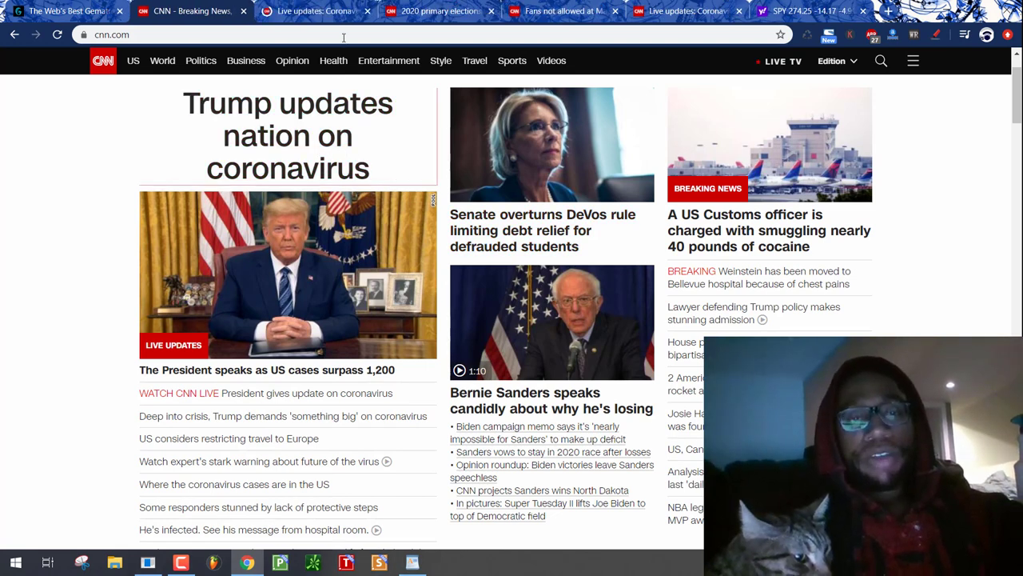
- Scroll the live updates to Trump's address post and select 'SOON:' in its headline
click(312, 12)
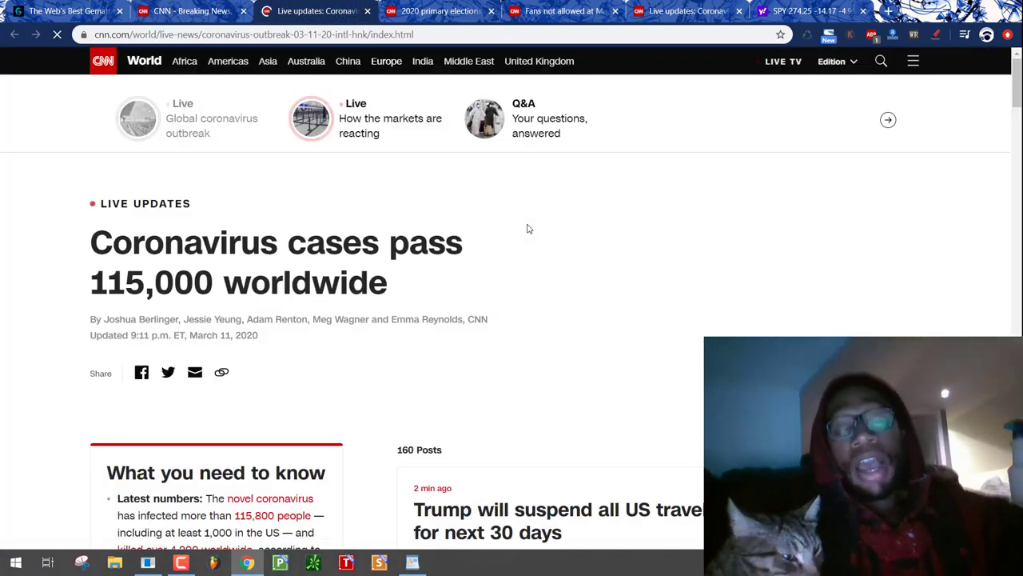
scroll(down, 3)
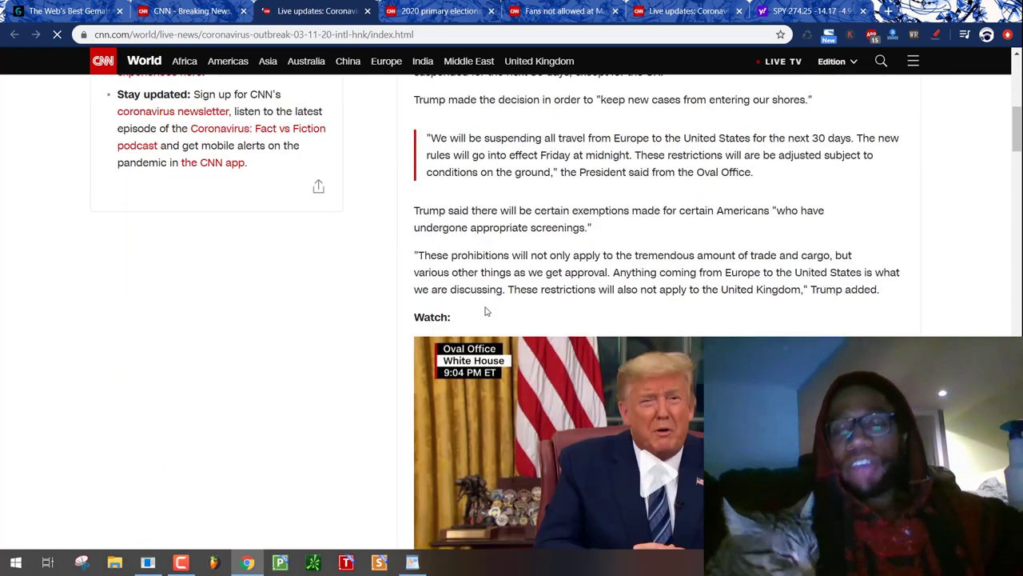
scroll(down, 3)
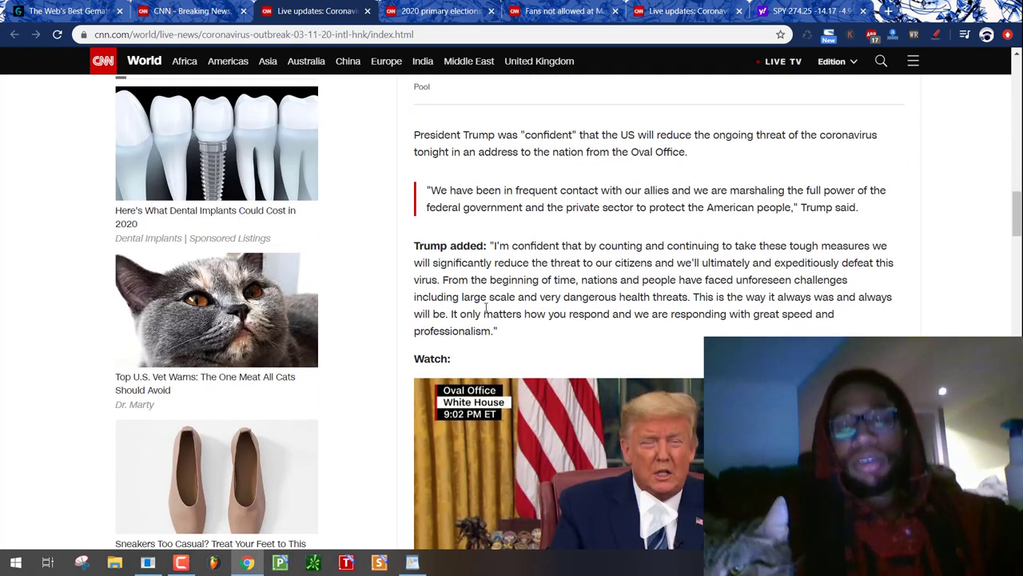
scroll(down, 3)
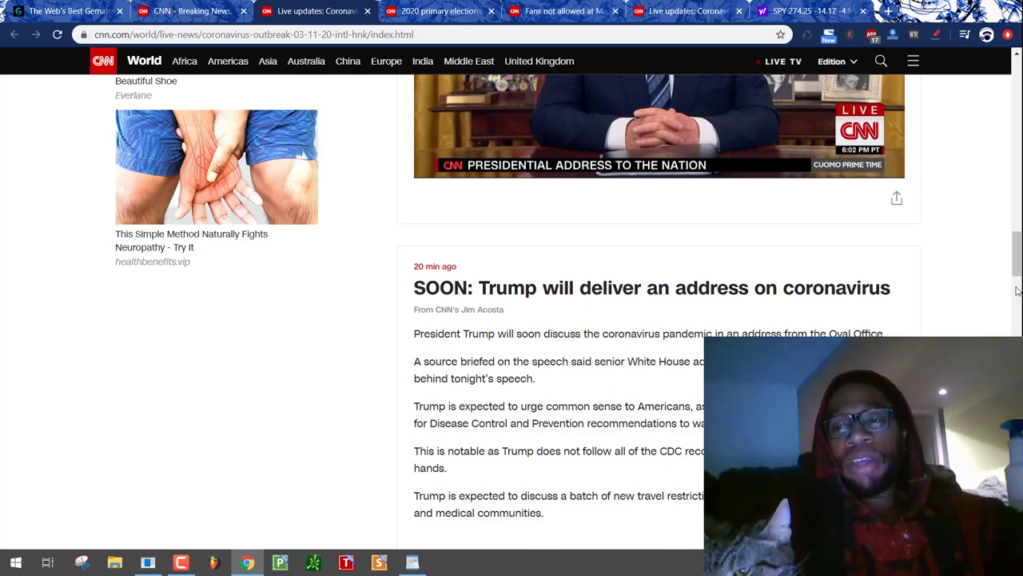
scroll(down, 3)
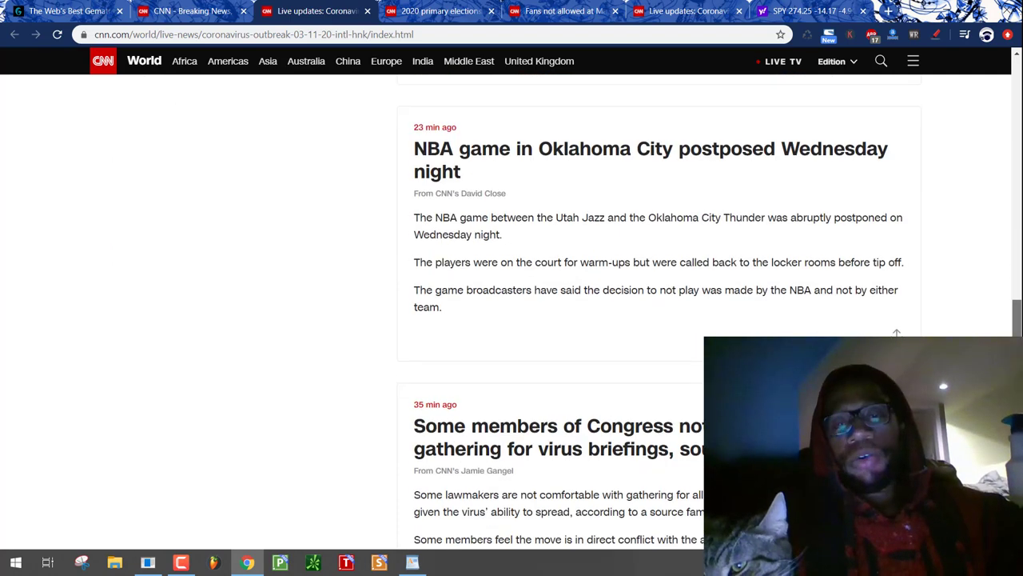
scroll(down, 3)
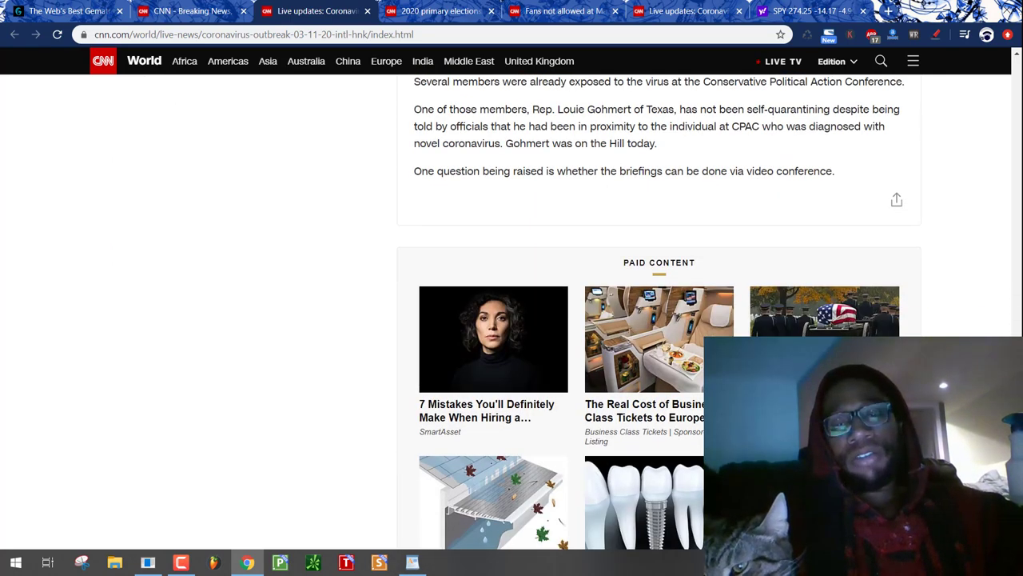
scroll(up, 3)
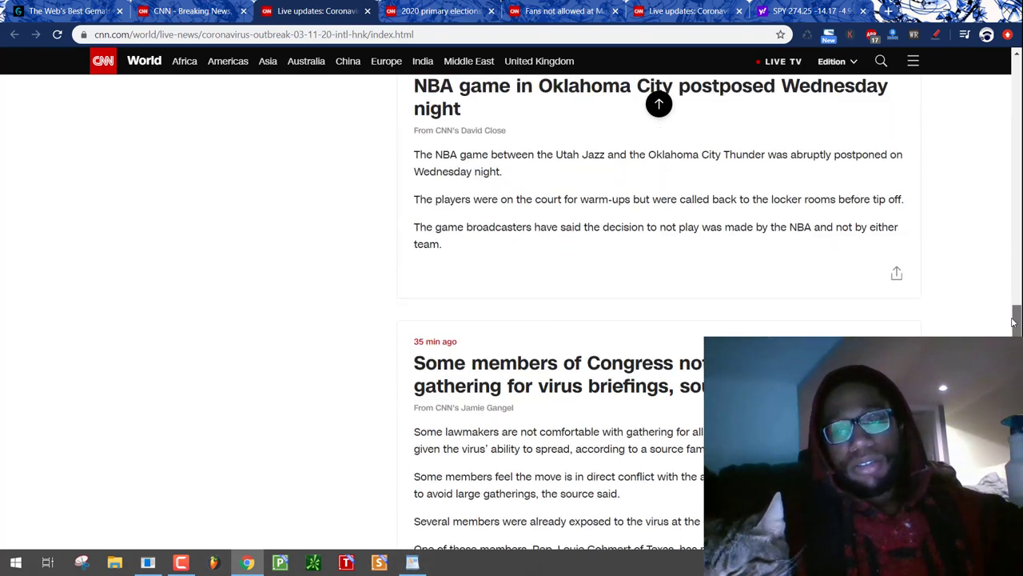
scroll(down, 3)
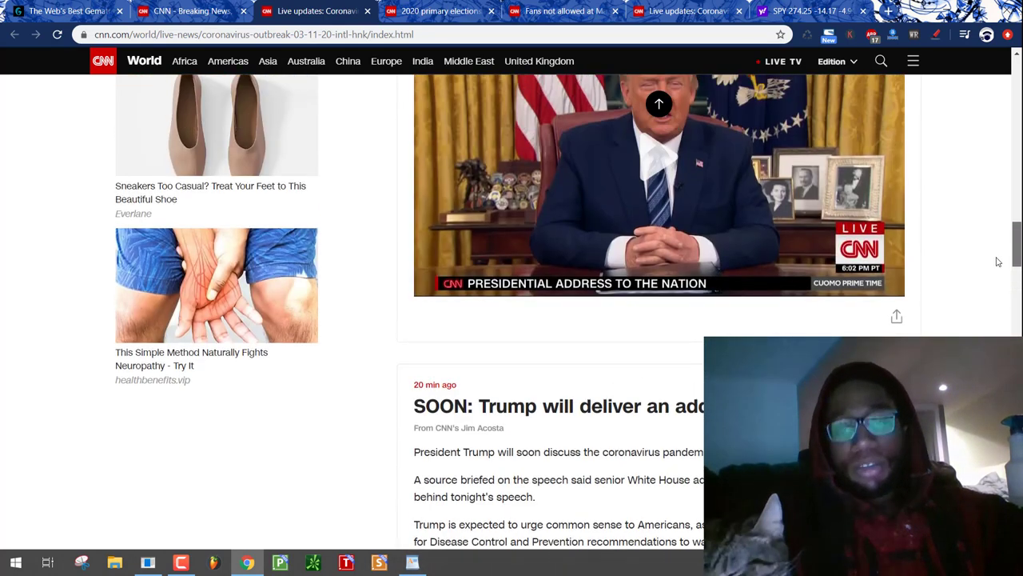
scroll(down, 3)
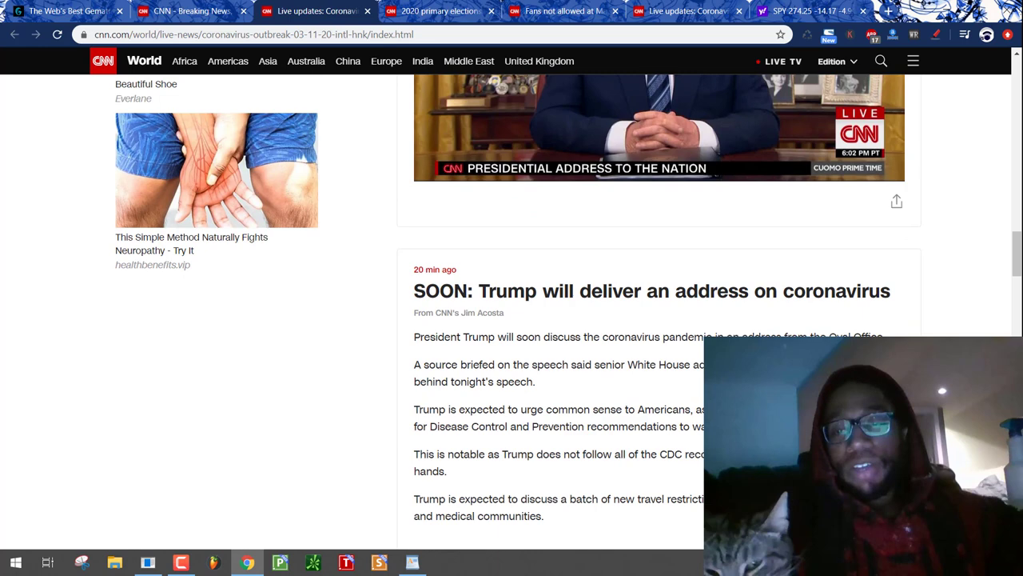
scroll(down, 3)
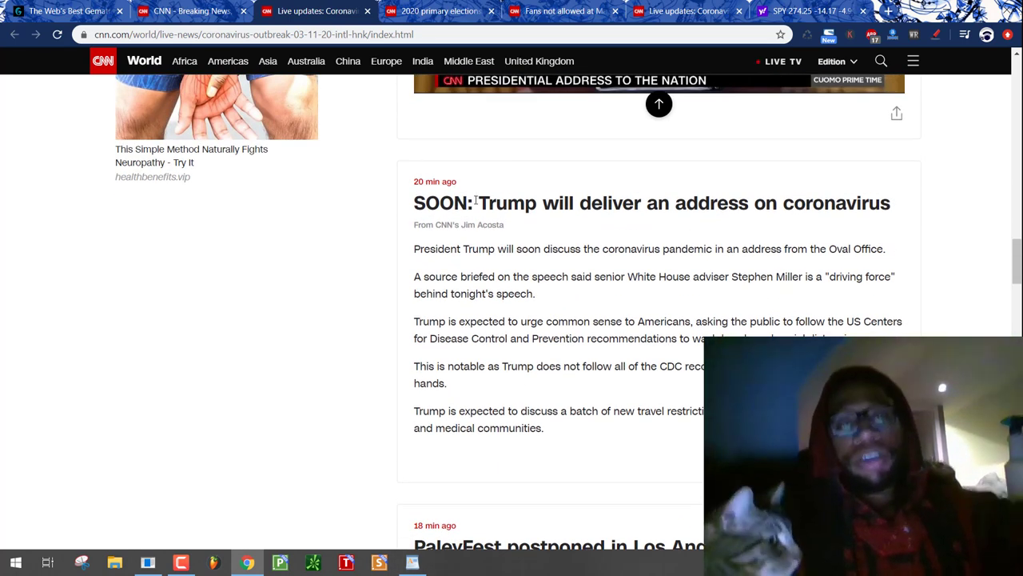
double_click(443, 202)
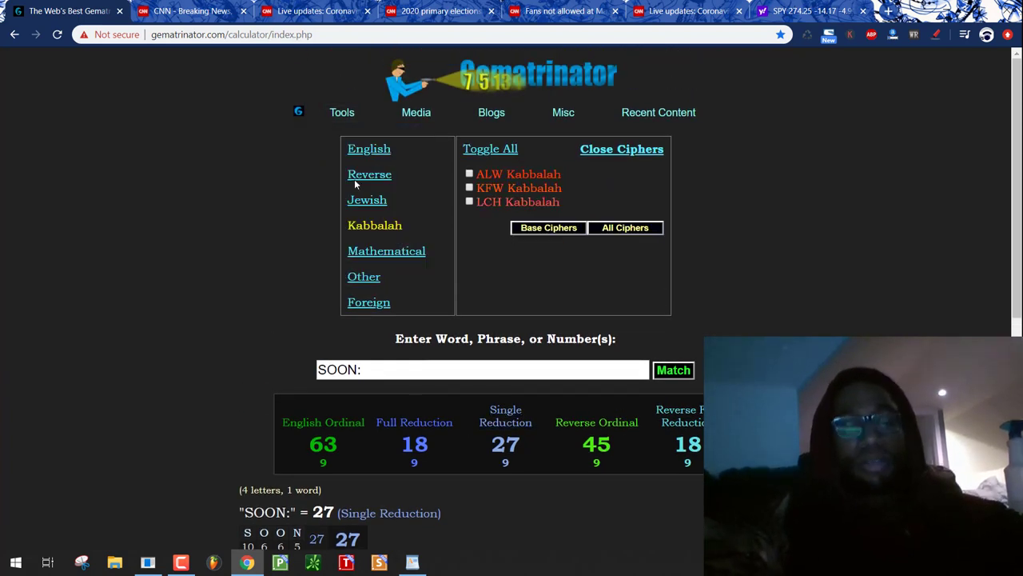
- Enable the Francis Bacon cipher and view the number properties of 167, the 39th prime
click(369, 148)
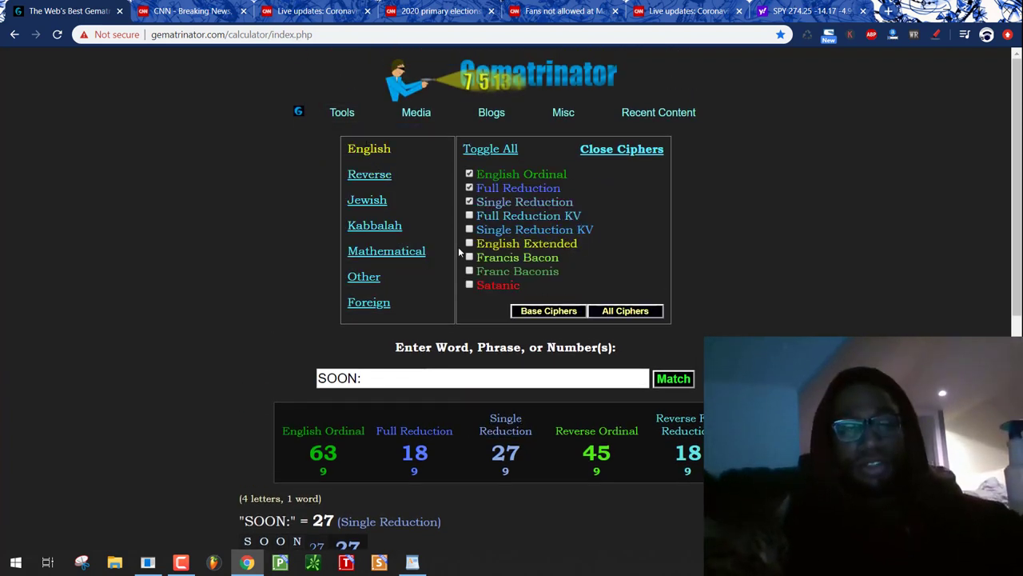
click(469, 257)
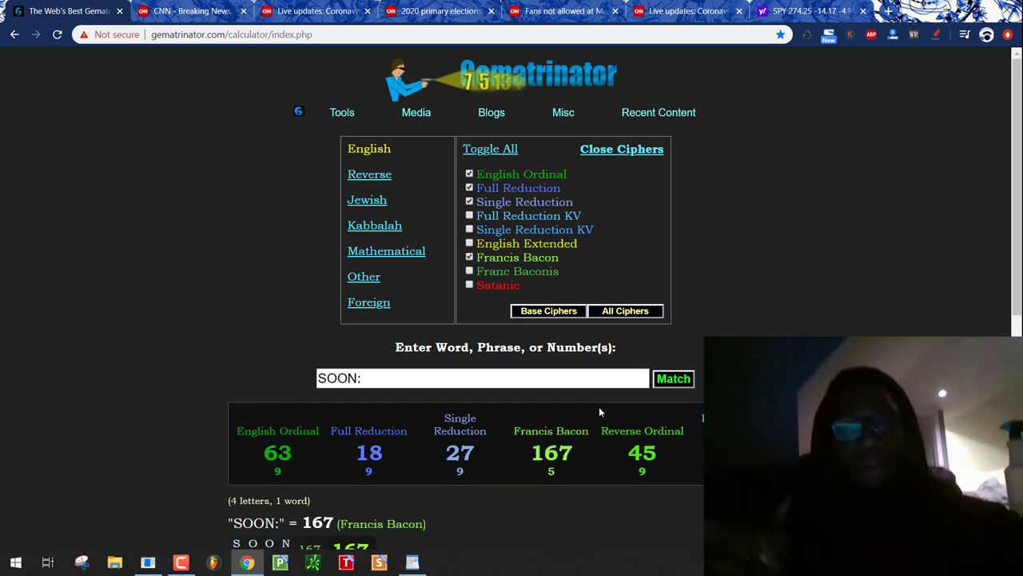
scroll(down, 3)
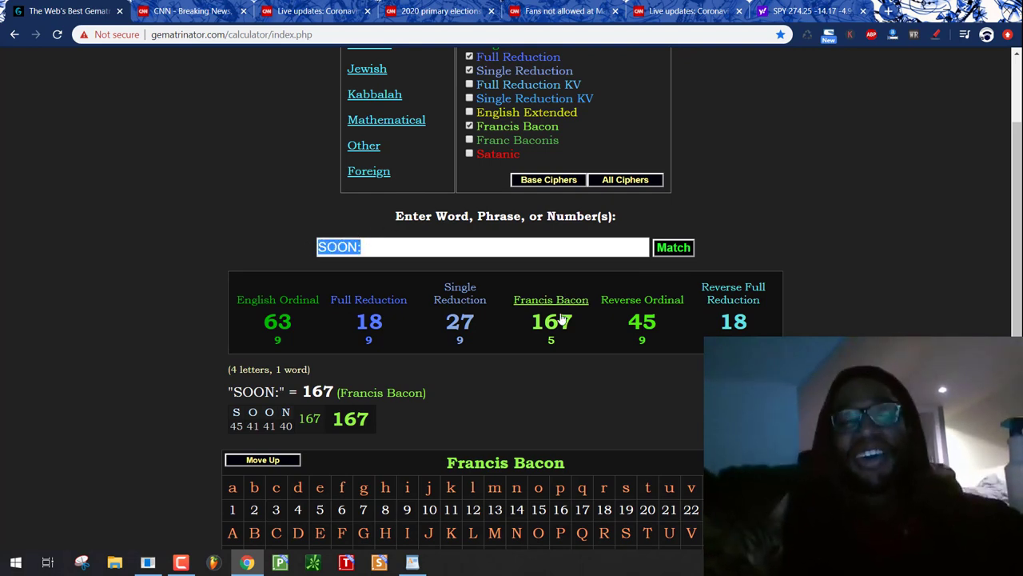
click(550, 322)
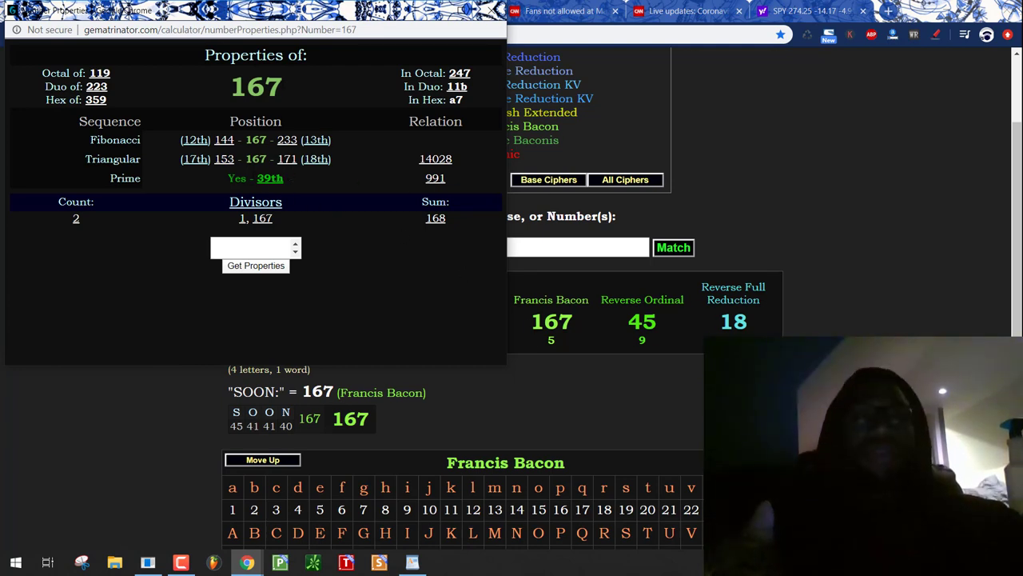
double_click(255, 87)
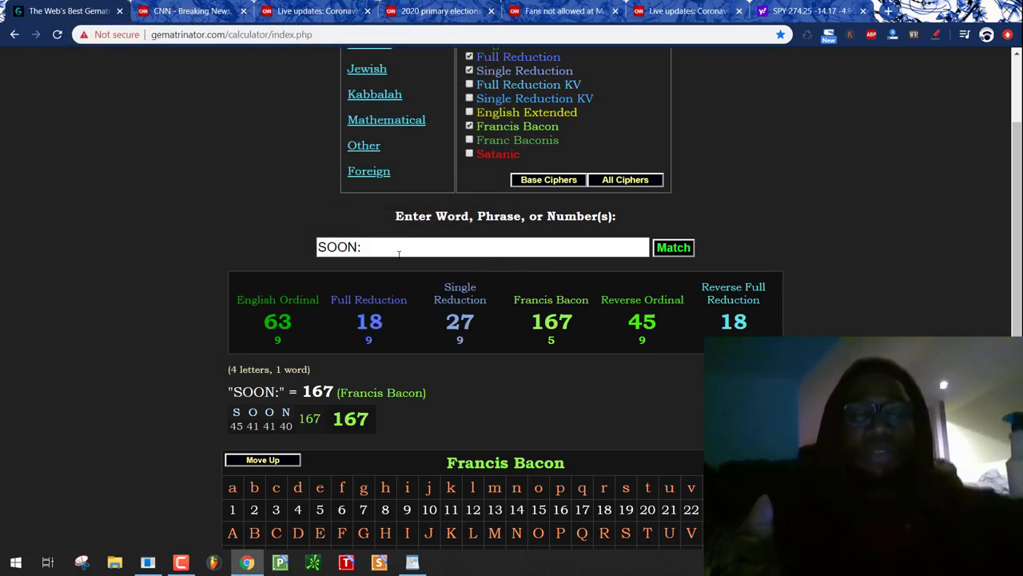
- Enter 'Saturn' (119 in Francis Bacon), then return to the CNN live updates
text(Saturn)
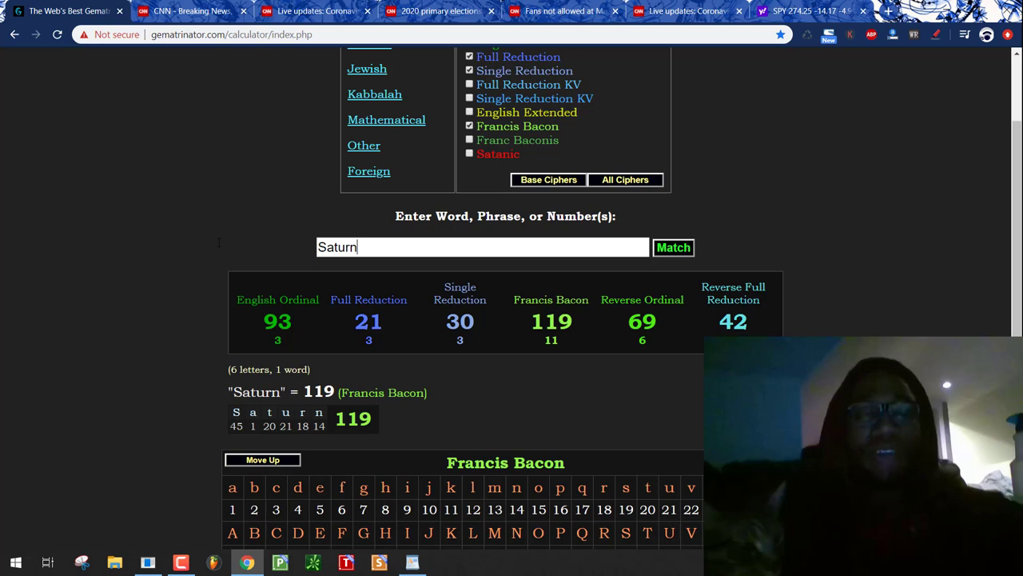
click(192, 12)
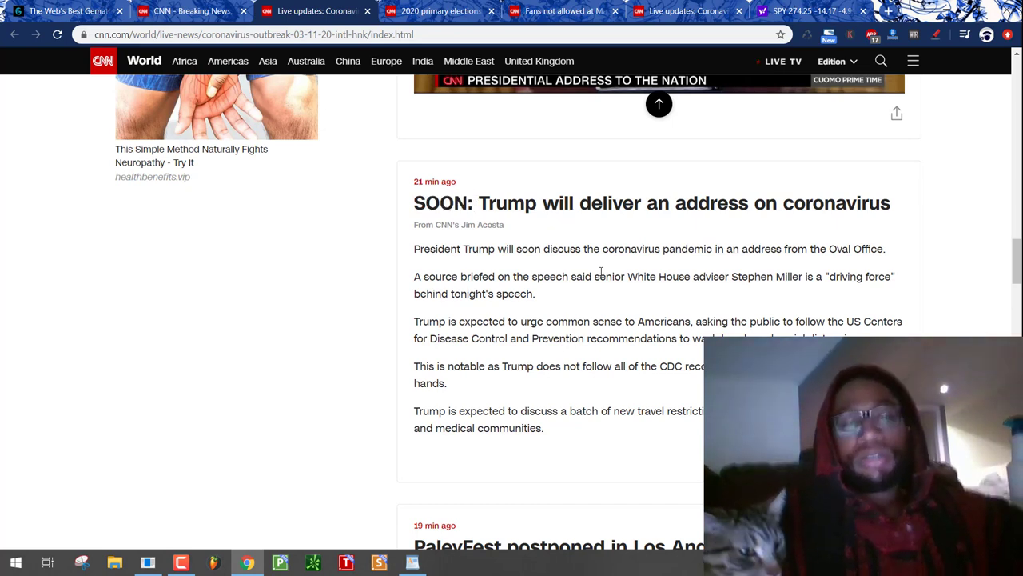
- Scroll the live updates to the 'Trump added' quote and Oval Office address video
scroll(down, 3)
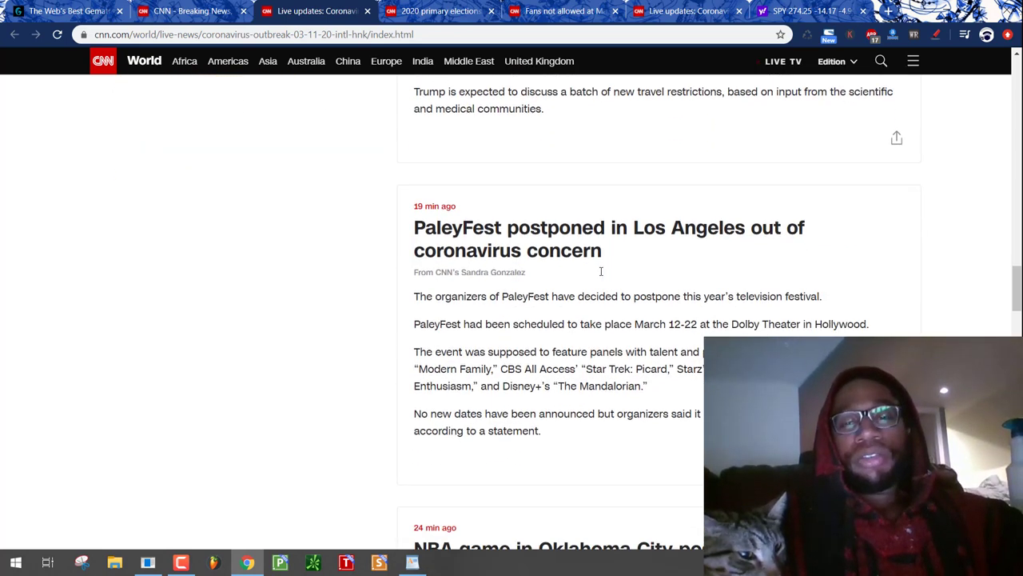
scroll(down, 3)
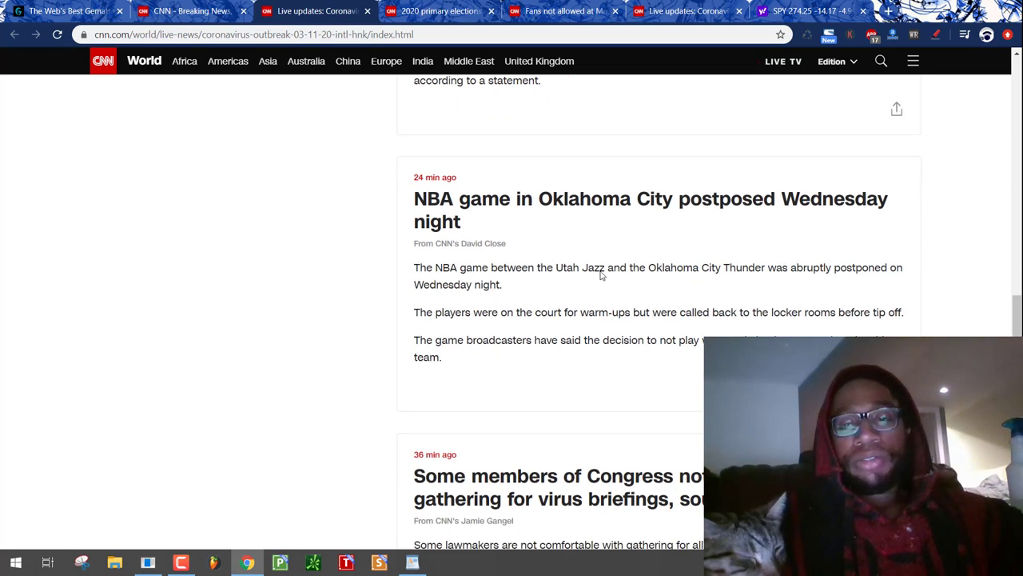
scroll(up, 3)
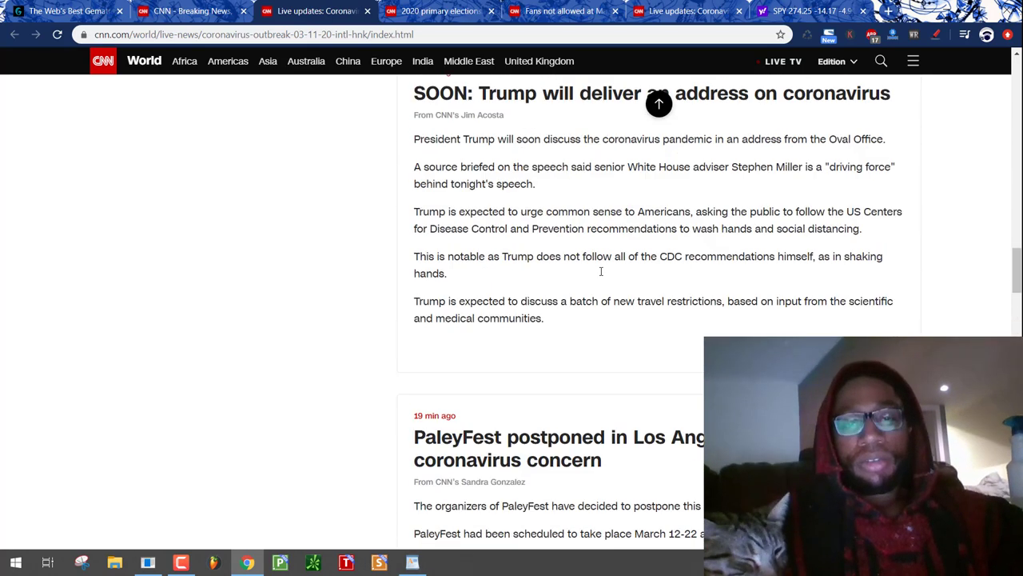
scroll(down, 3)
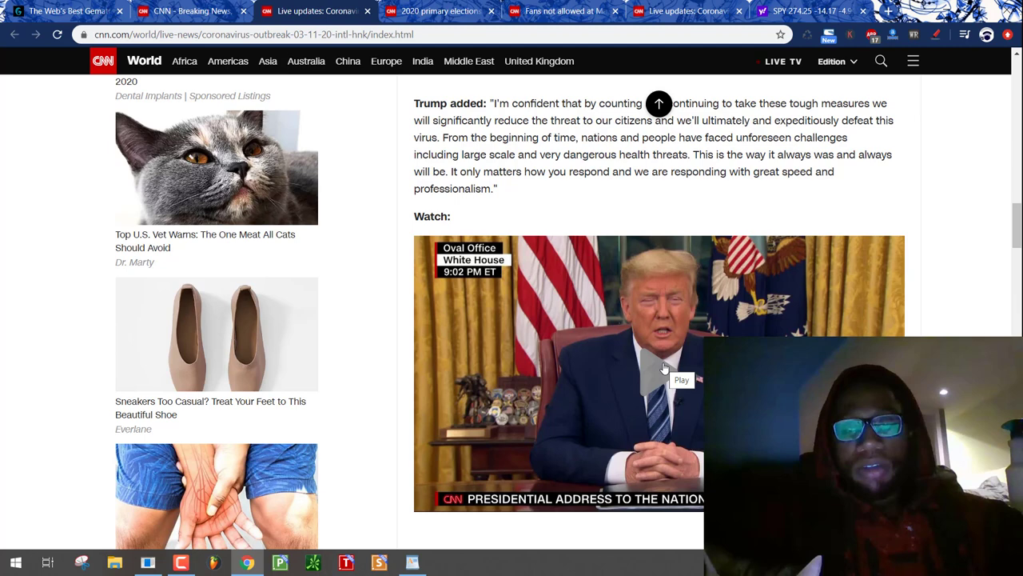
- Play the Oval Office clip, pause at 0:07, and scroll to the 'confident' headline
click(662, 369)
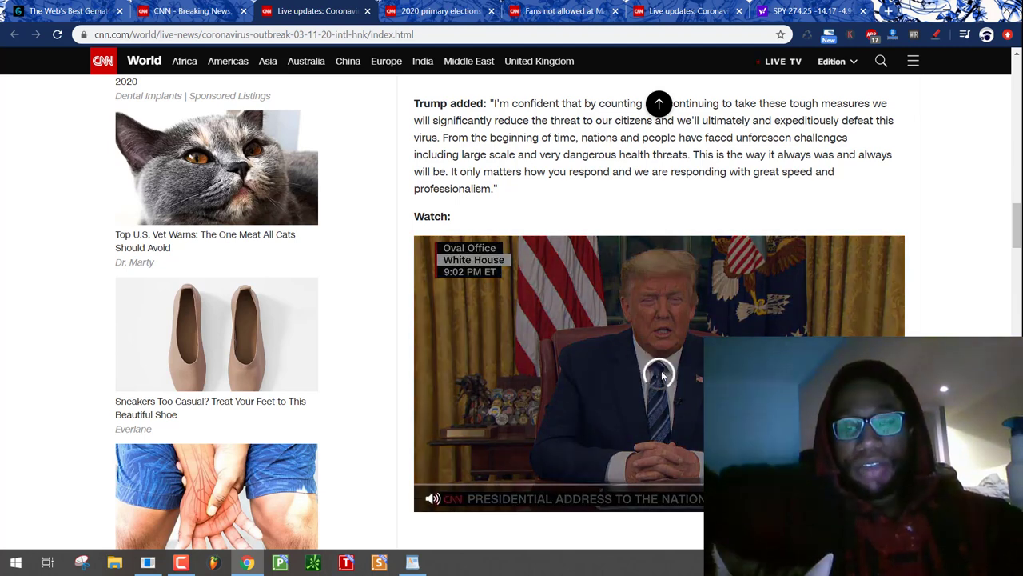
click(660, 373)
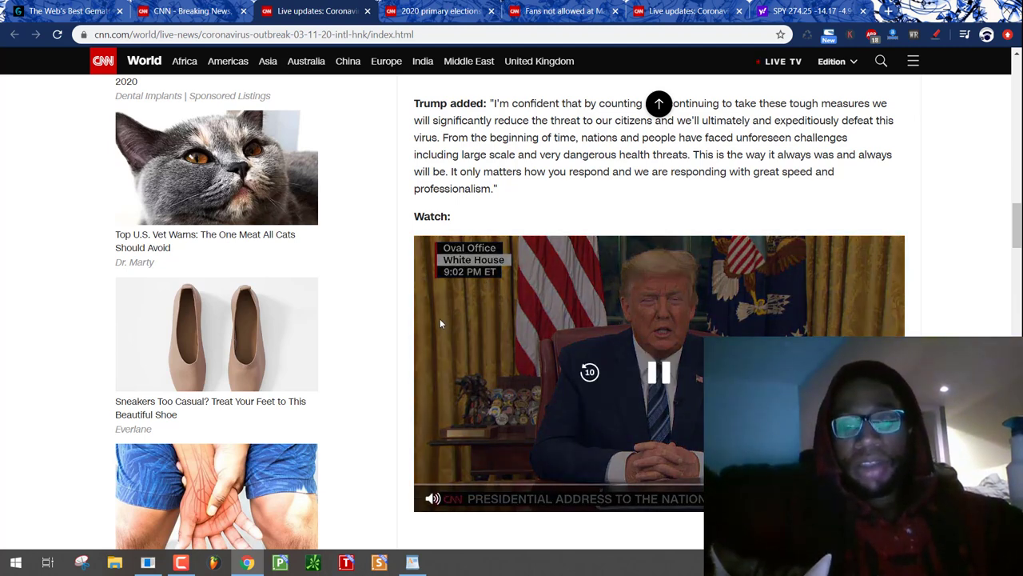
scroll(down, 3)
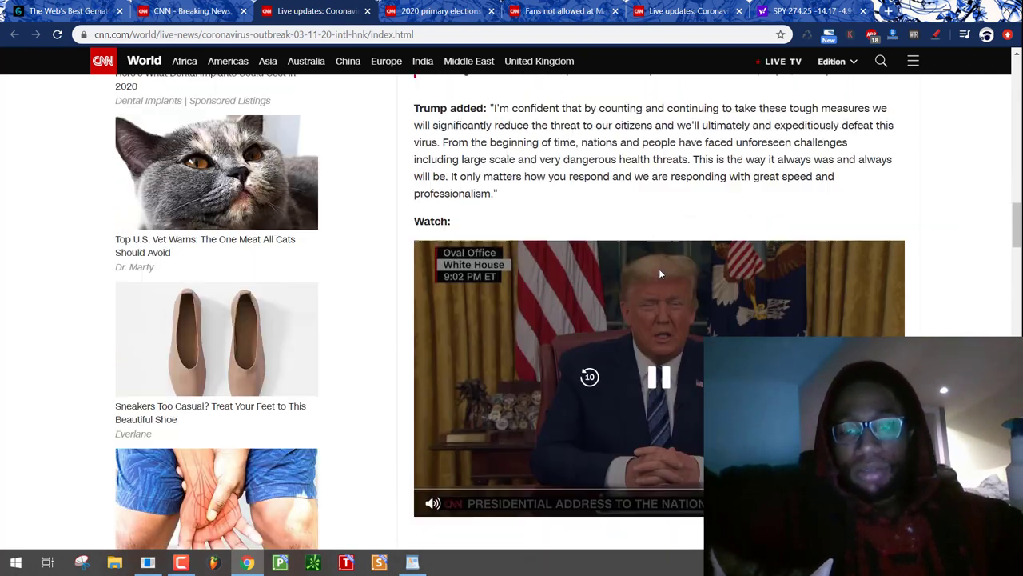
scroll(down, 3)
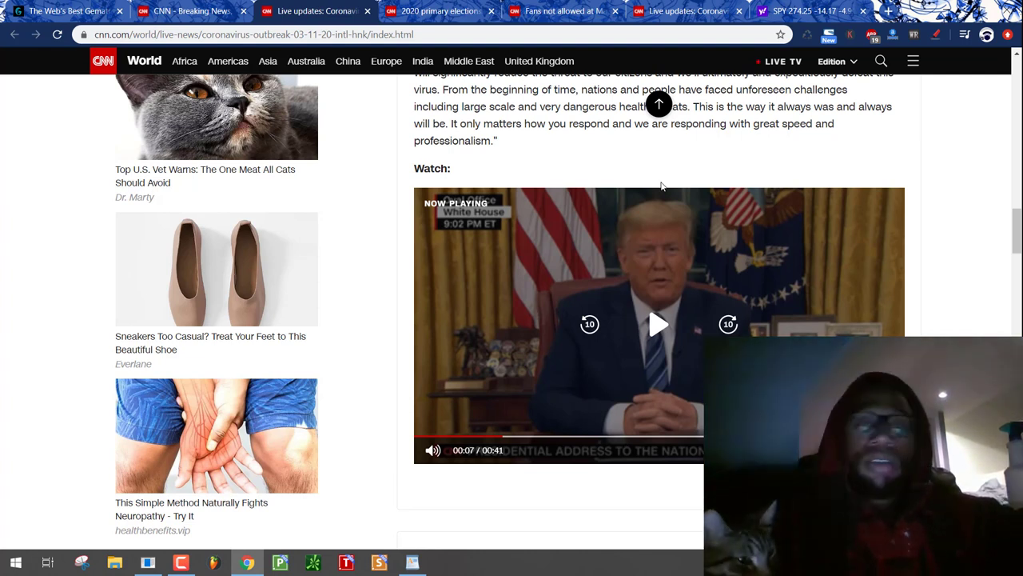
mouse_move(655, 352)
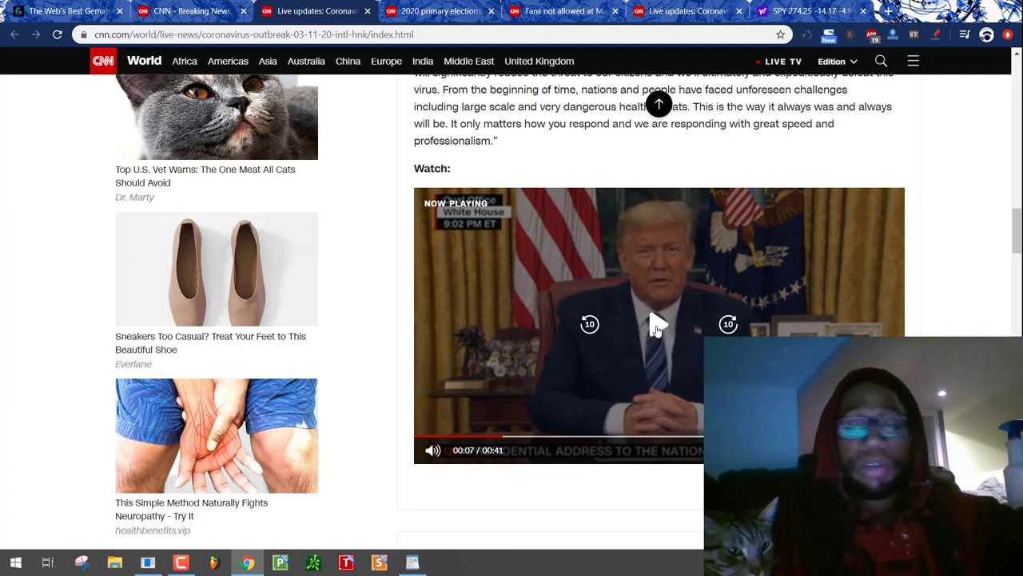
scroll(up, 3)
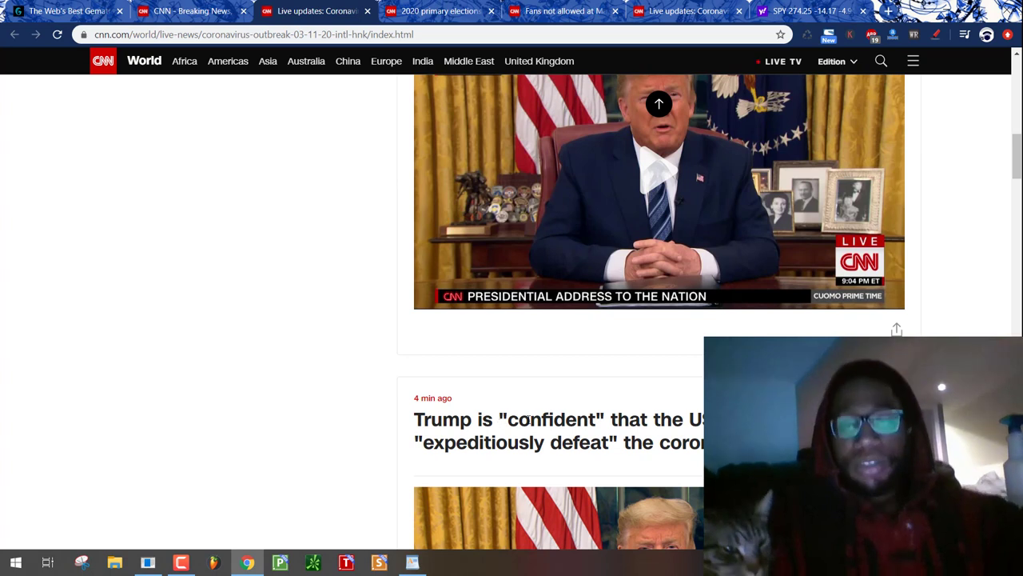
- Select the word 'confident' in CNN's Trump headline
double_click(551, 419)
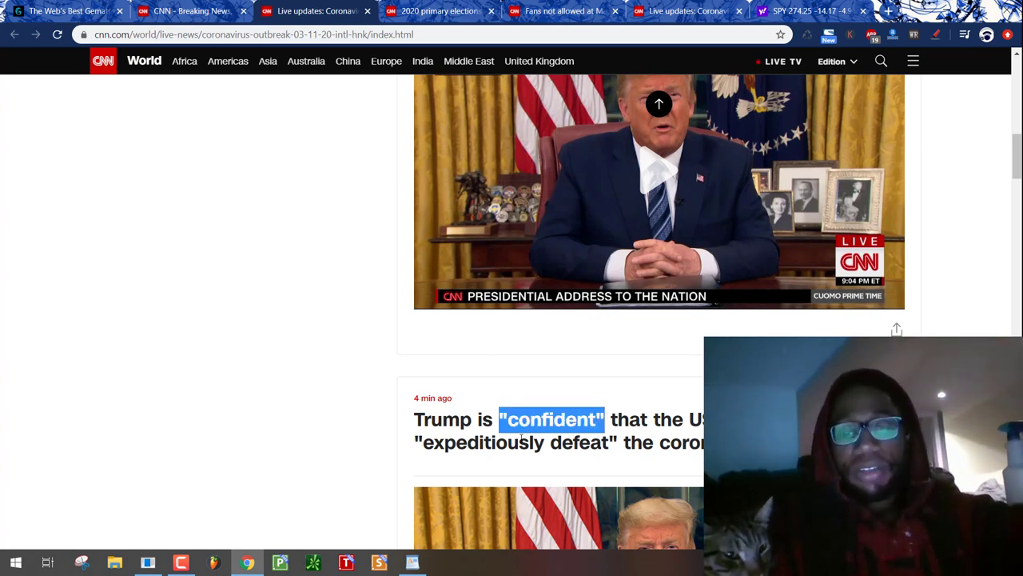
scroll(down, 3)
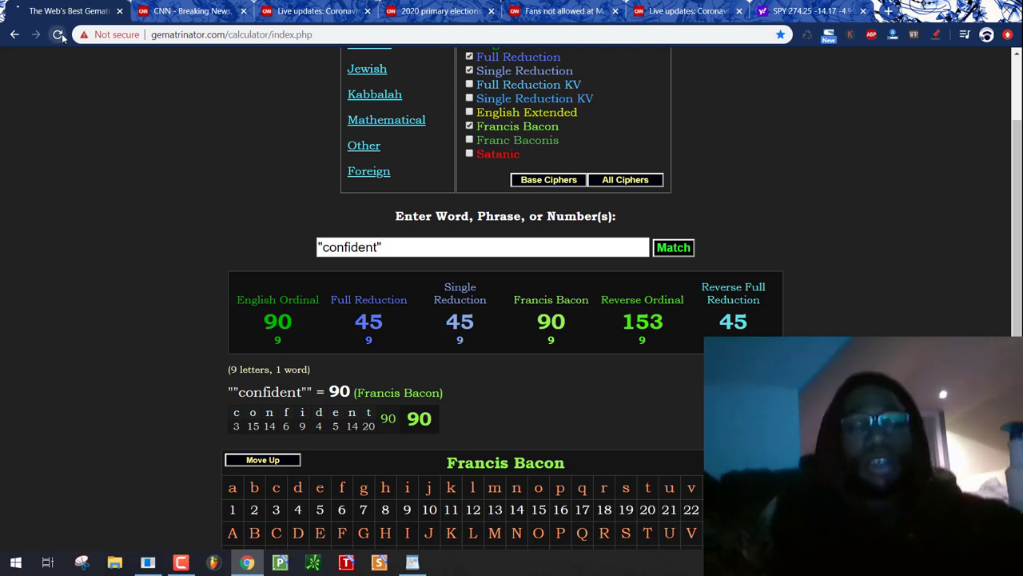
- Reload Gematrinator showing 'confident' in four ciphers (90, 45, 153, 45), then return to CNN
click(59, 34)
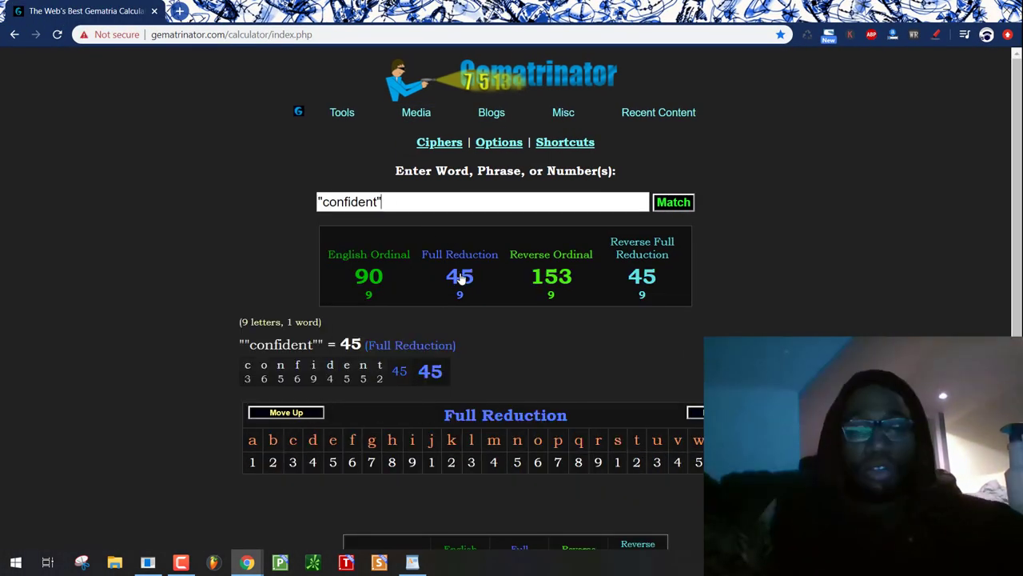
click(369, 254)
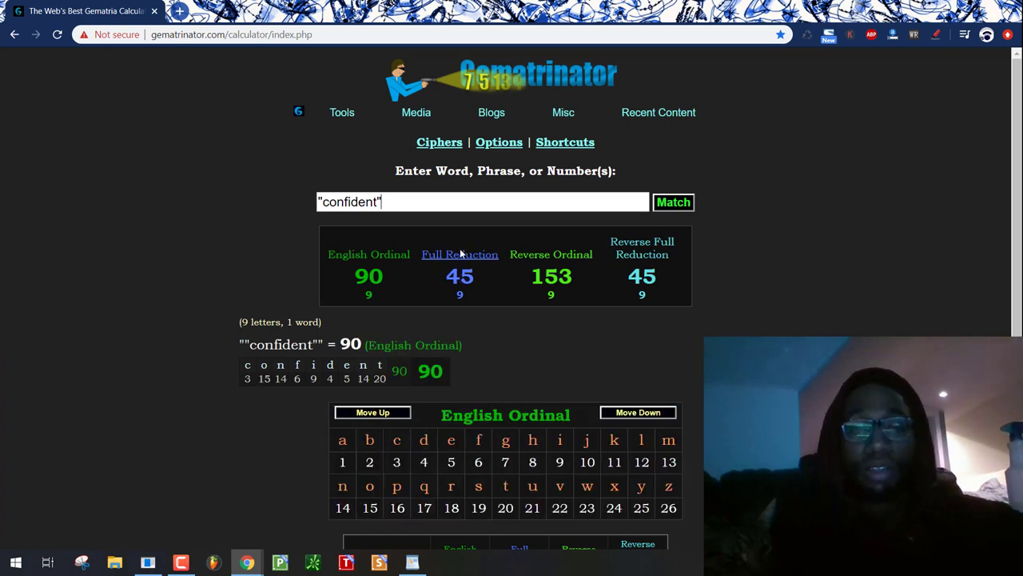
click(460, 254)
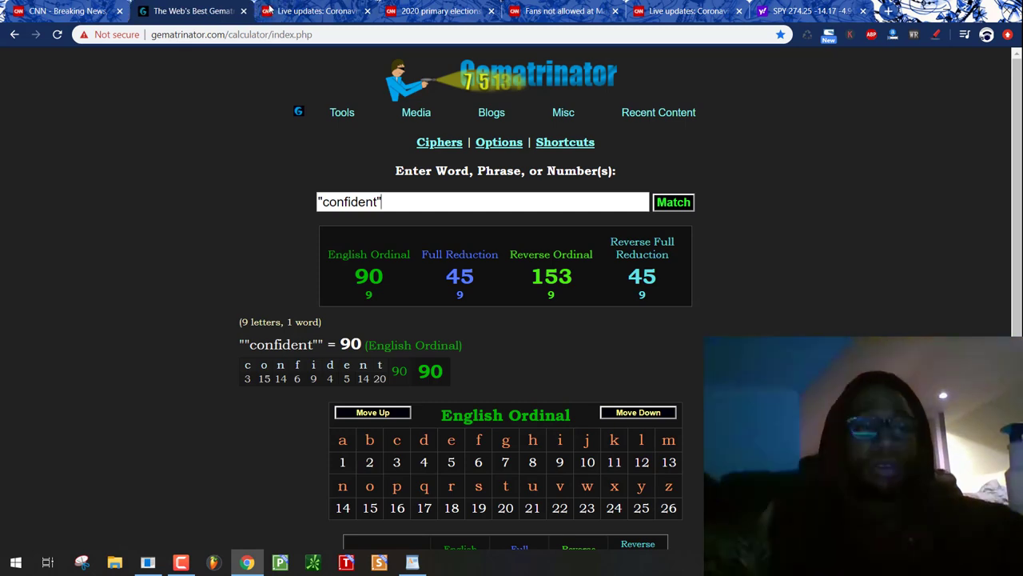
click(328, 12)
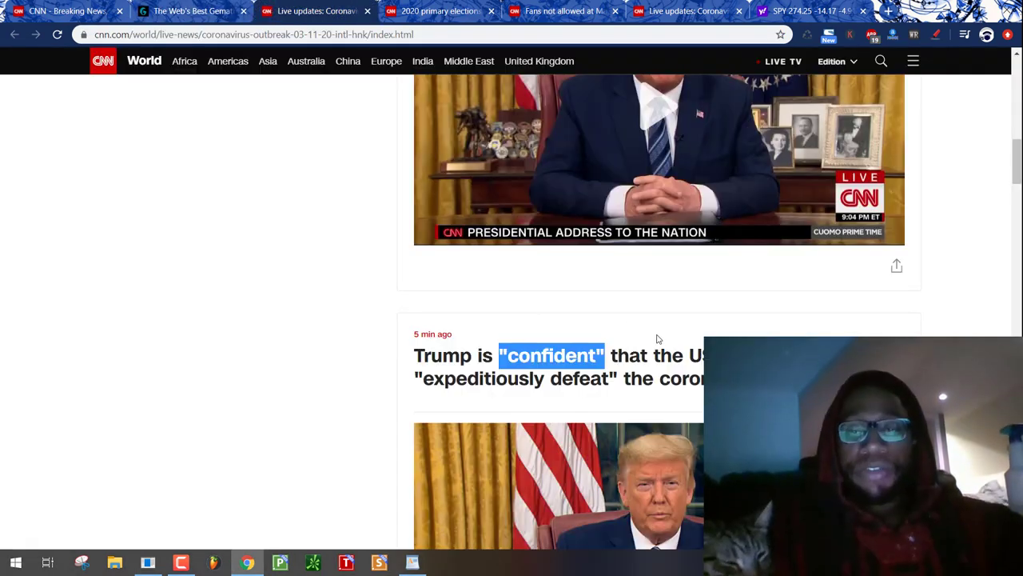
- Bring 'expeditiously defeat' from the CNN headline into Gematrinator, totaling 225 English Ordinal
scroll(down, 3)
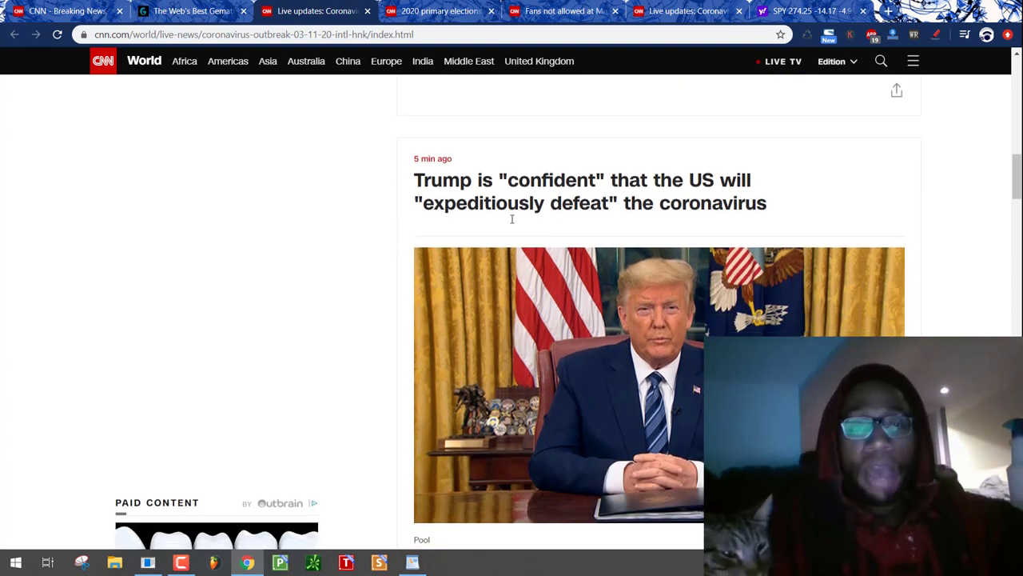
mouse_move(616, 152)
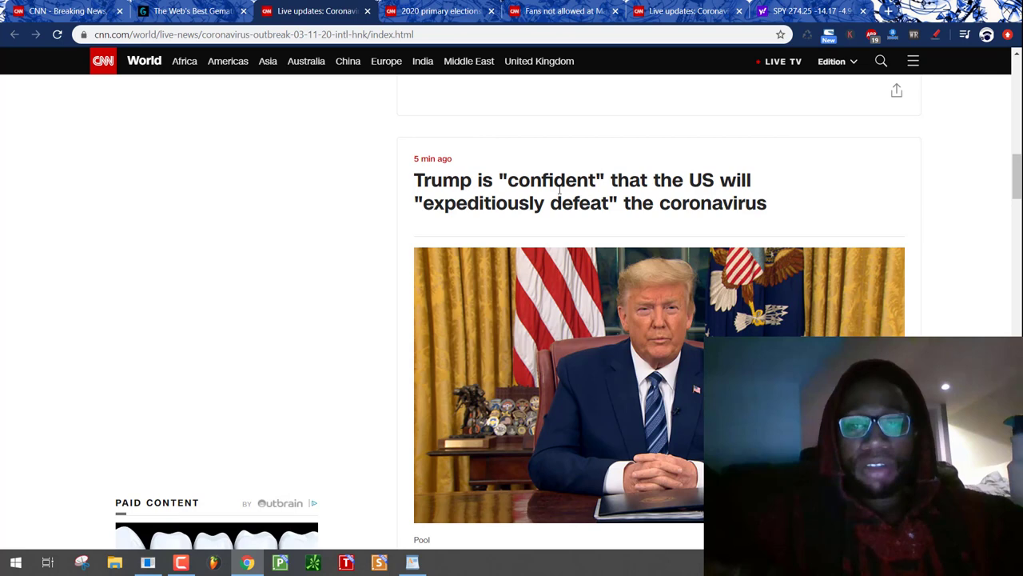
click(192, 12)
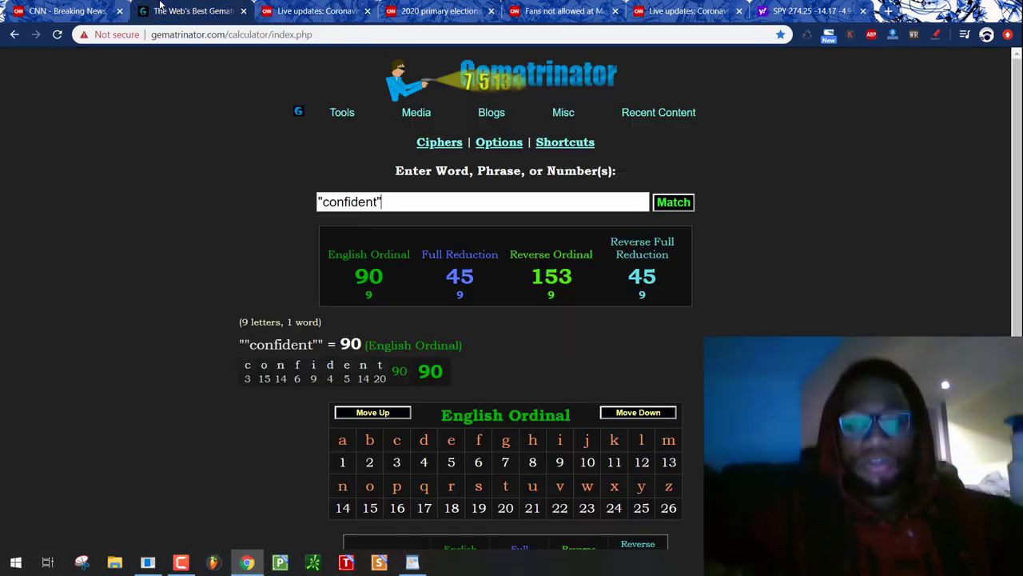
click(460, 254)
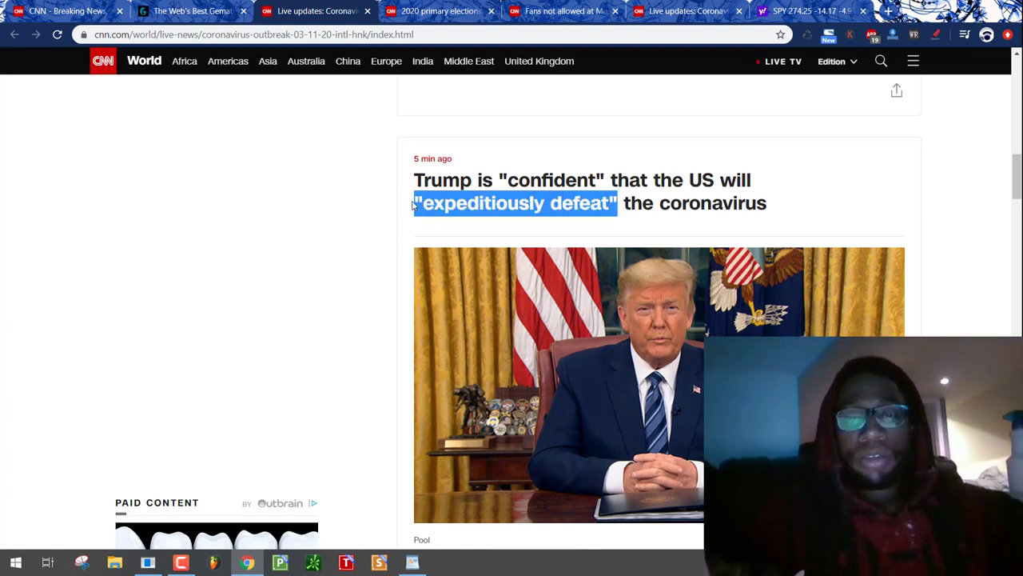
mouse_move(563, 242)
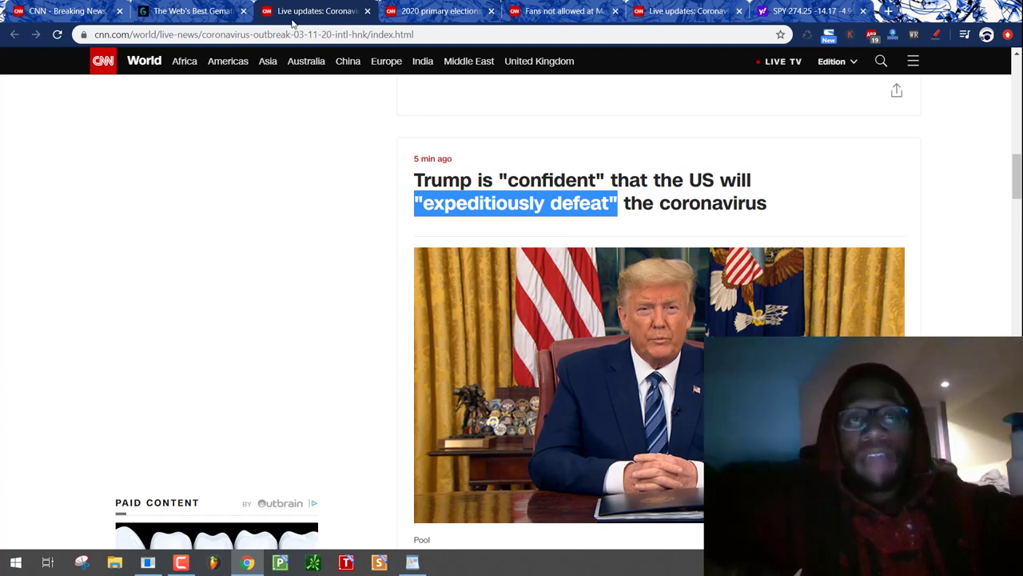
click(189, 10)
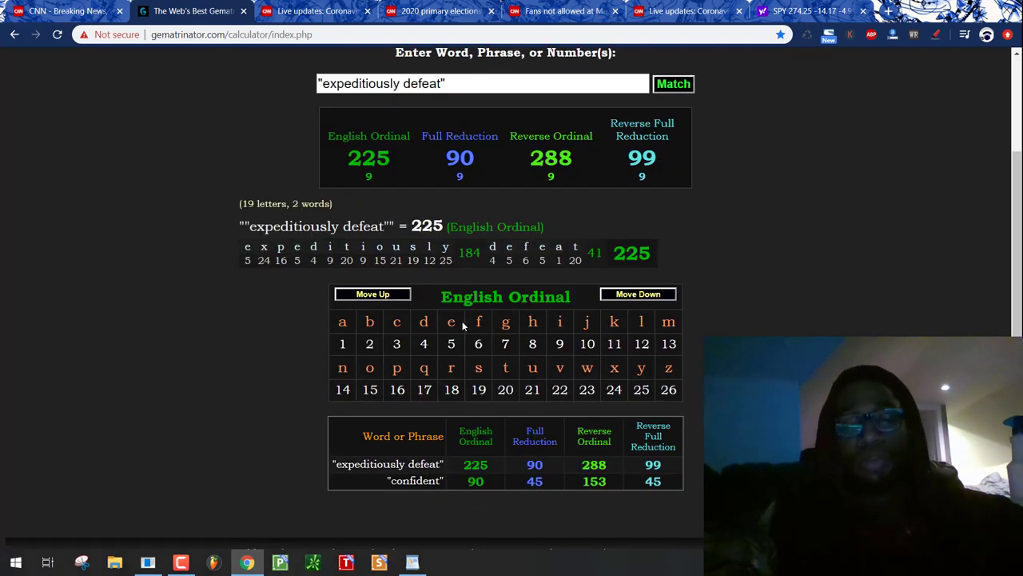
mouse_move(516, 481)
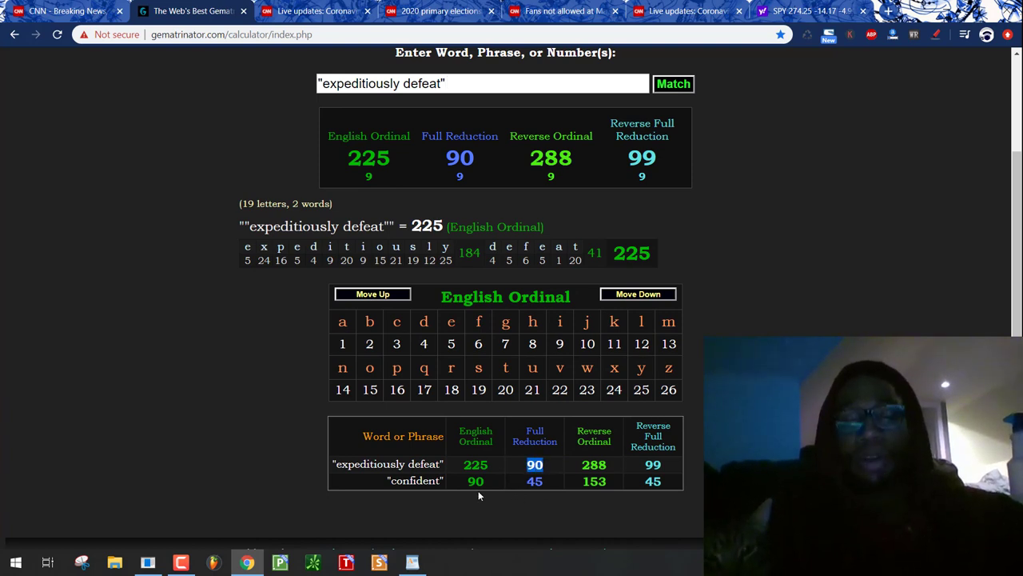
- Compare 'expeditiously defeat' with 'confident', then open timeanddate.com's Days Calculator
click(307, 12)
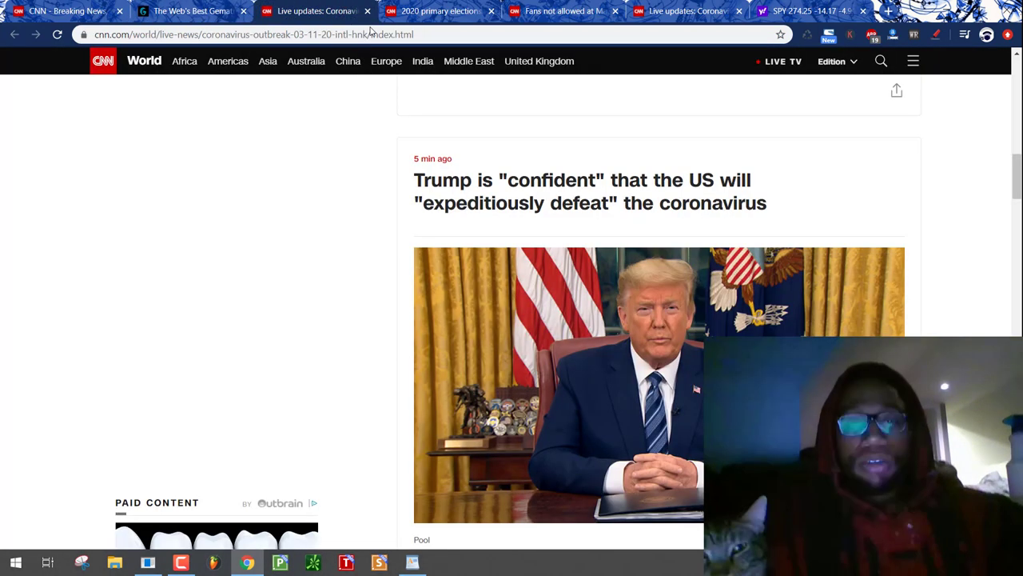
drag(499, 180, 629, 180)
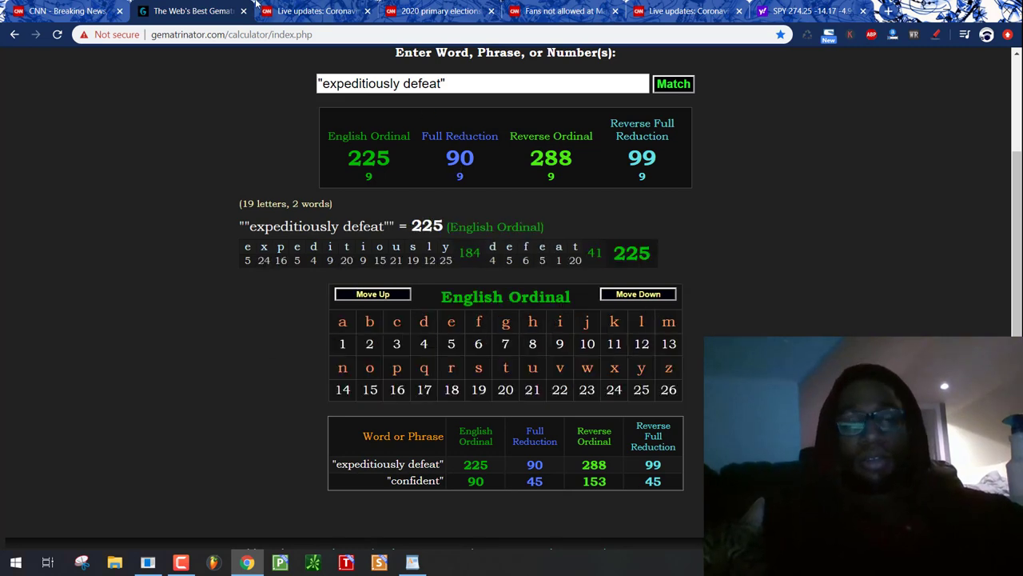
click(314, 12)
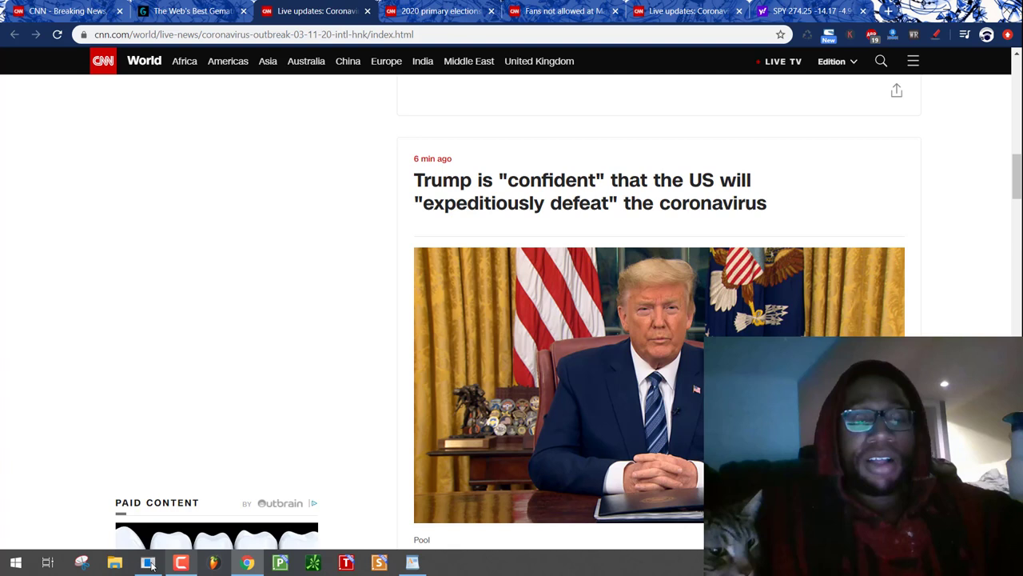
click(147, 561)
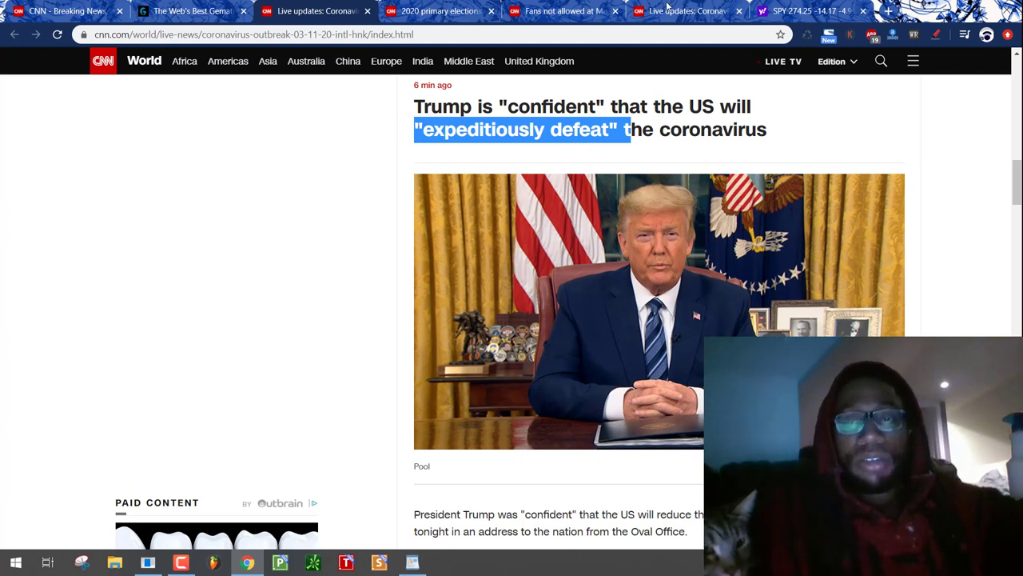
click(888, 11)
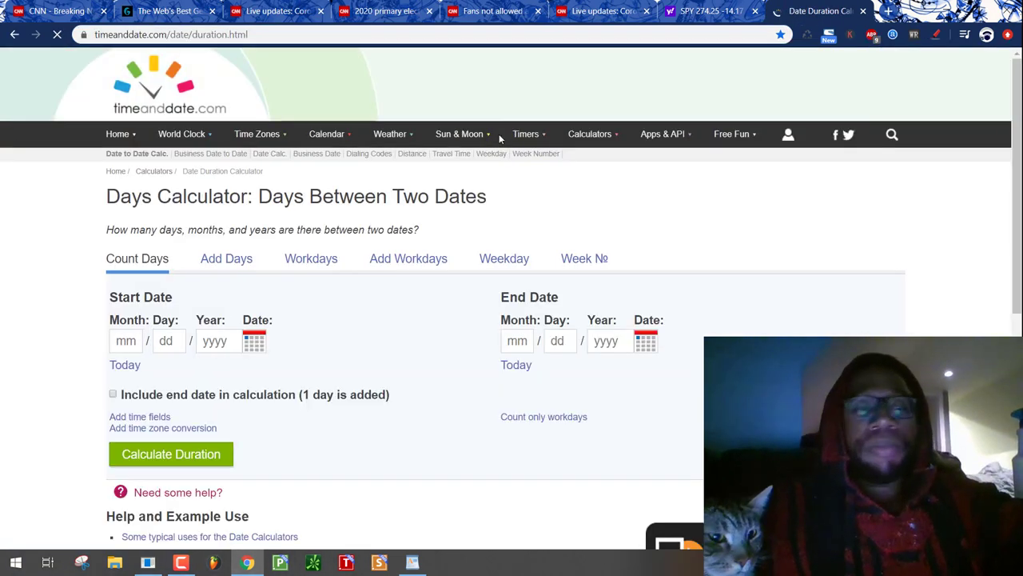
- Calculate the duration between March 11, 2020 and June 14, 2020
scroll(down, 3)
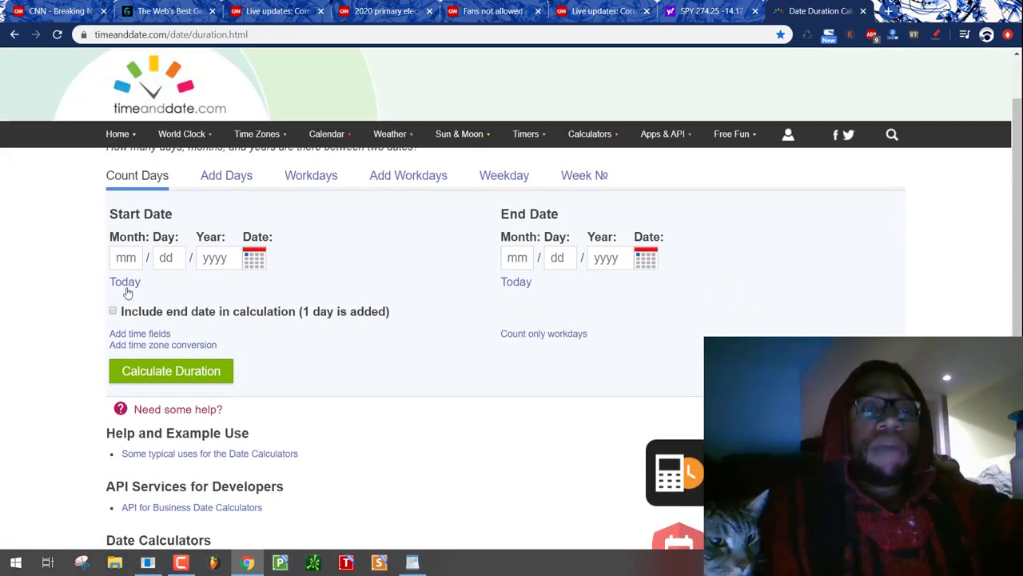
click(517, 257)
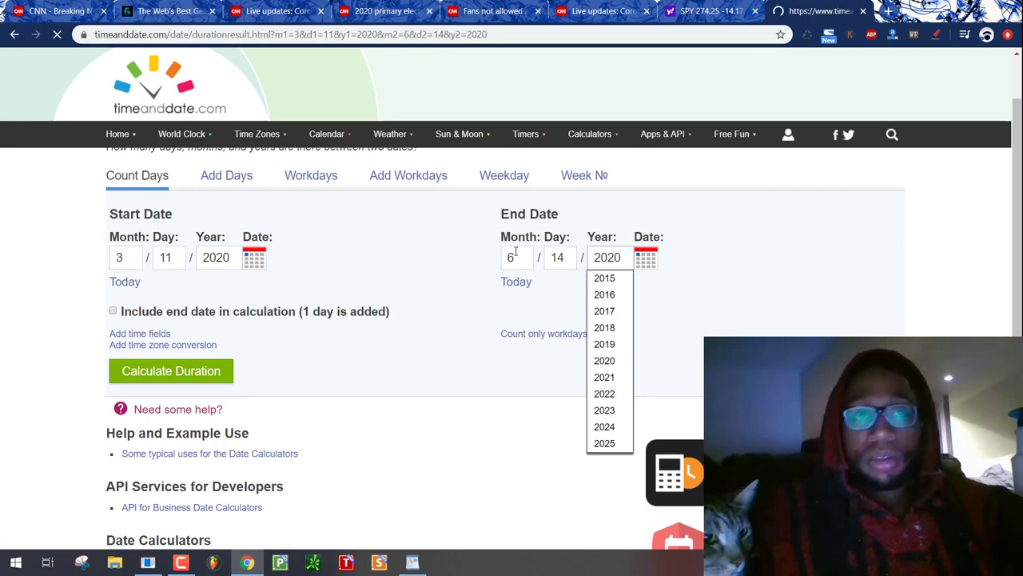
click(170, 370)
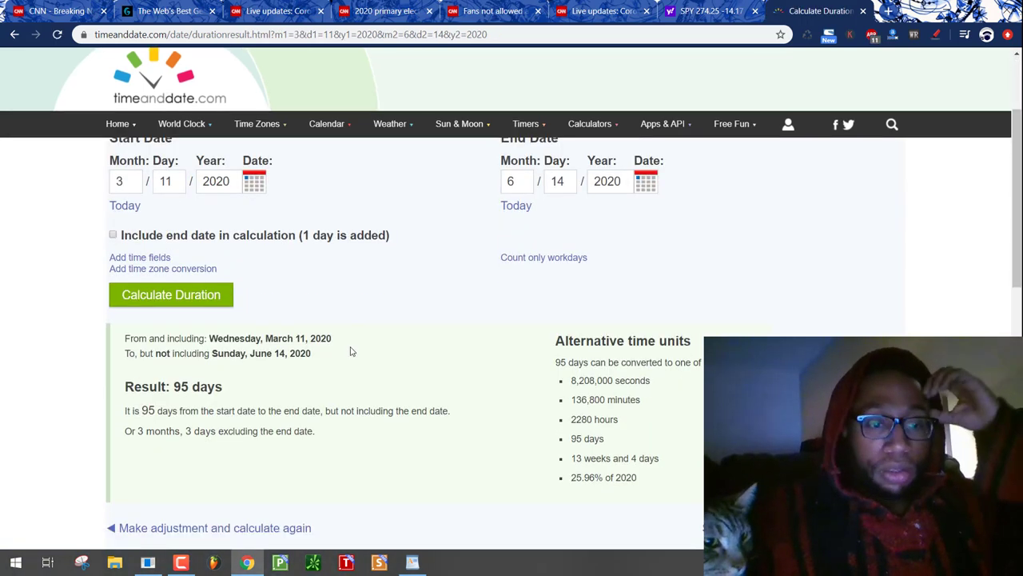
- Include the end date for a 96-day total, then return to the CNN homepage
scroll(down, 3)
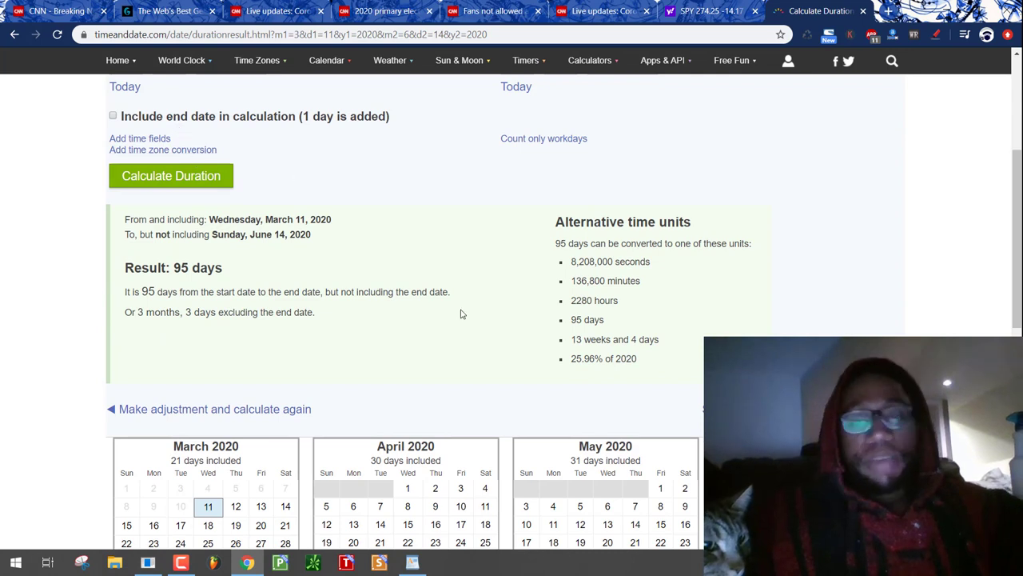
scroll(down, 3)
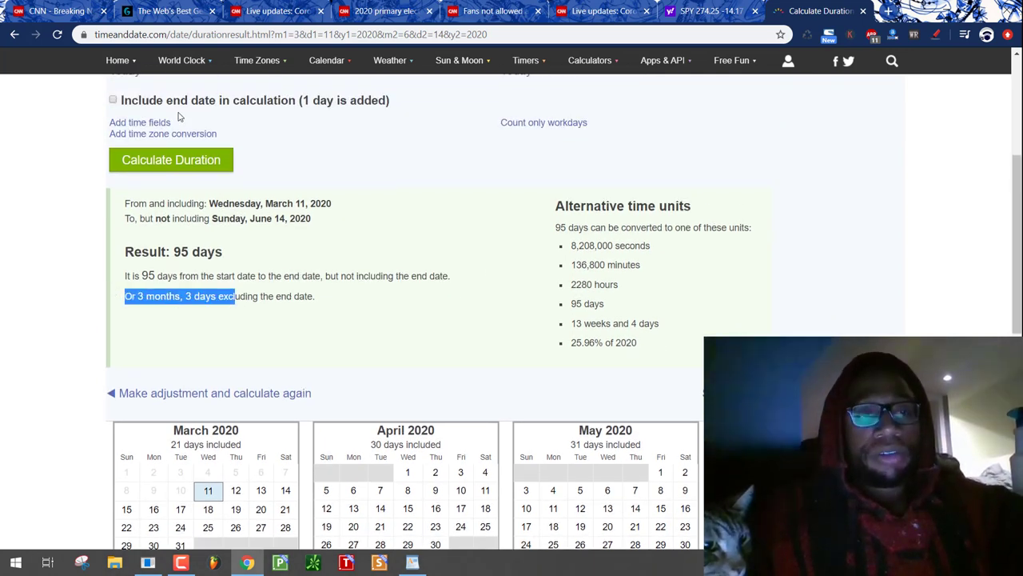
click(108, 100)
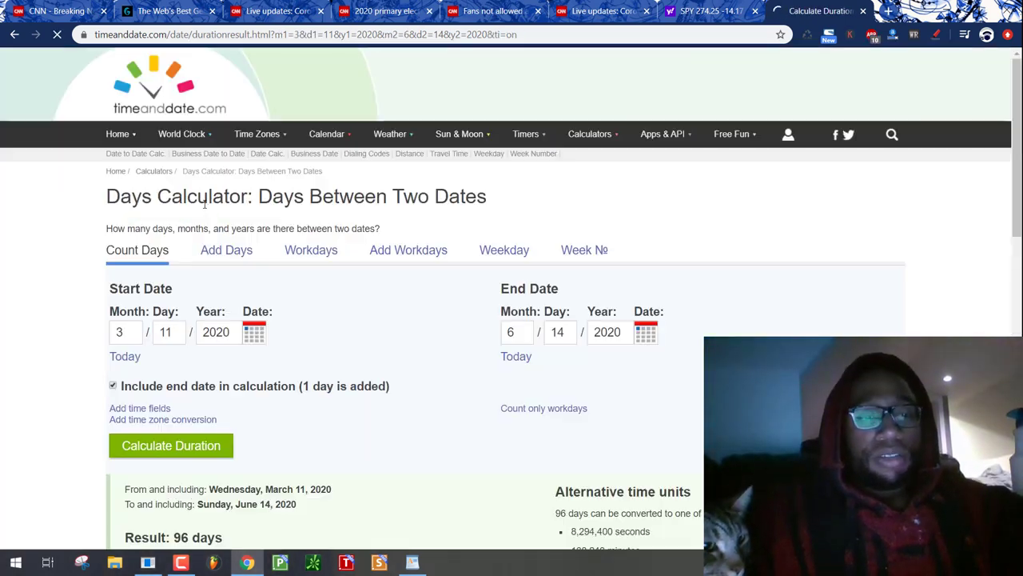
scroll(down, 3)
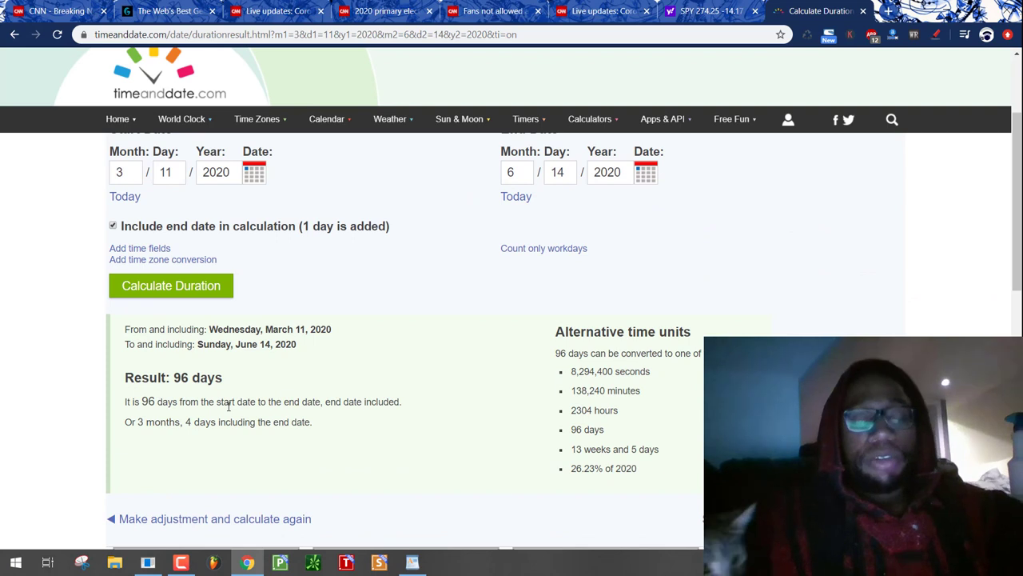
scroll(down, 3)
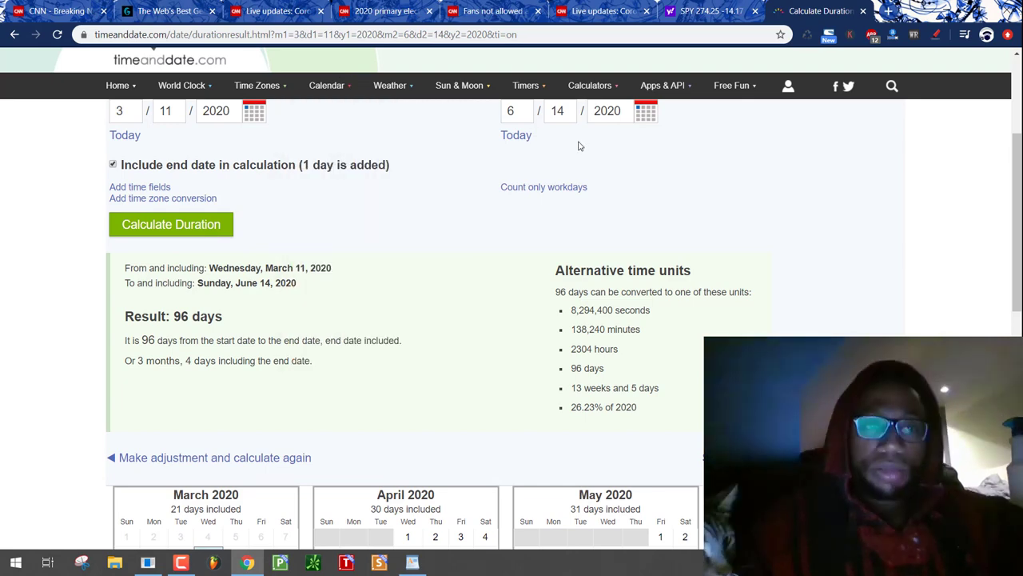
click(60, 11)
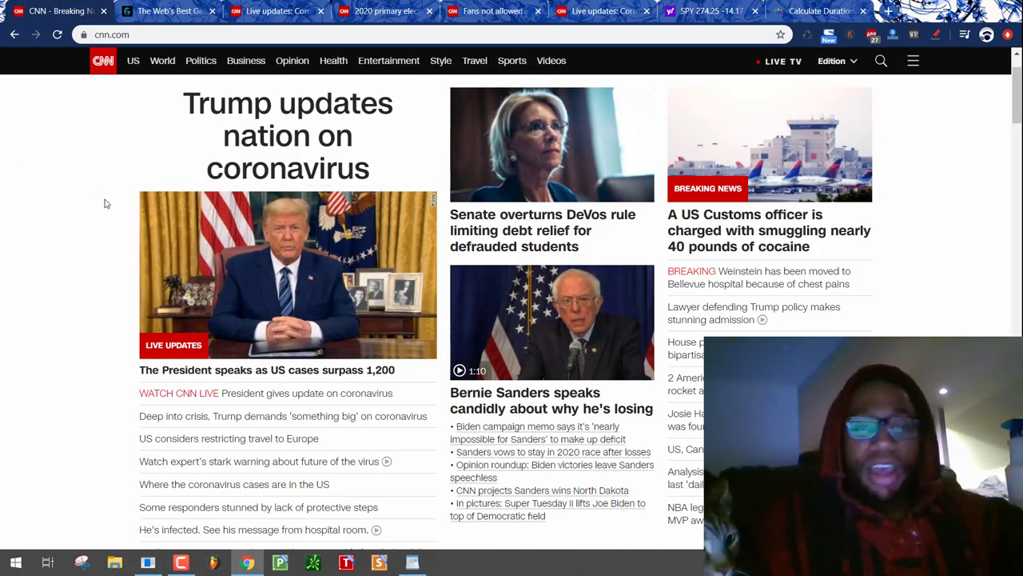
- Enter 'President' in Gematrinator, giving 110 English Ordinal and 133 Reverse Ordinal
scroll(down, 3)
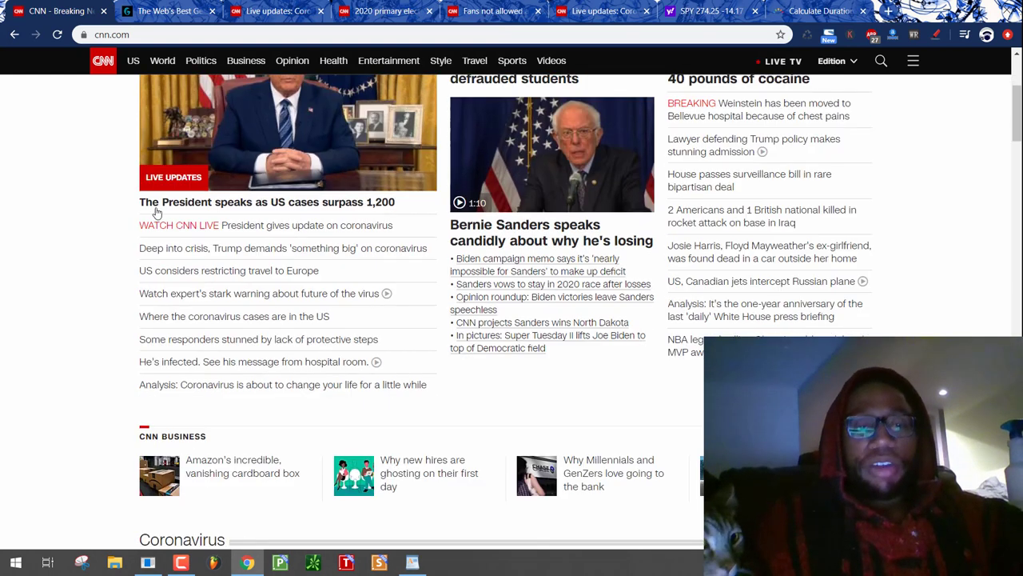
mouse_move(318, 209)
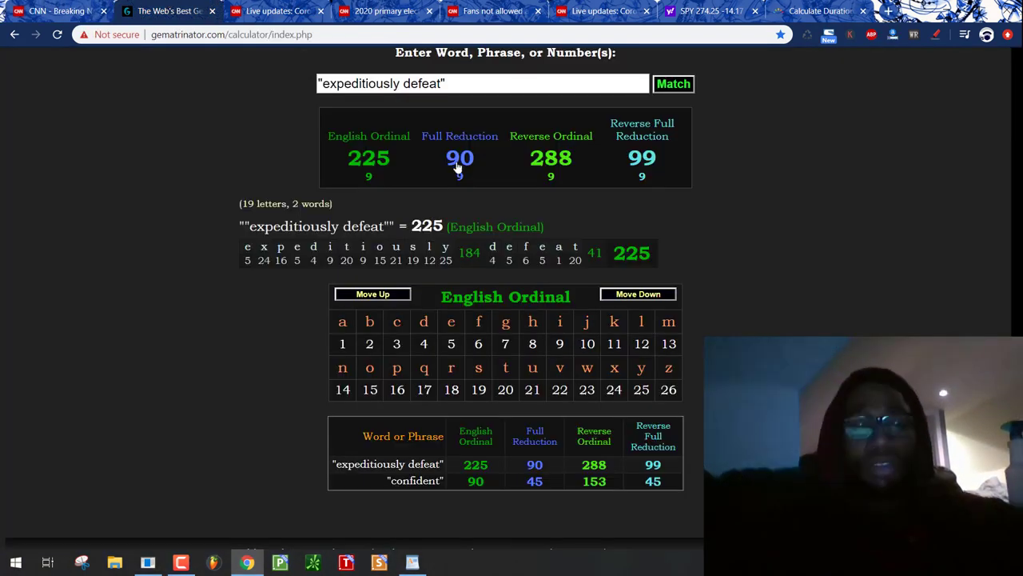
text(P)
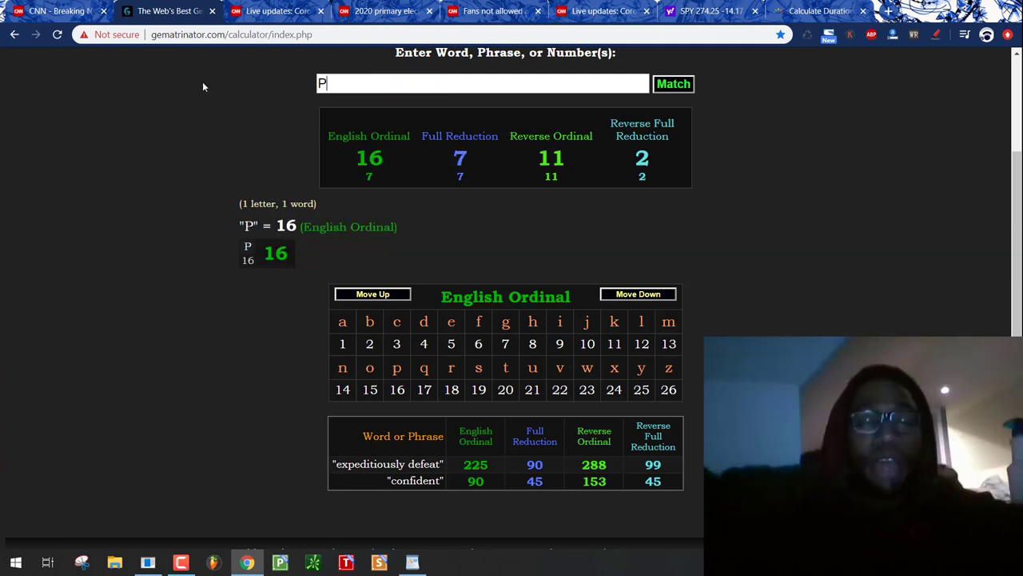
text(resident)
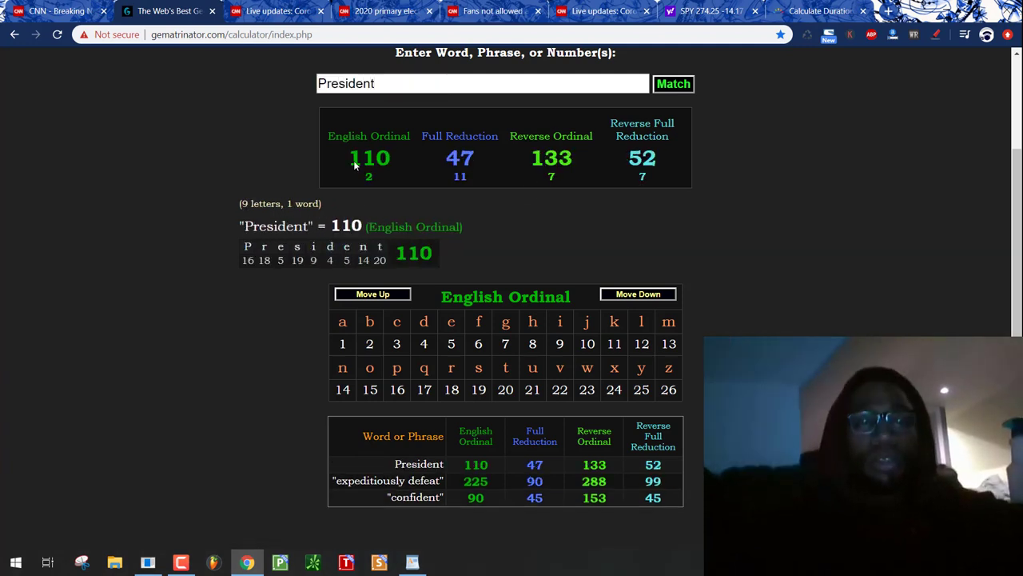